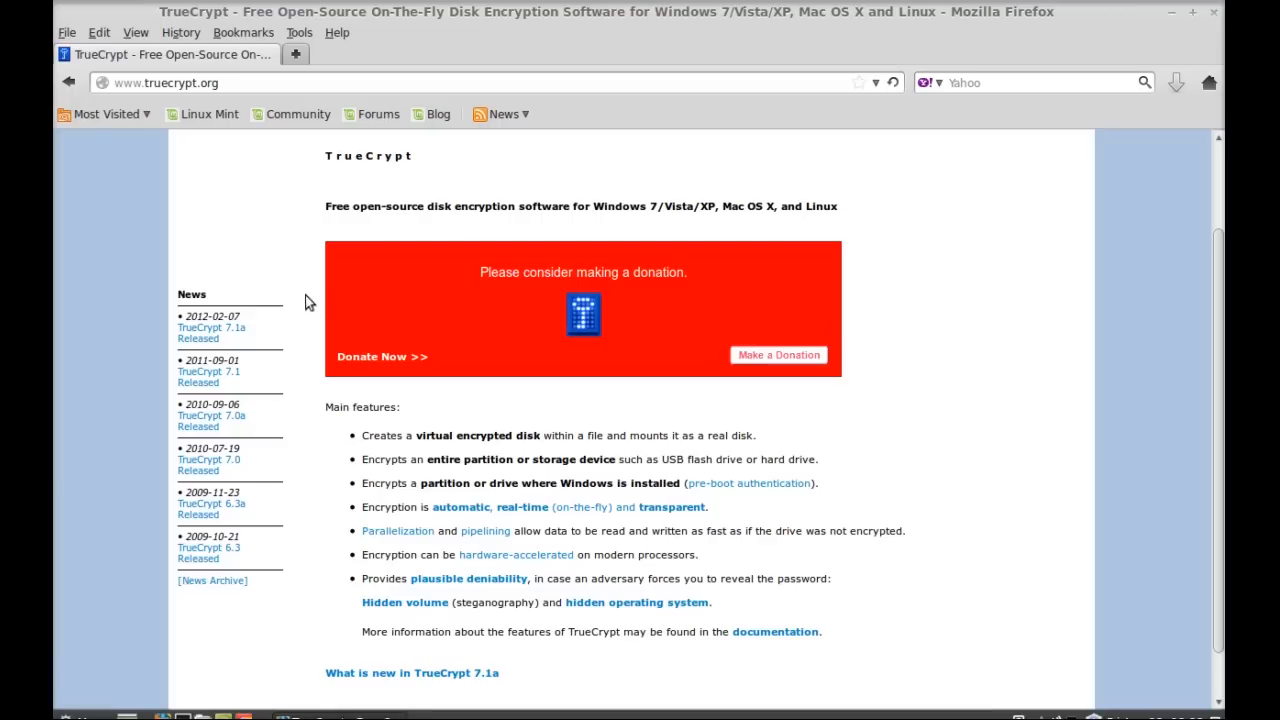
Step: Go to TrueCrypt's Downloads page and pick the Linux 'Standard - 32-bit (x86)' package
click(165, 82)
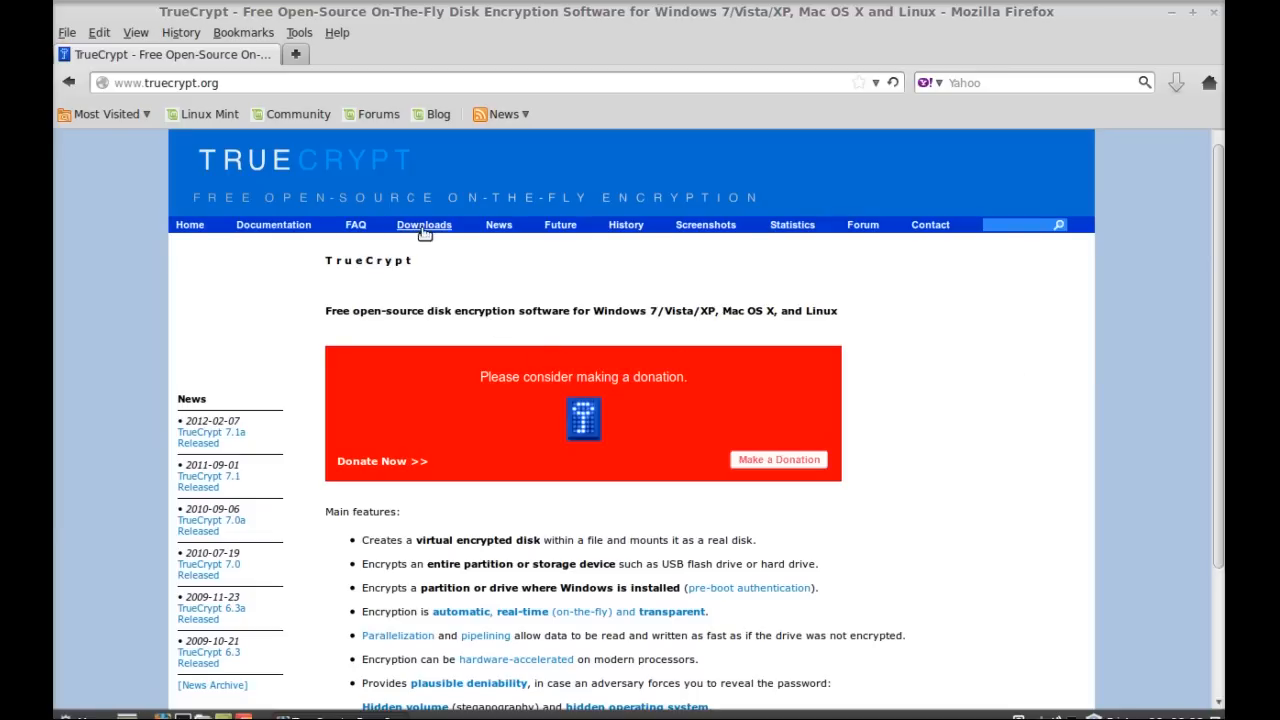
click(423, 224)
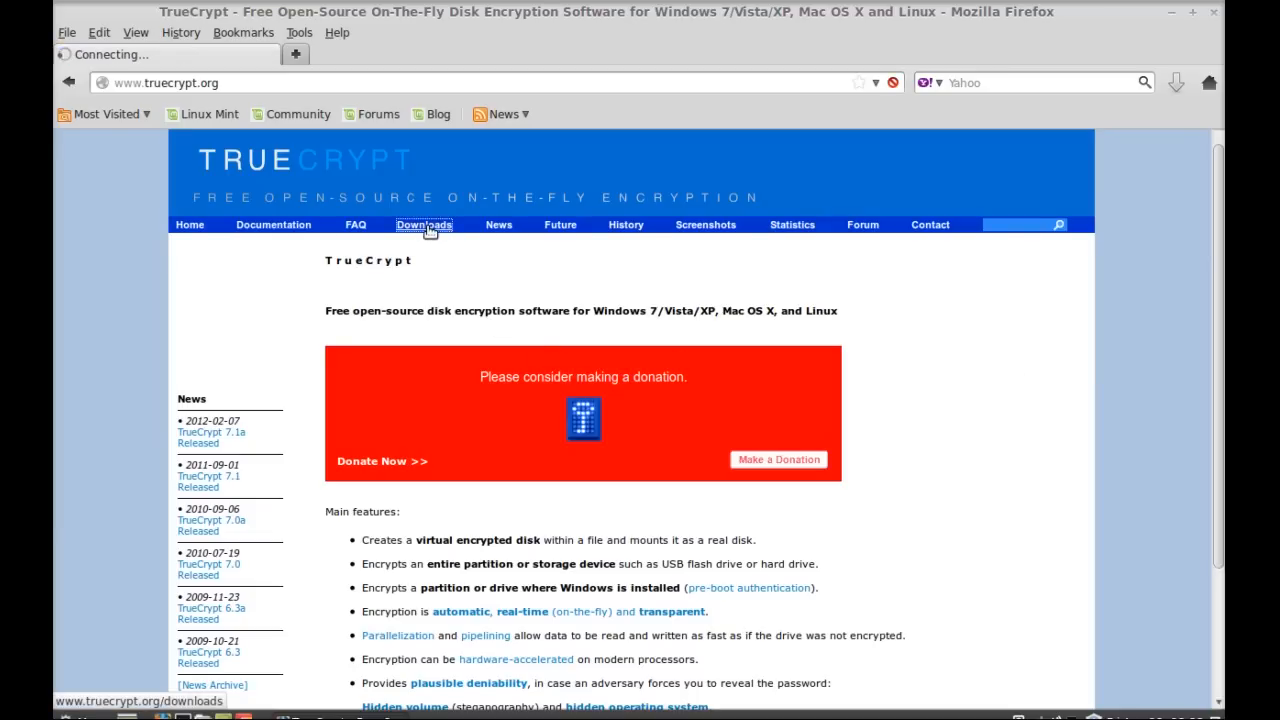
click(424, 224)
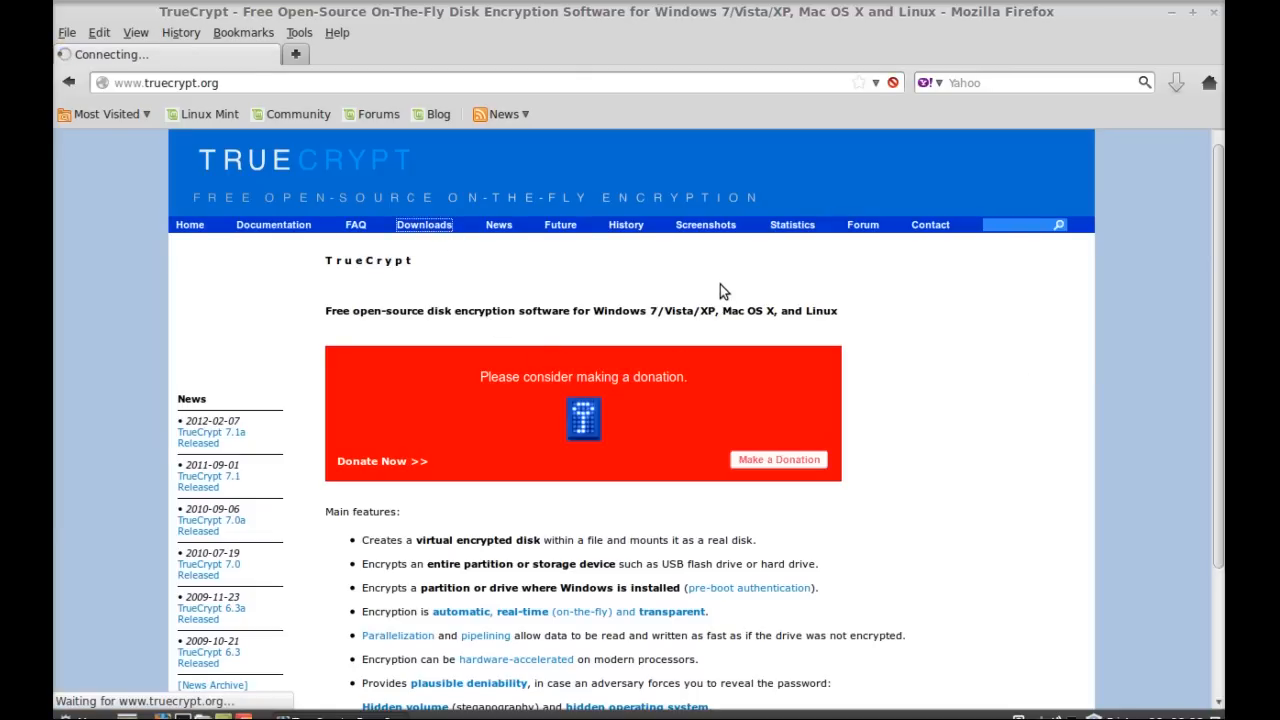
click(424, 224)
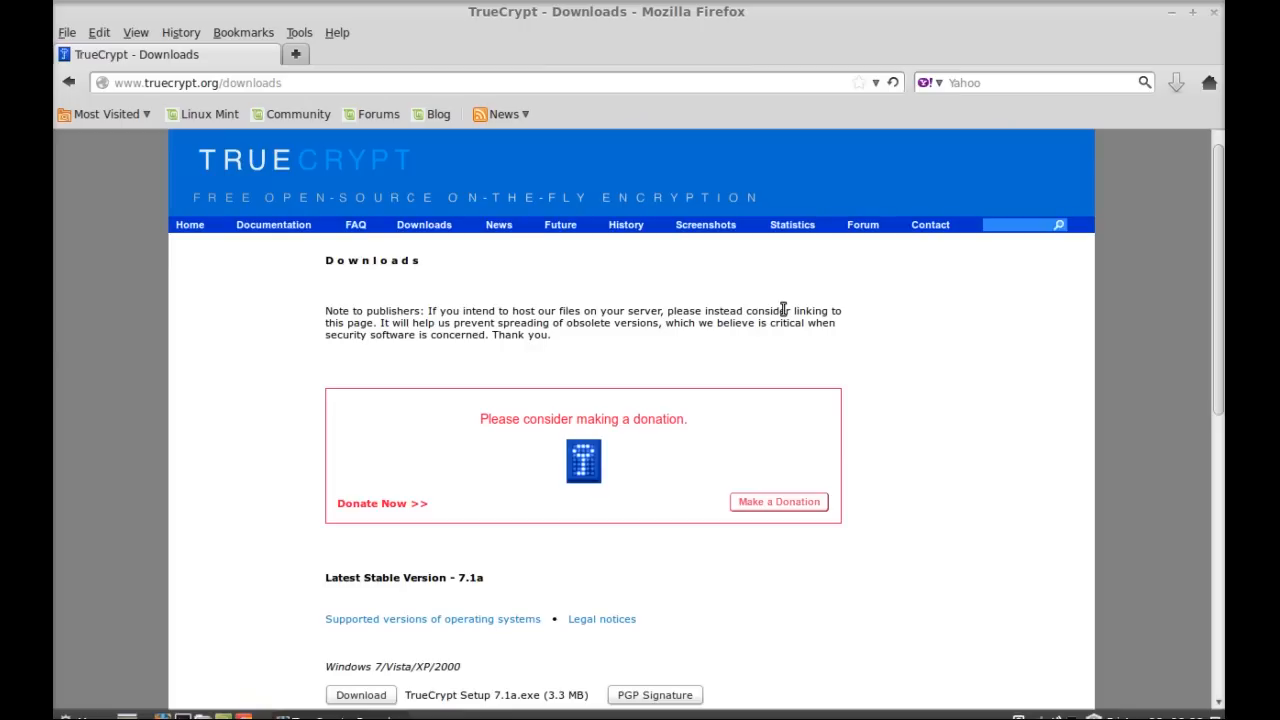
scroll(down, 3)
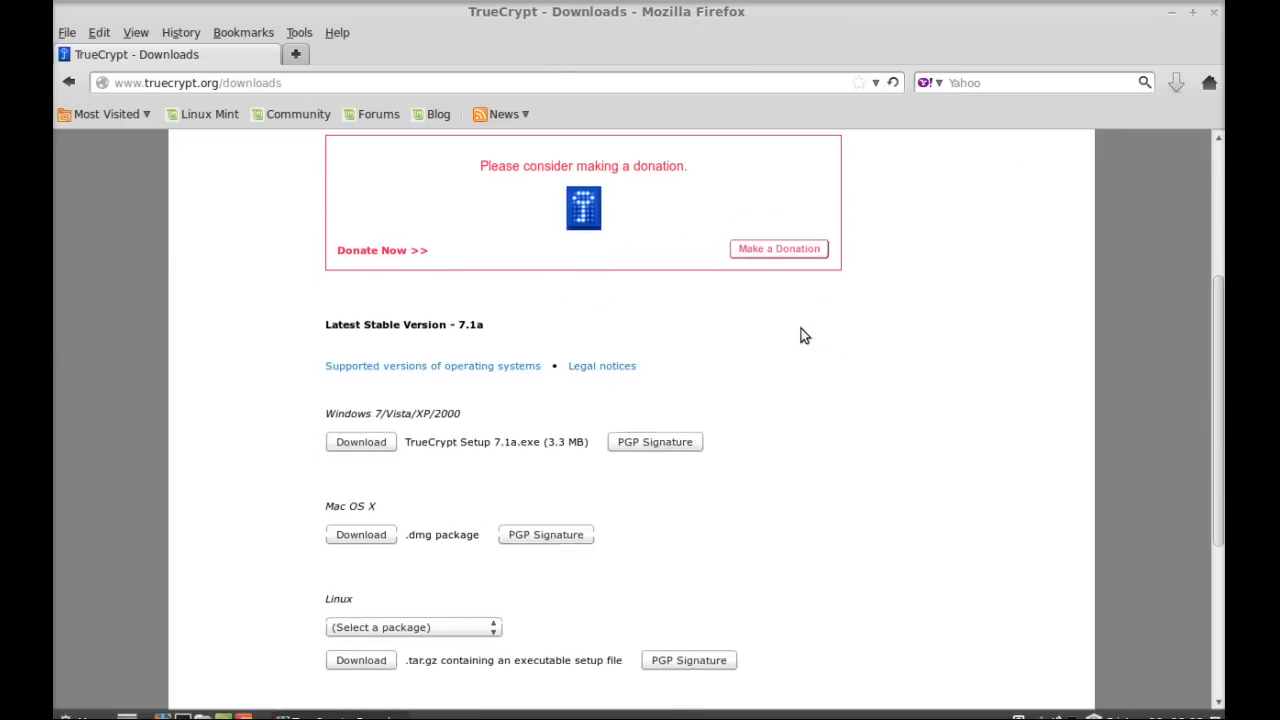
scroll(down, 3)
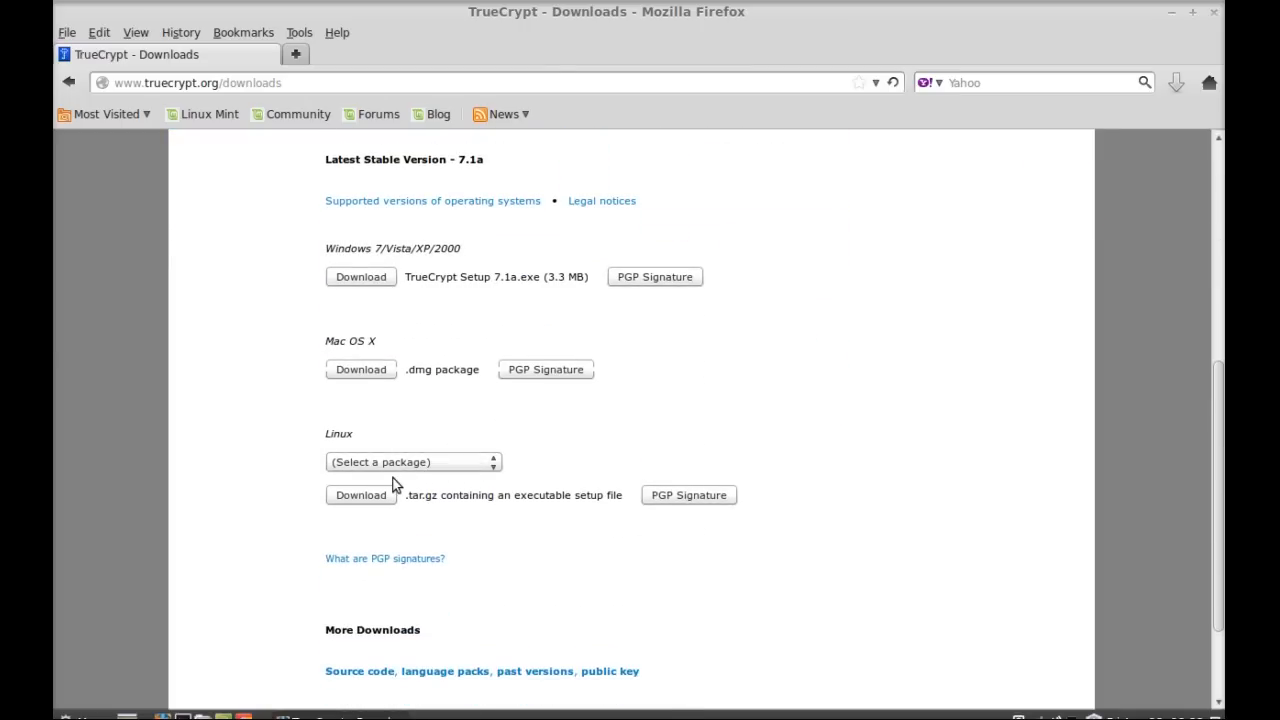
click(412, 461)
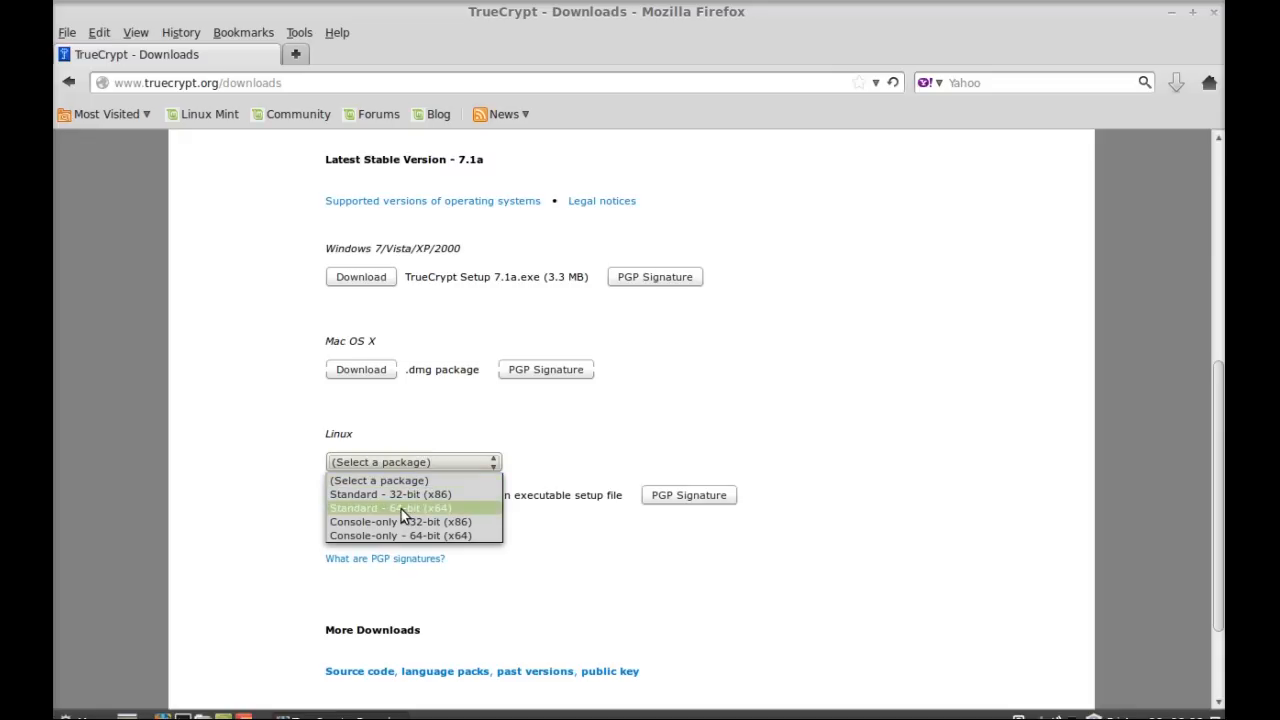
click(390, 494)
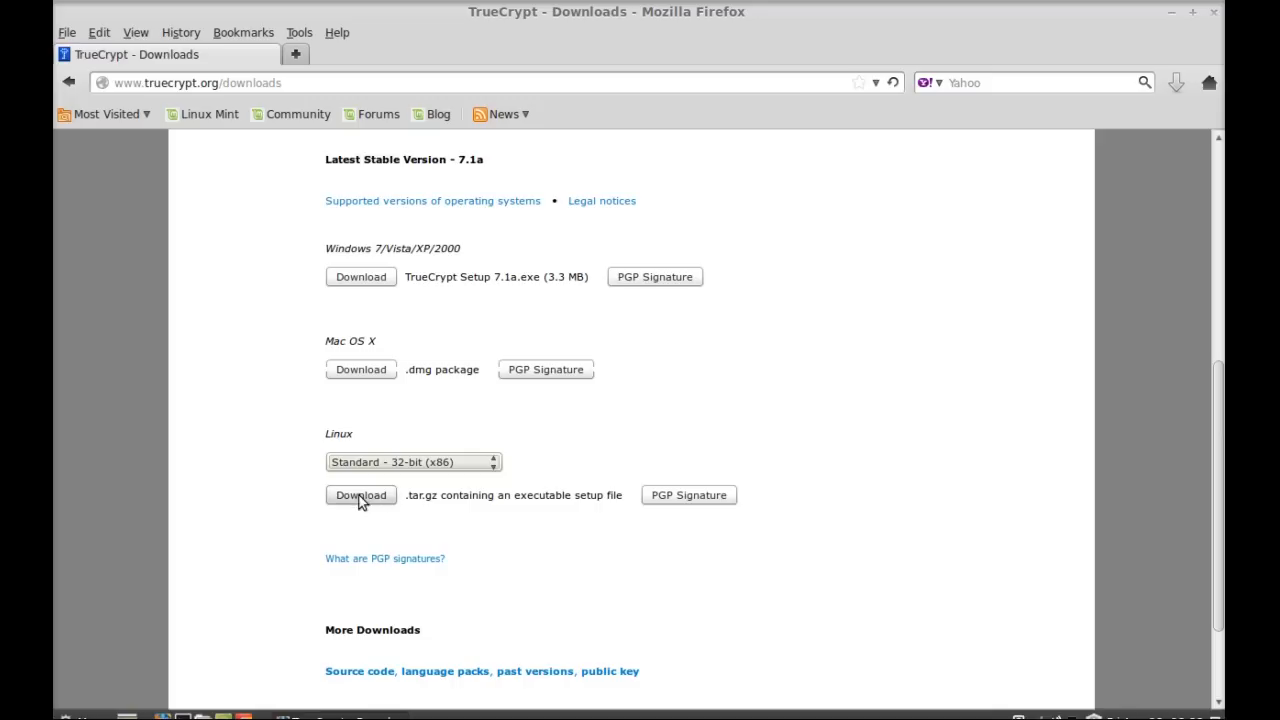
Step: Save truecrypt-7.1a-linux-x86.tar.gz to disk, then switch to the desktop
click(360, 495)
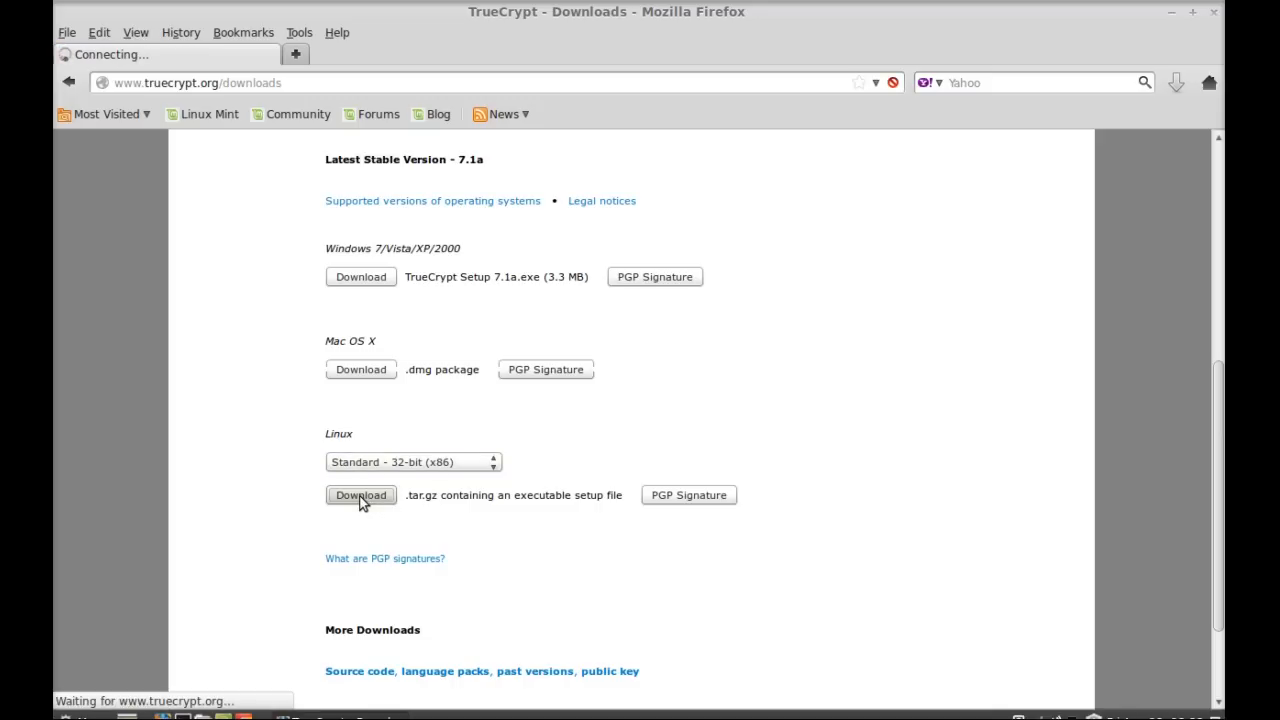
click(360, 495)
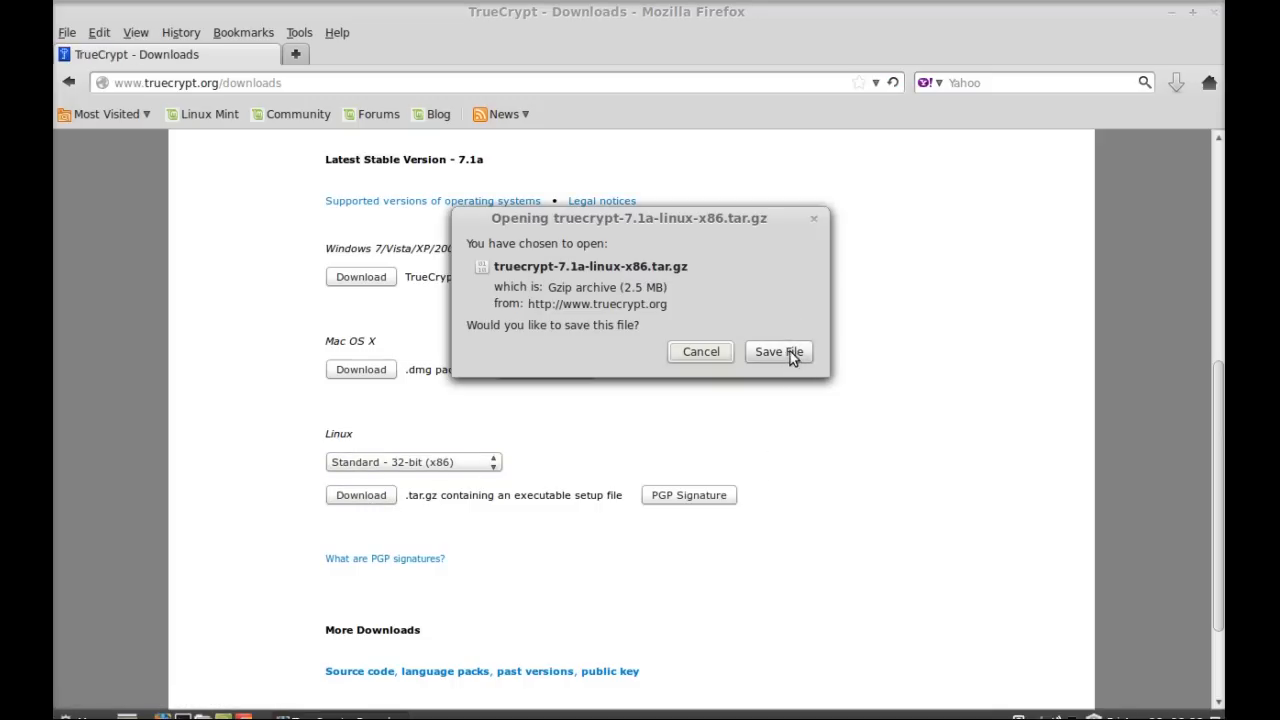
click(778, 351)
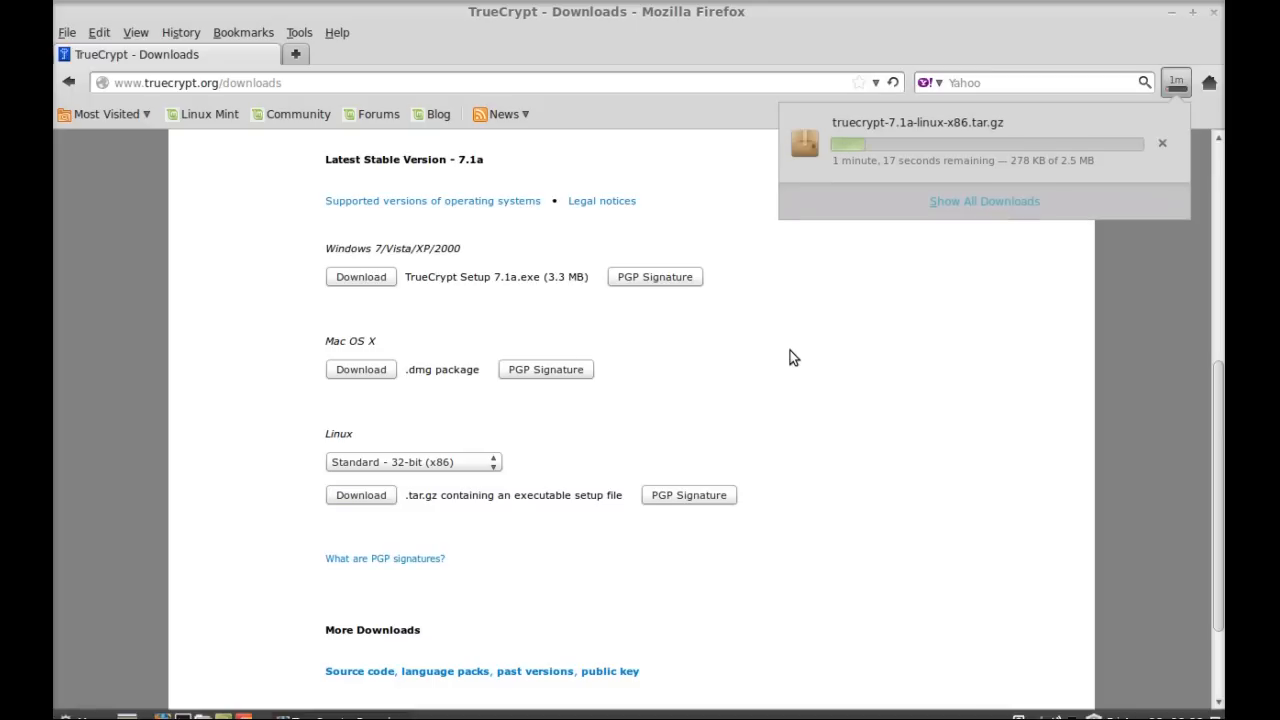
mouse_move(1028, 602)
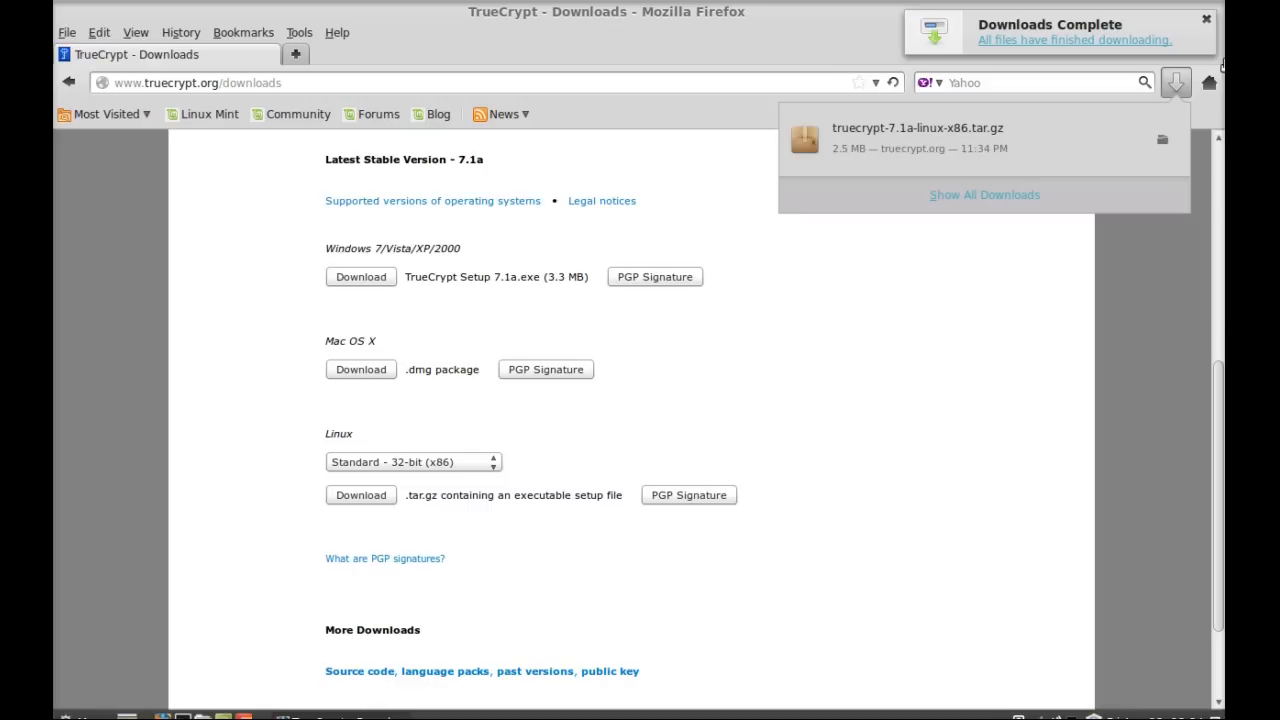
click(1207, 18)
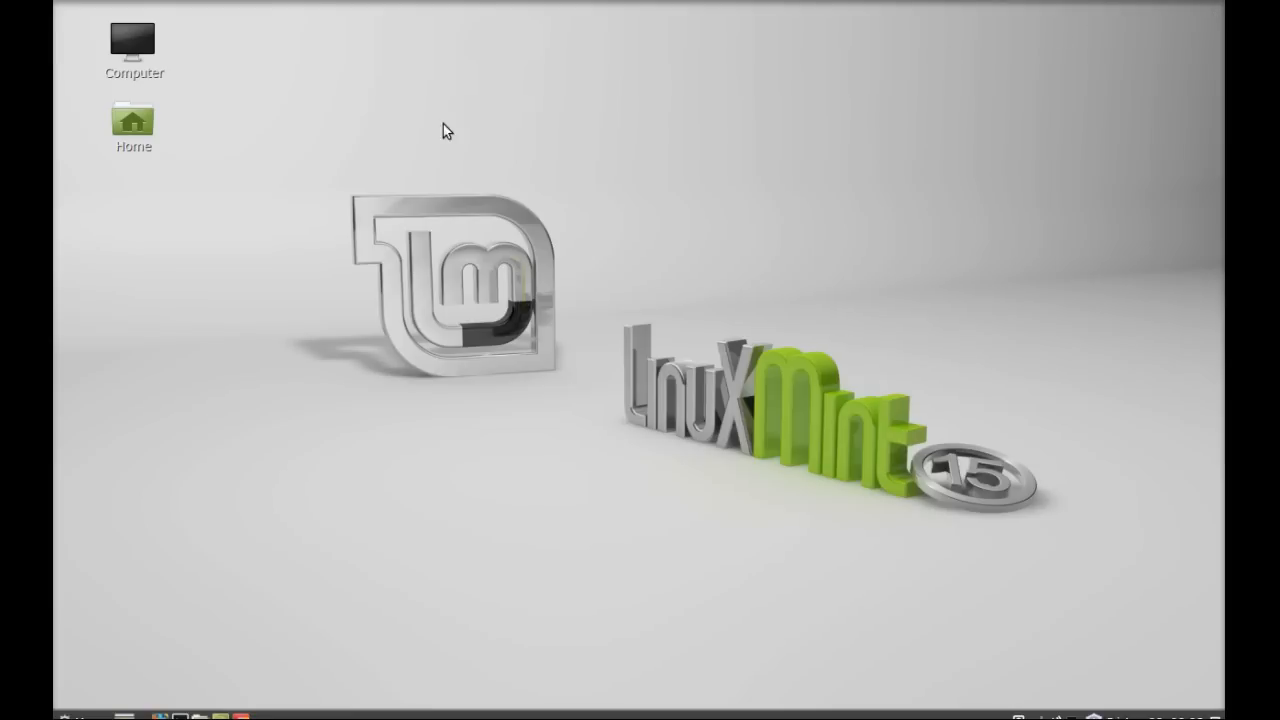
mouse_move(155, 213)
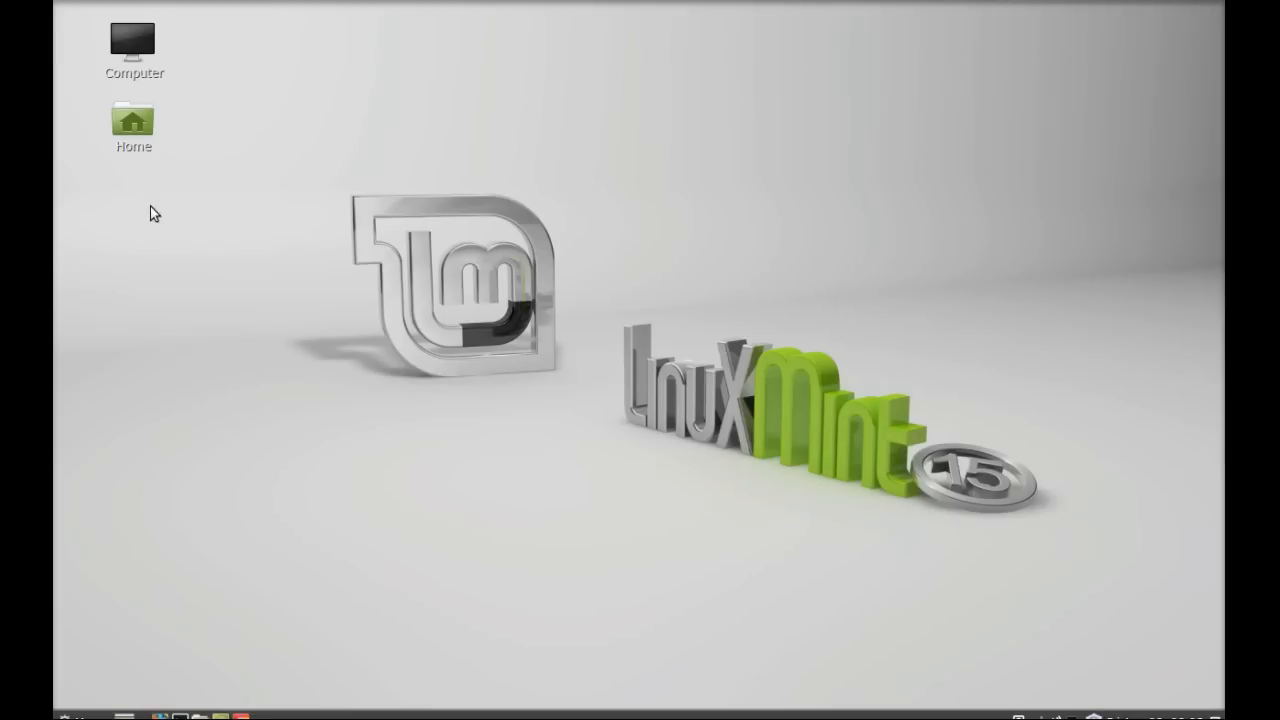
Step: Extract the TrueCrypt tar.gz archive in Home > Downloads using Extract Here
double_click(133, 120)
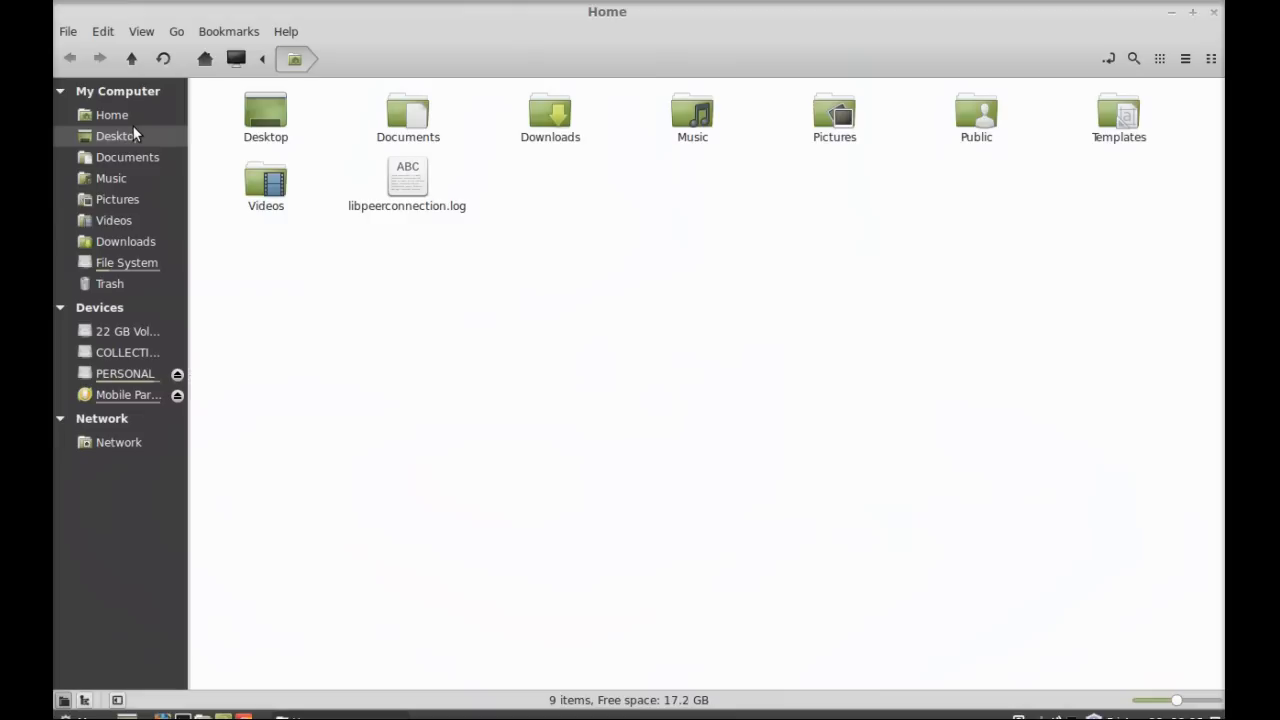
click(125, 241)
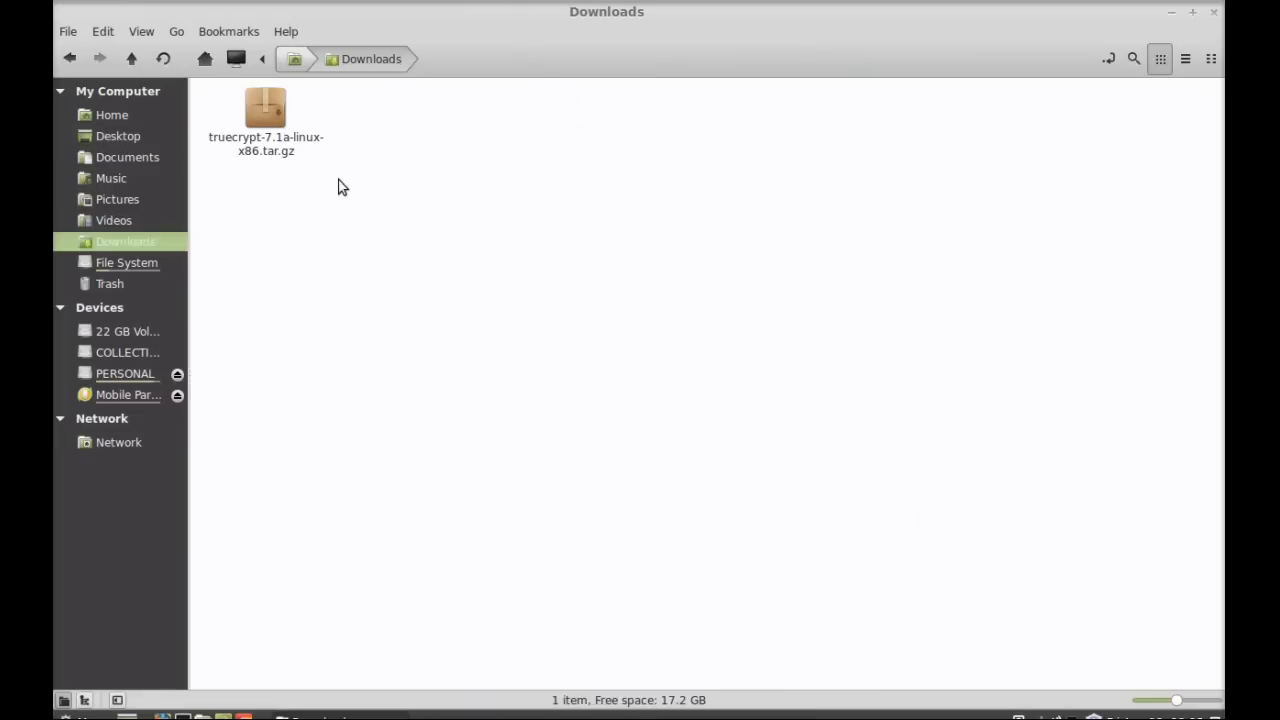
mouse_move(275, 175)
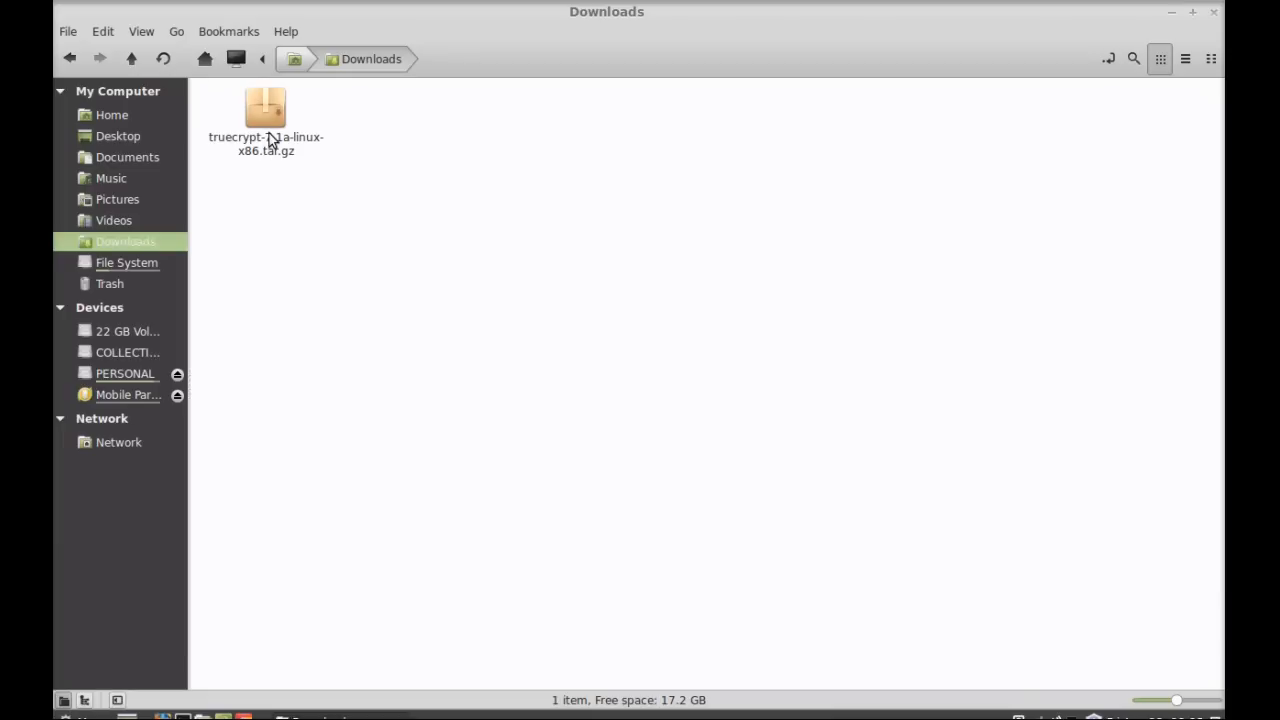
click(265, 110)
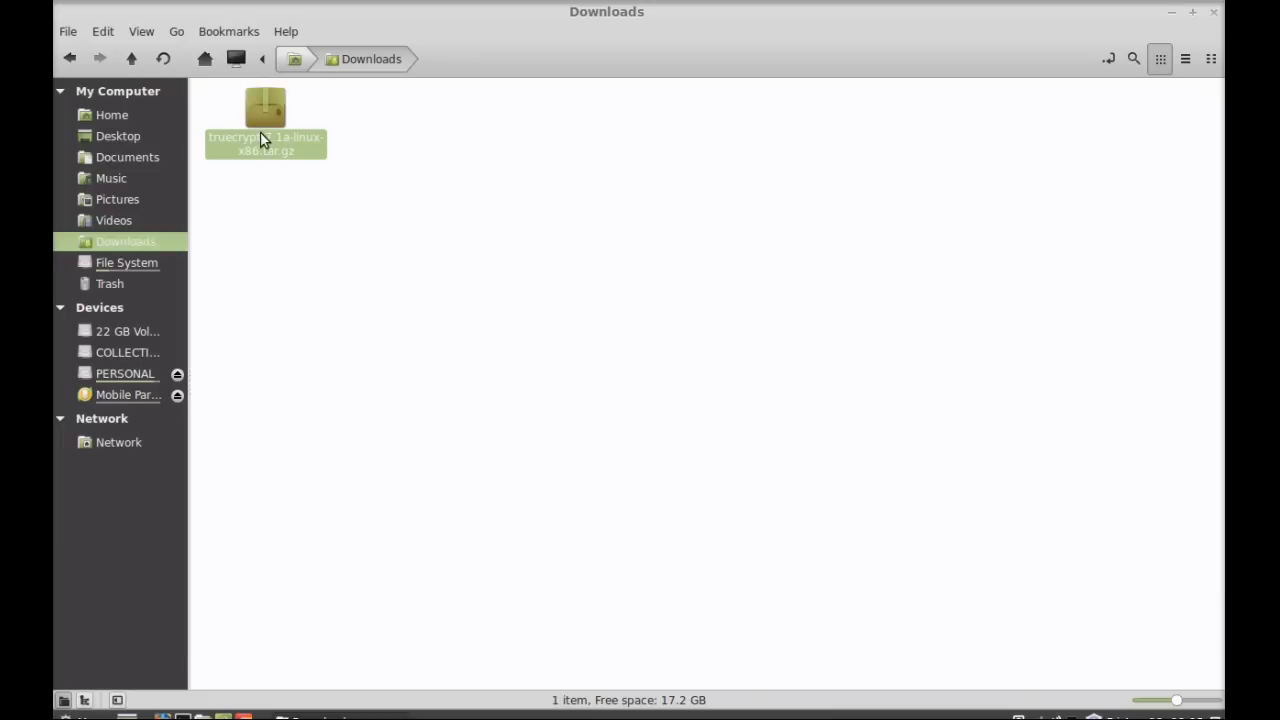
right_click(265, 120)
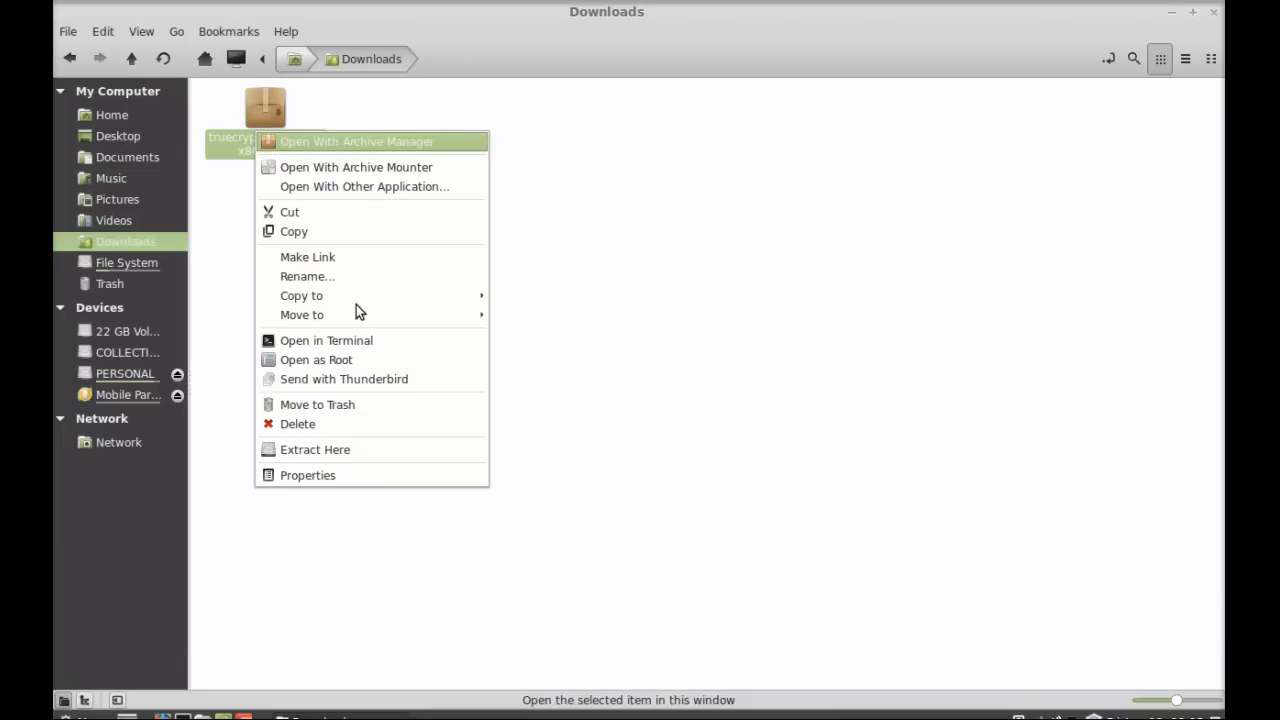
click(315, 449)
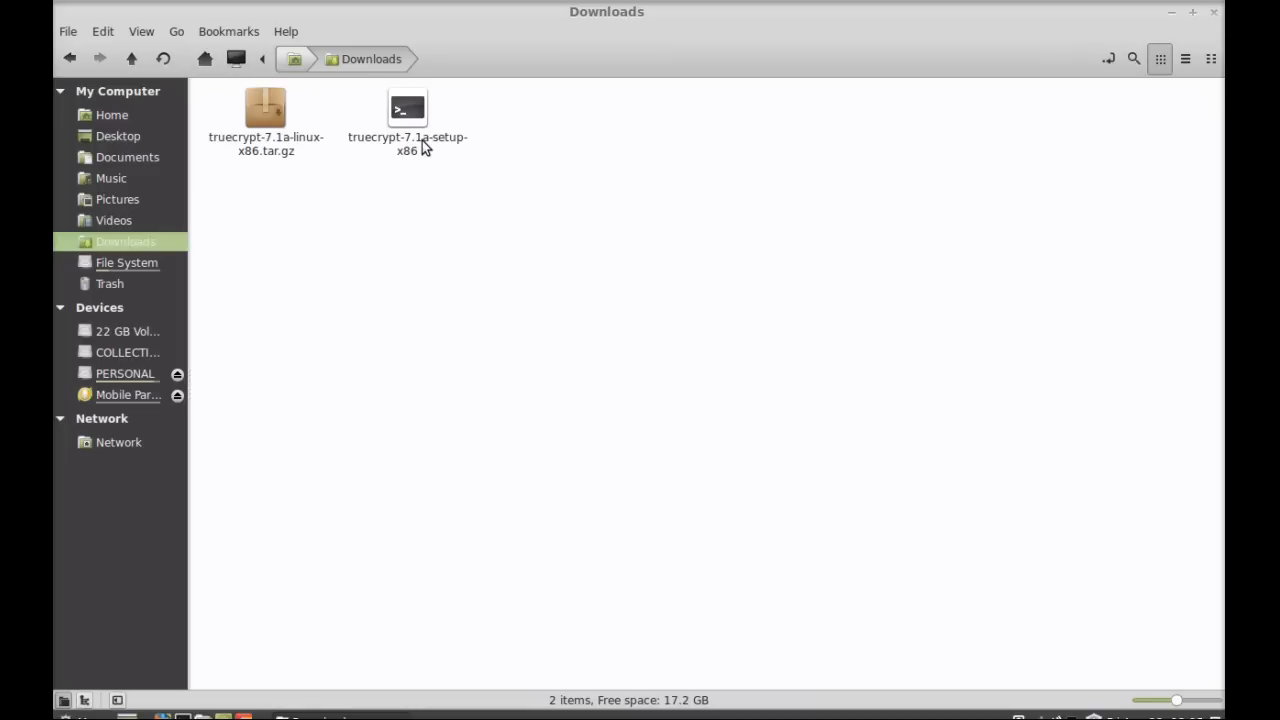
mouse_move(408, 133)
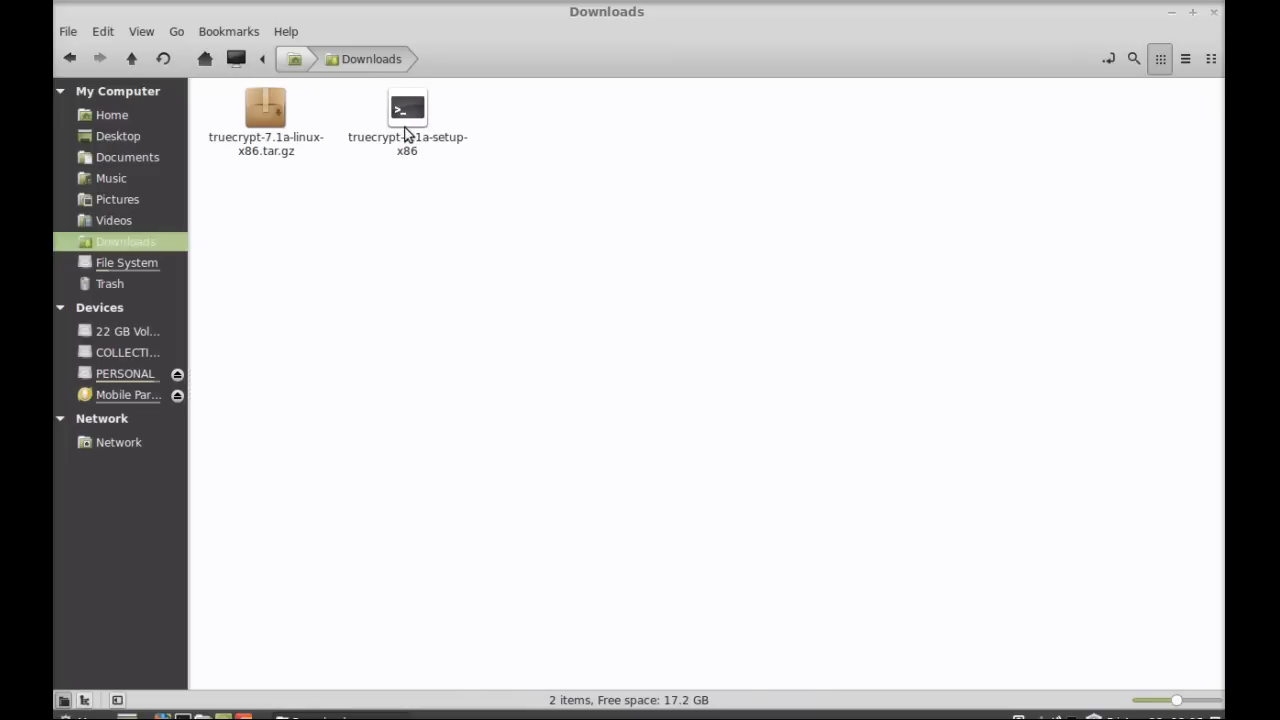
Step: Run truecrypt-7.1a-setup-x86, choose option 1, and page through the license text
double_click(407, 115)
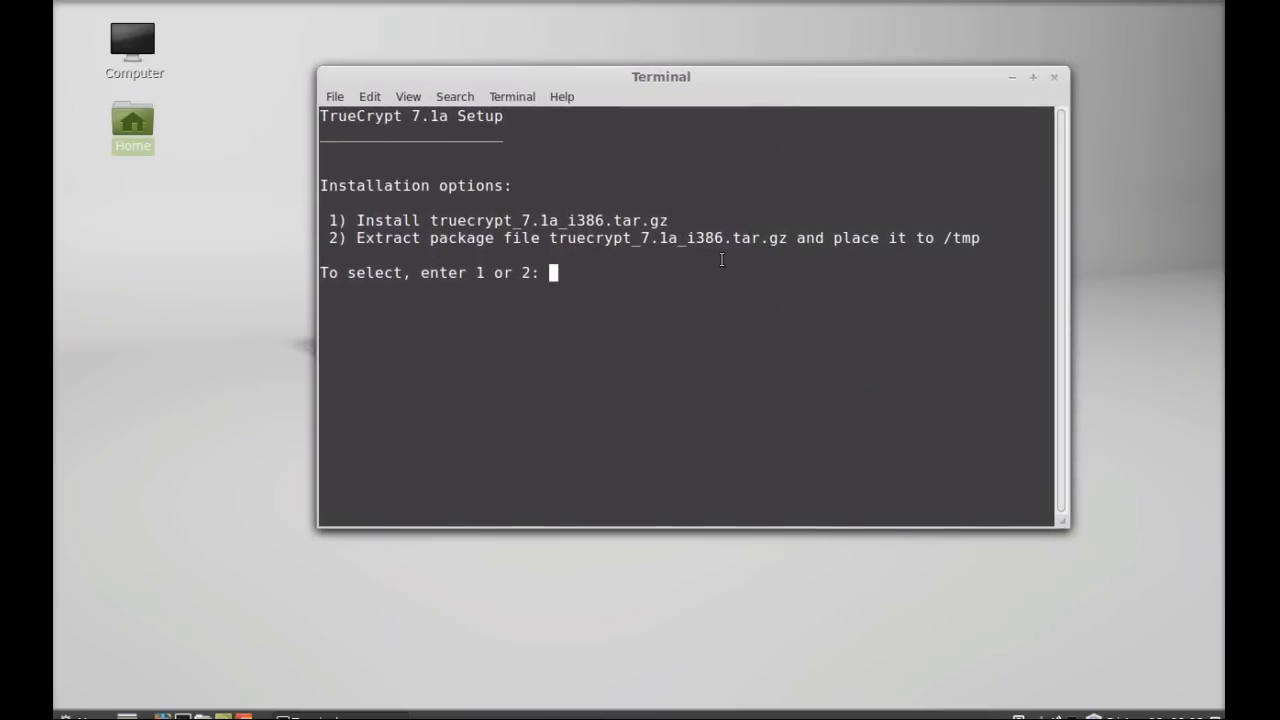
mouse_move(571, 348)
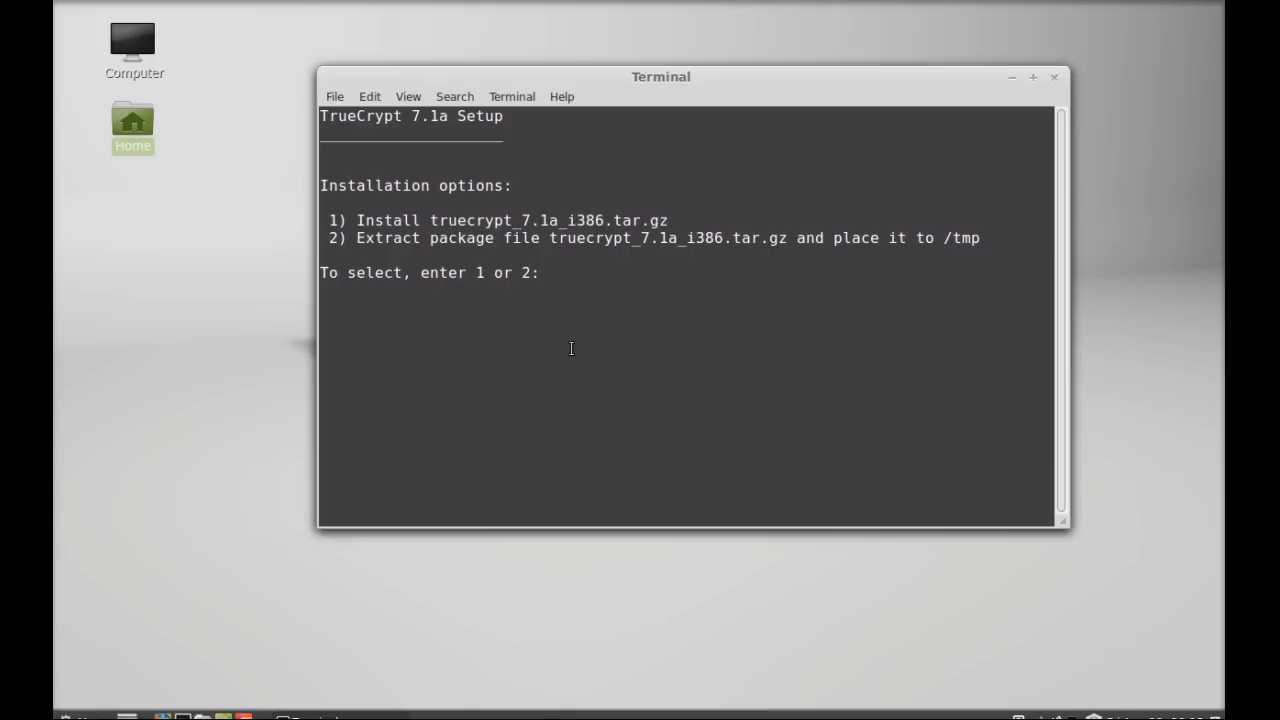
text(1)
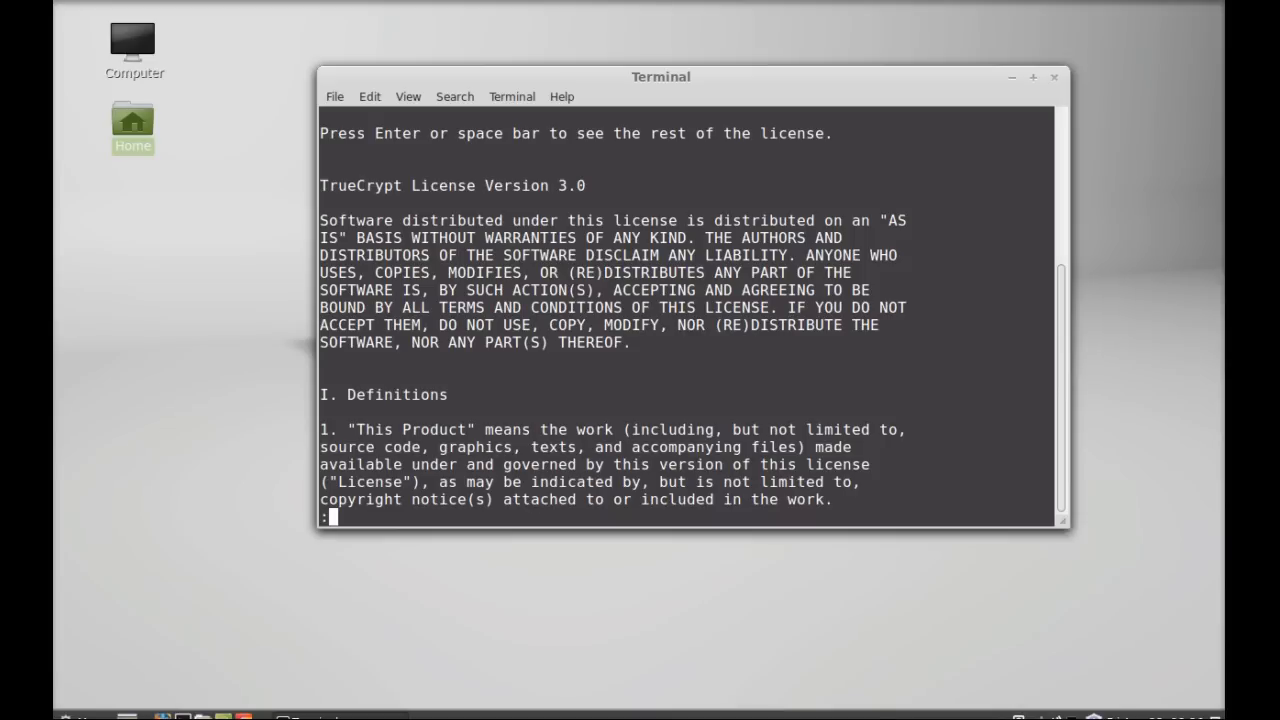
key(Return)
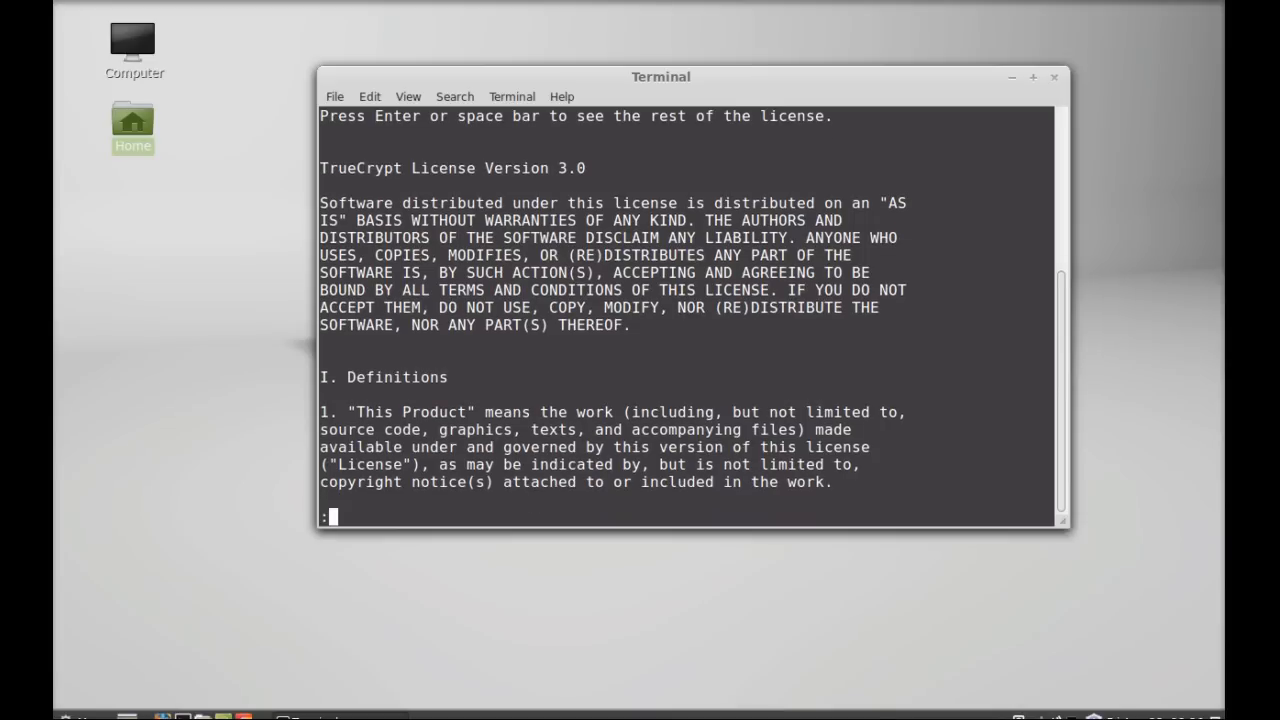
key(space)
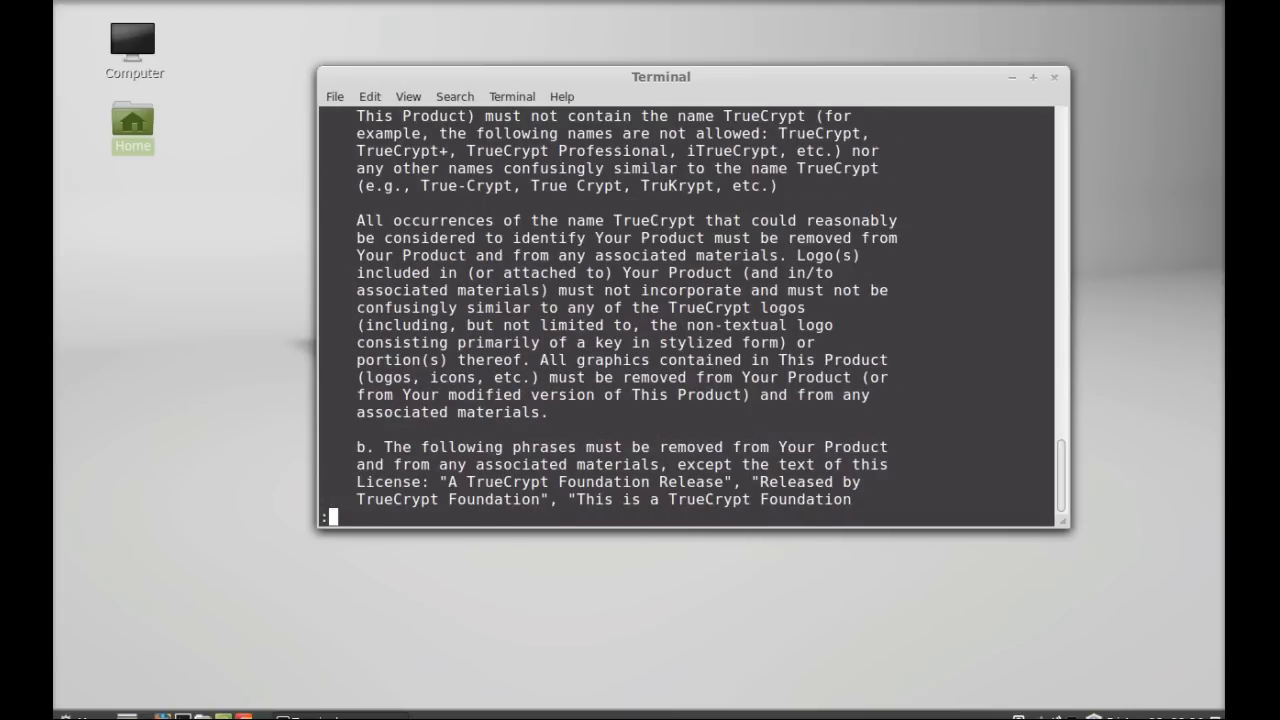
scroll(down, 3)
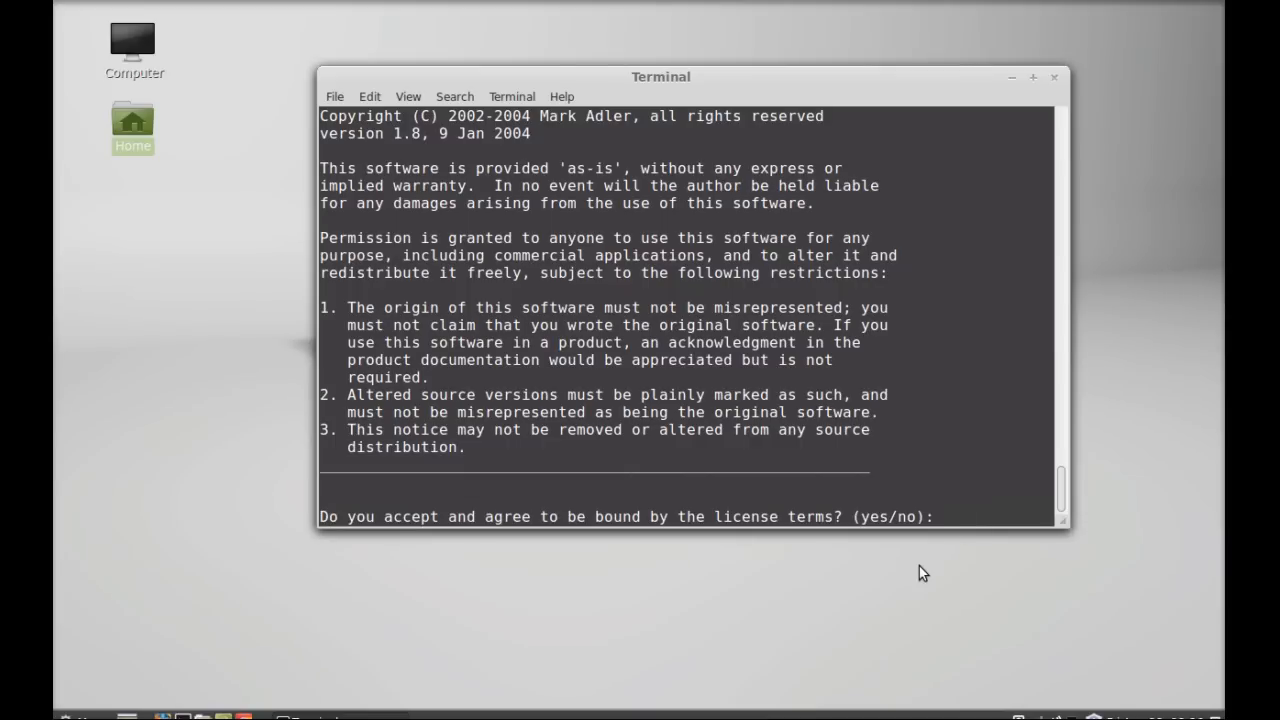
Step: Type yes to accept the TrueCrypt license and complete installation
text(yes)
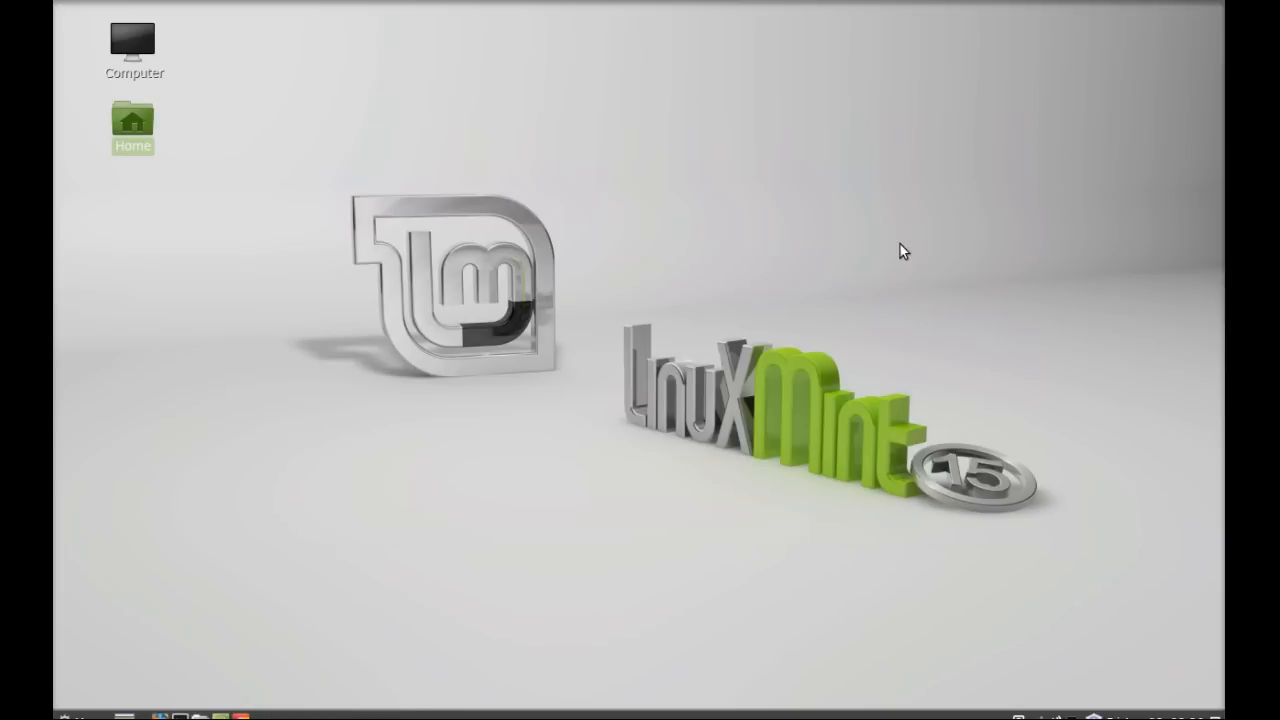
mouse_move(305, 360)
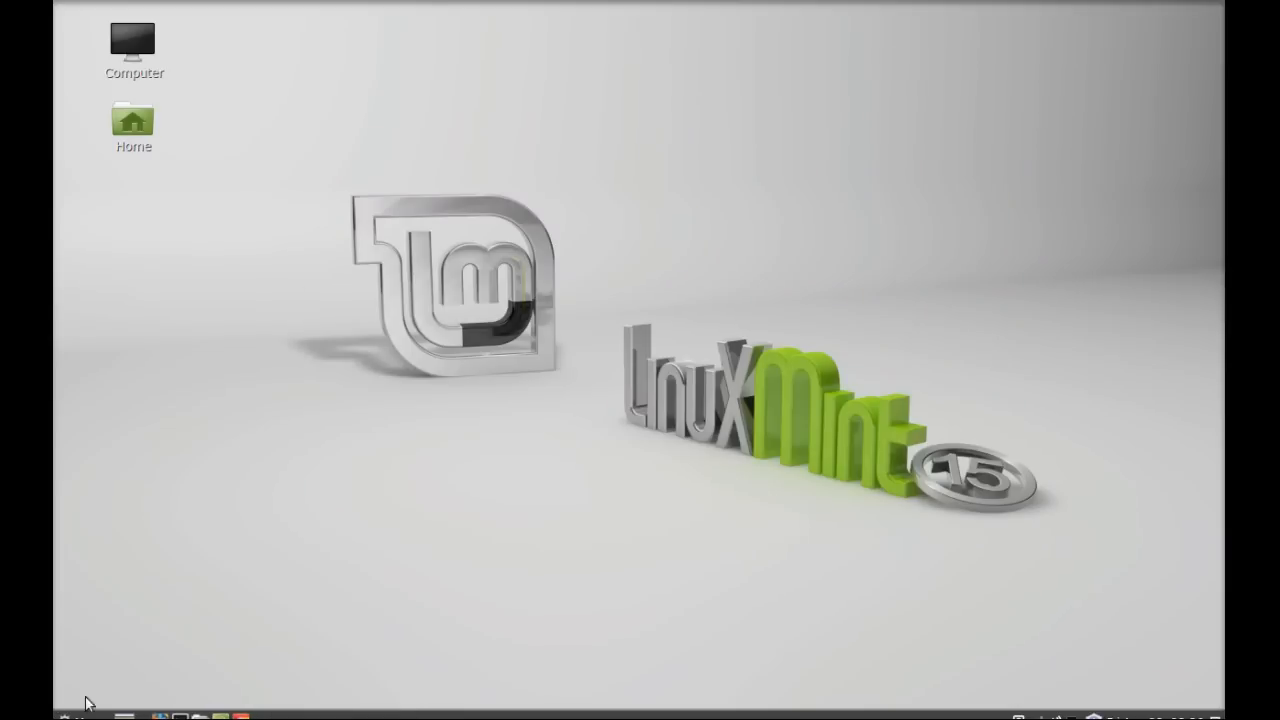
Step: Search the Cinnamon menu for 'true' and launch TrueCrypt
click(80, 716)
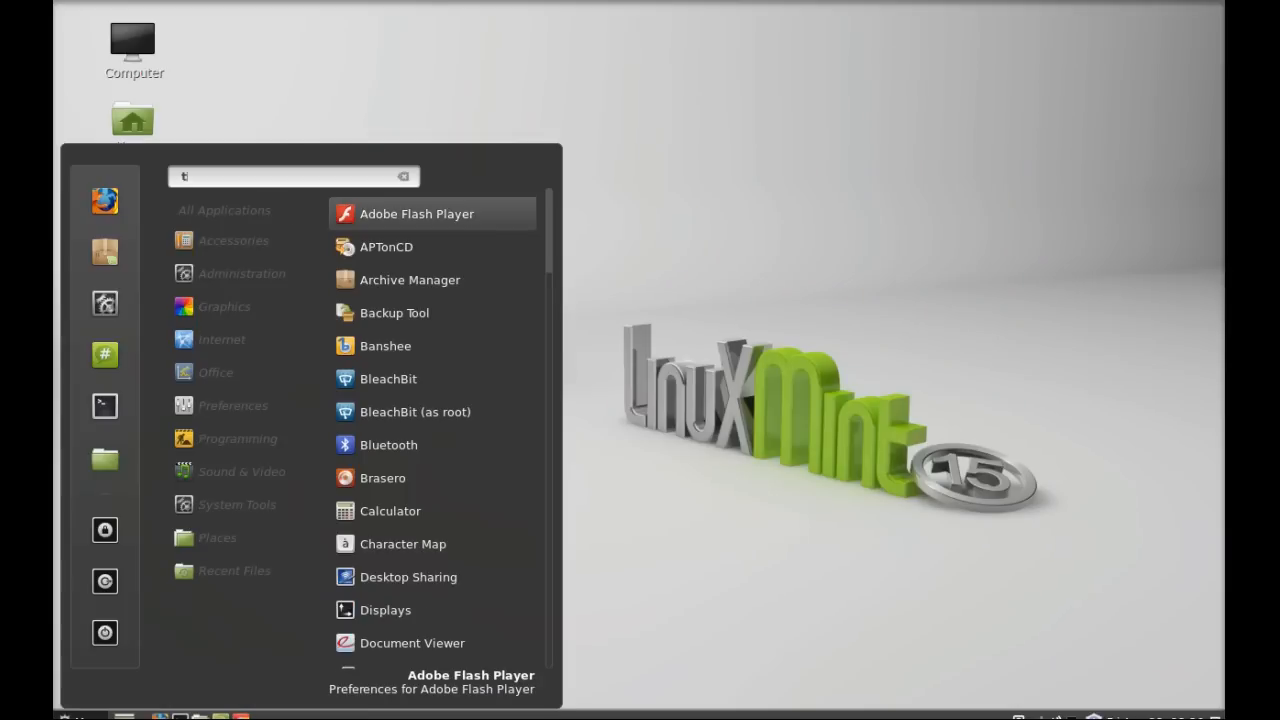
text(rue)
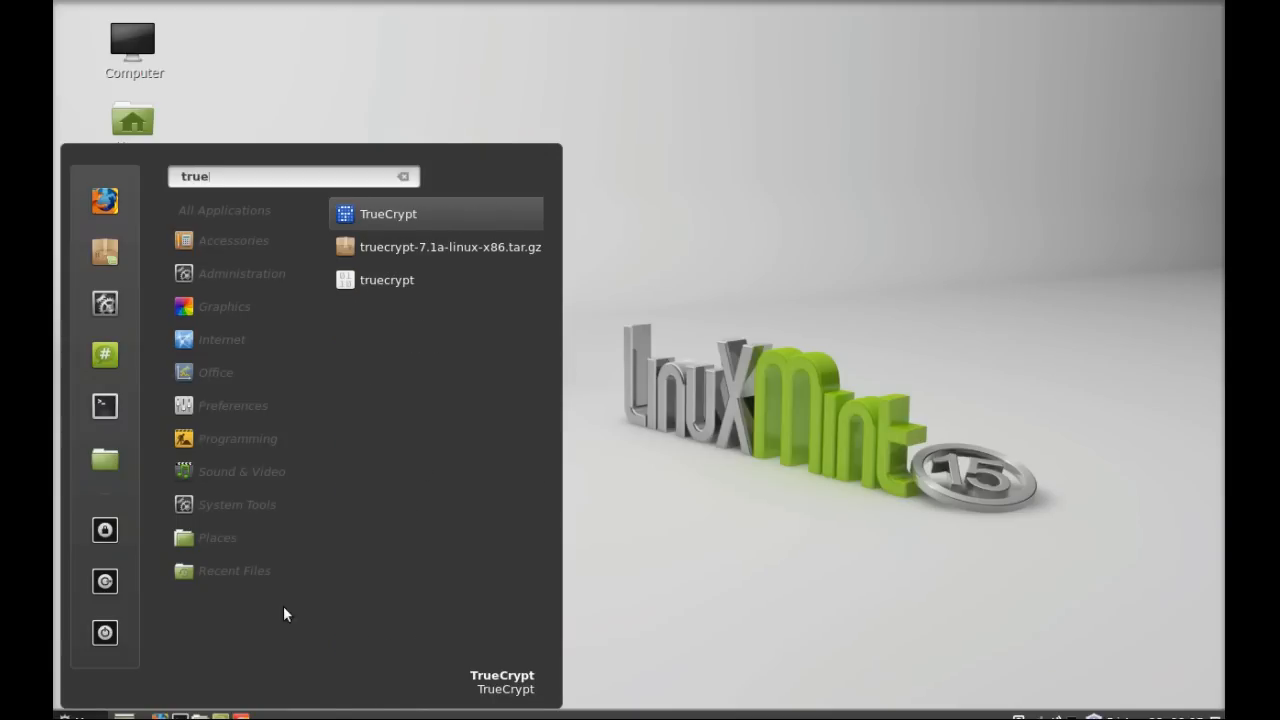
mouse_move(389, 221)
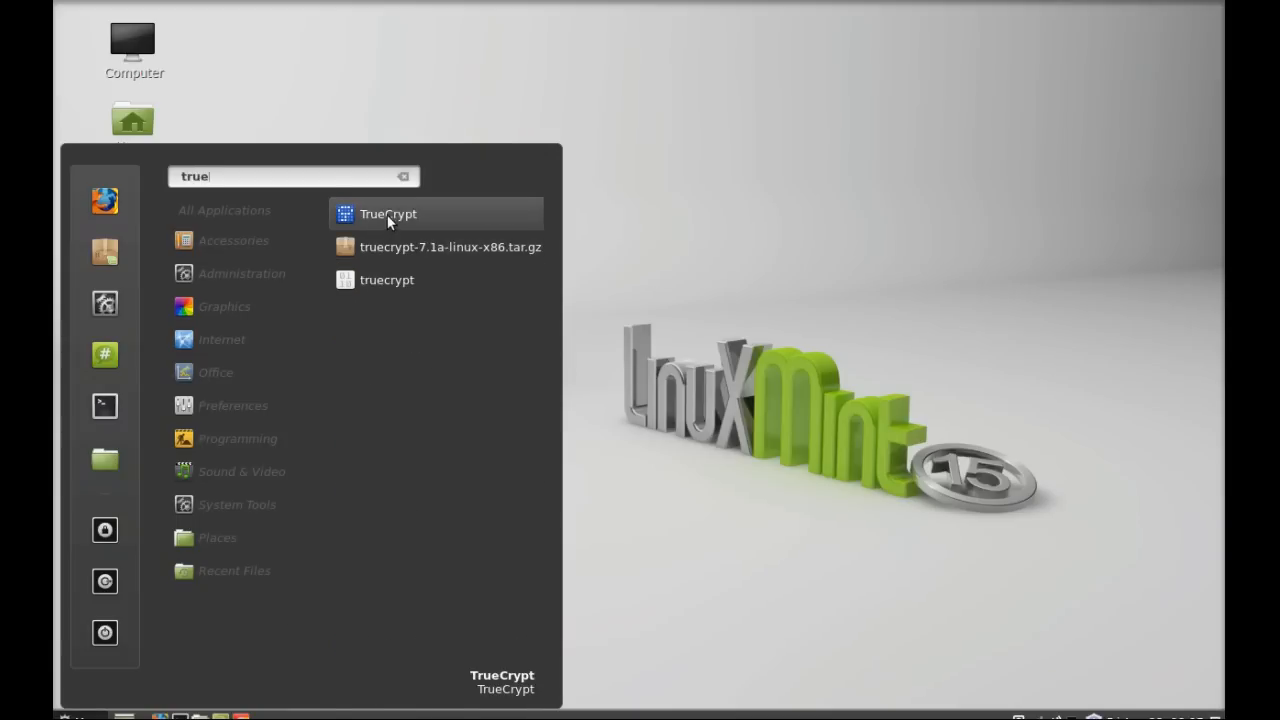
click(388, 214)
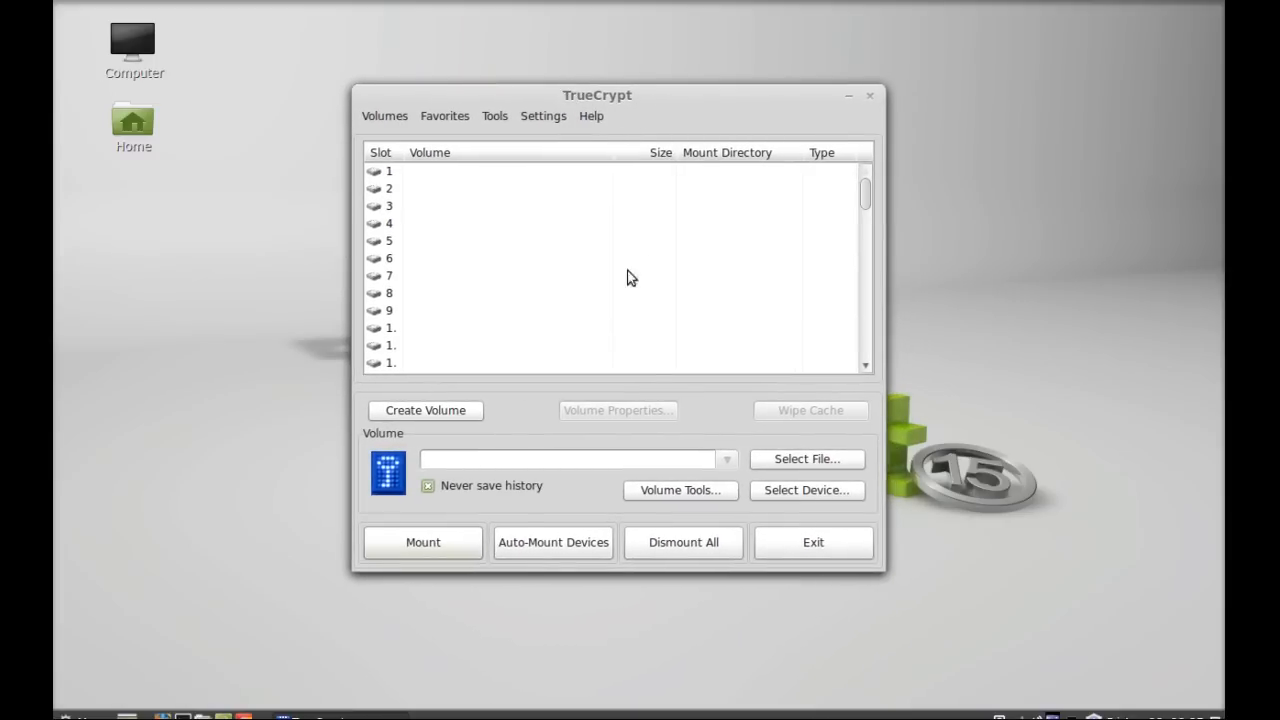
mouse_move(453, 364)
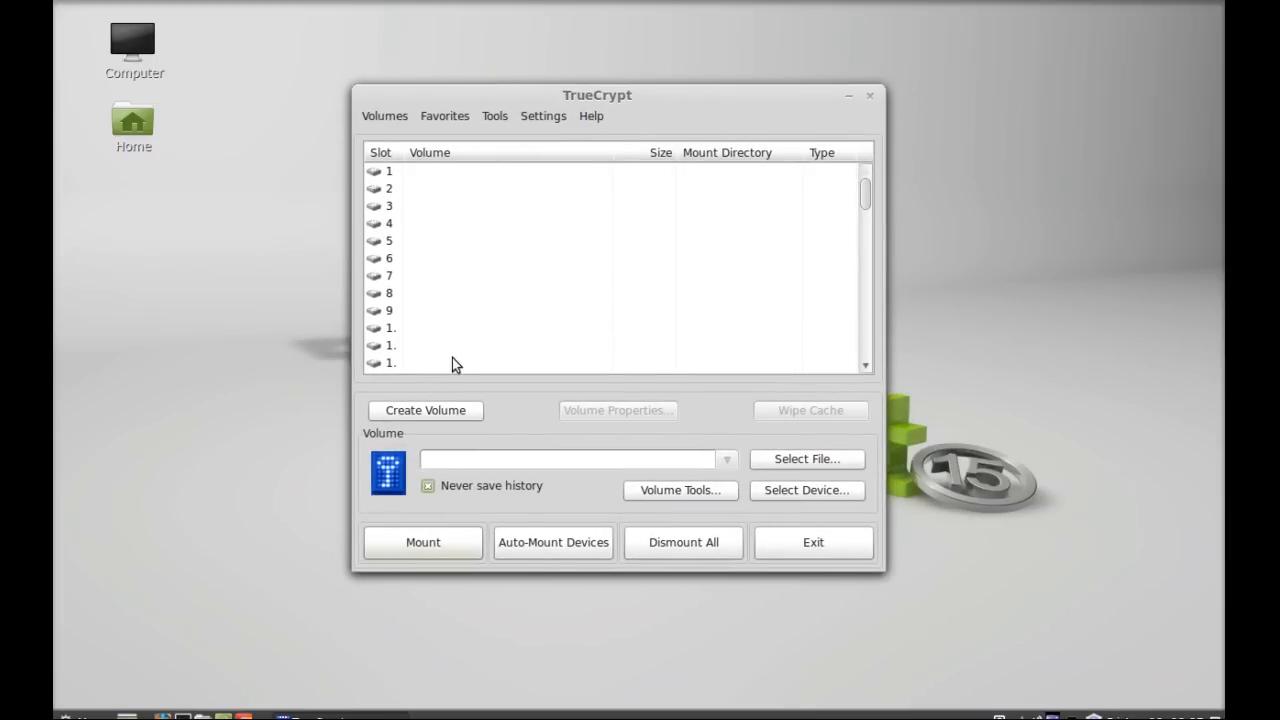
mouse_move(521, 414)
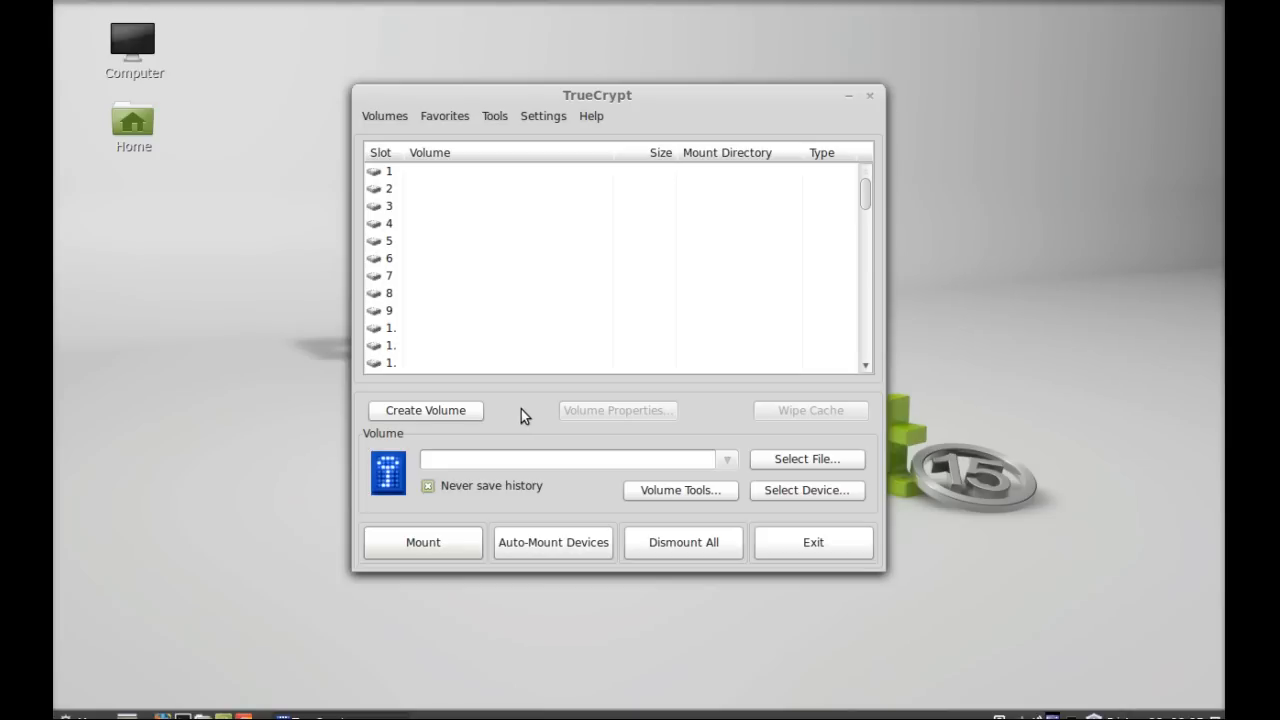
mouse_move(417, 433)
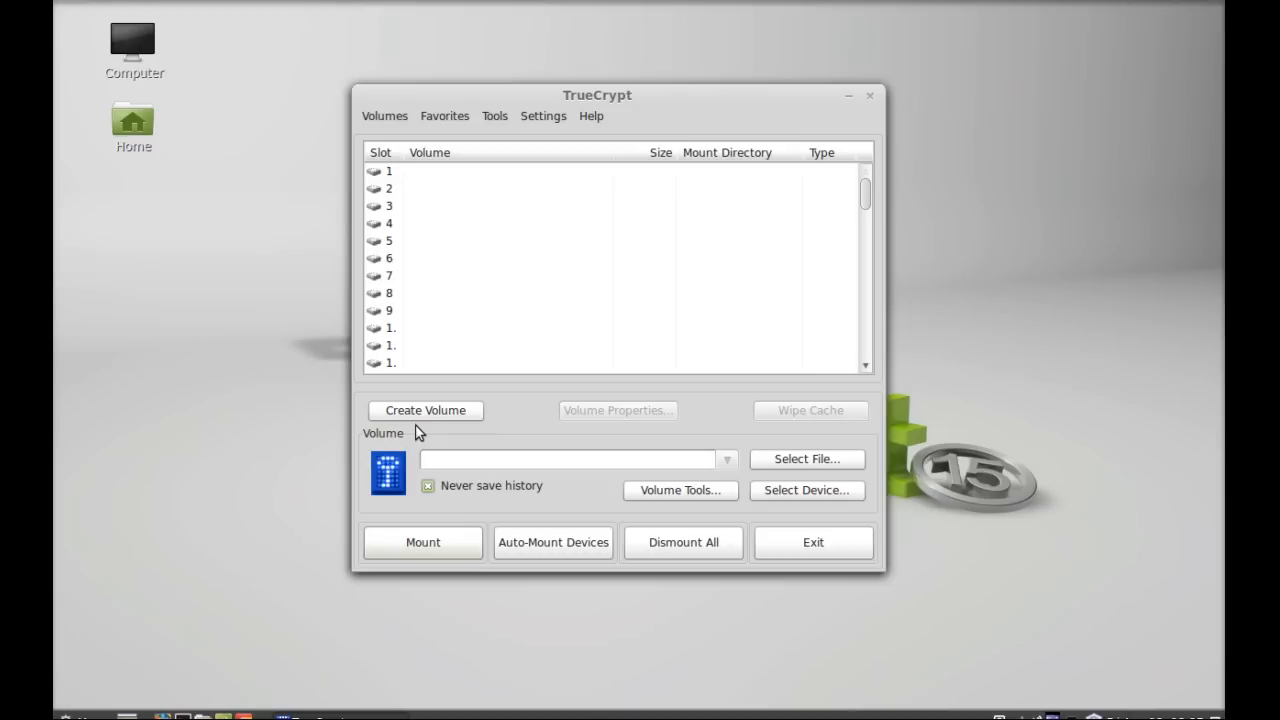
Step: Start a new volume as an encrypted file container of the standard type
click(425, 410)
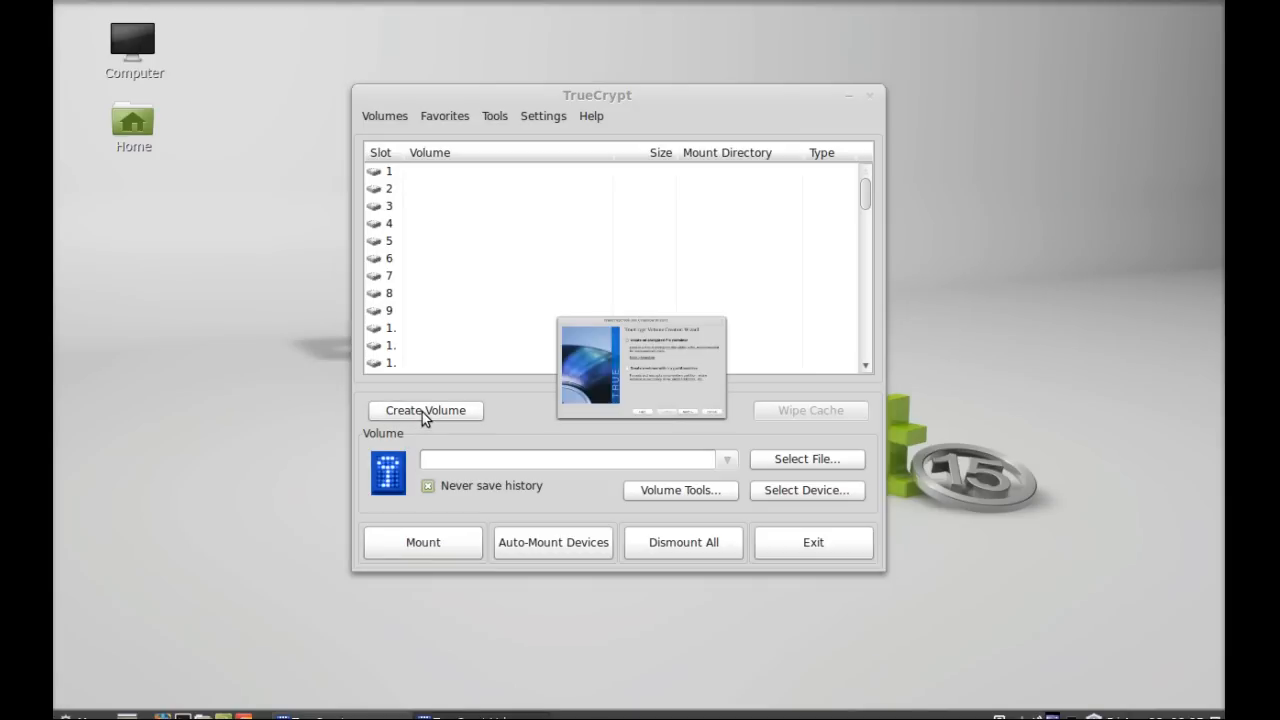
click(424, 410)
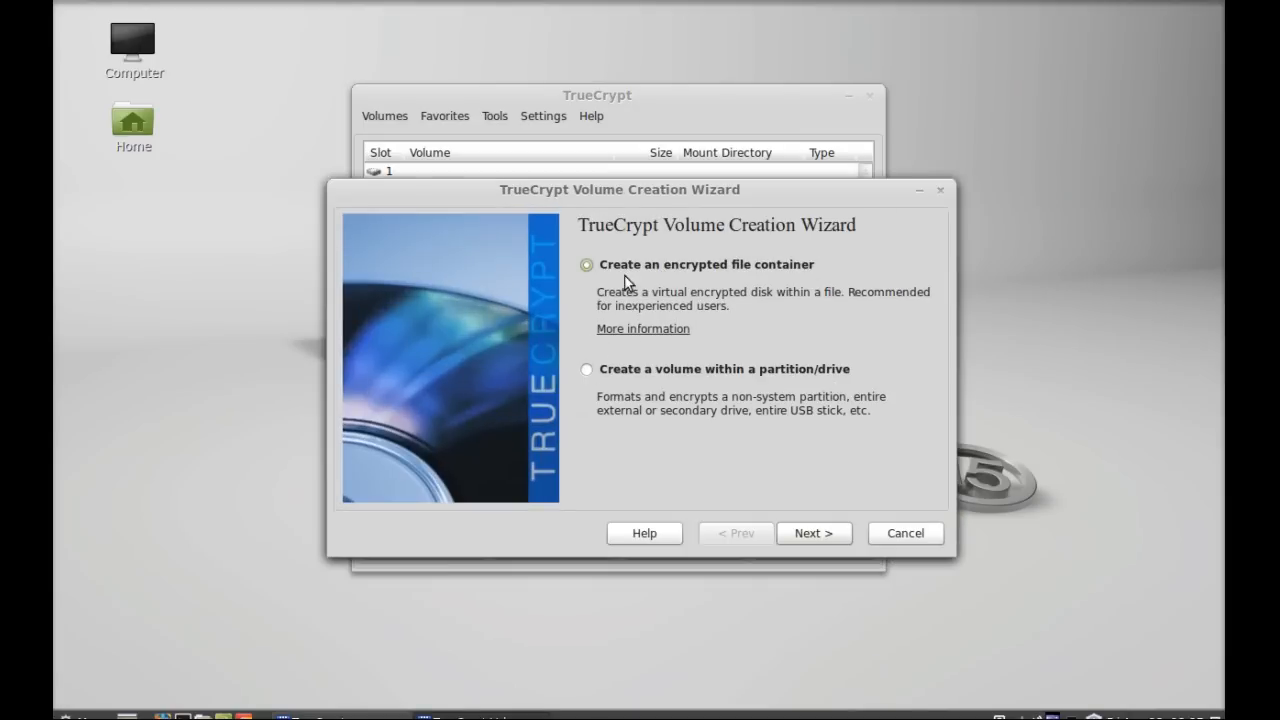
mouse_move(590, 289)
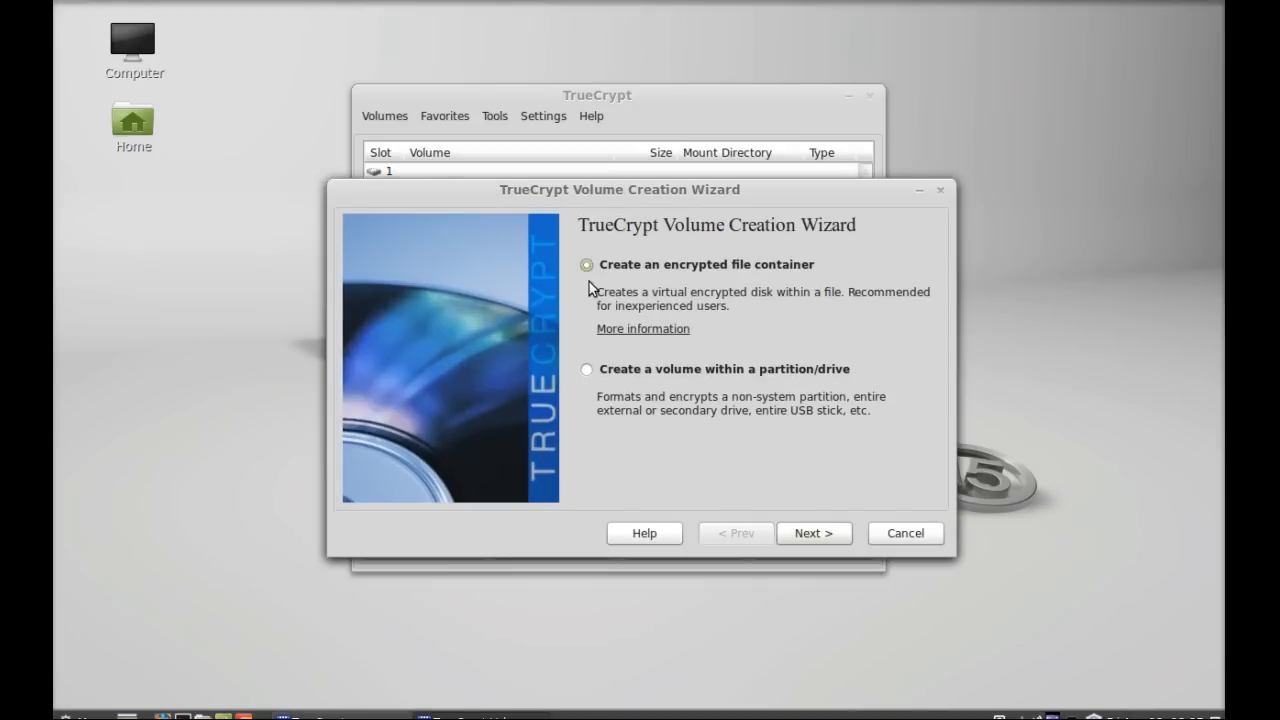
mouse_move(820, 280)
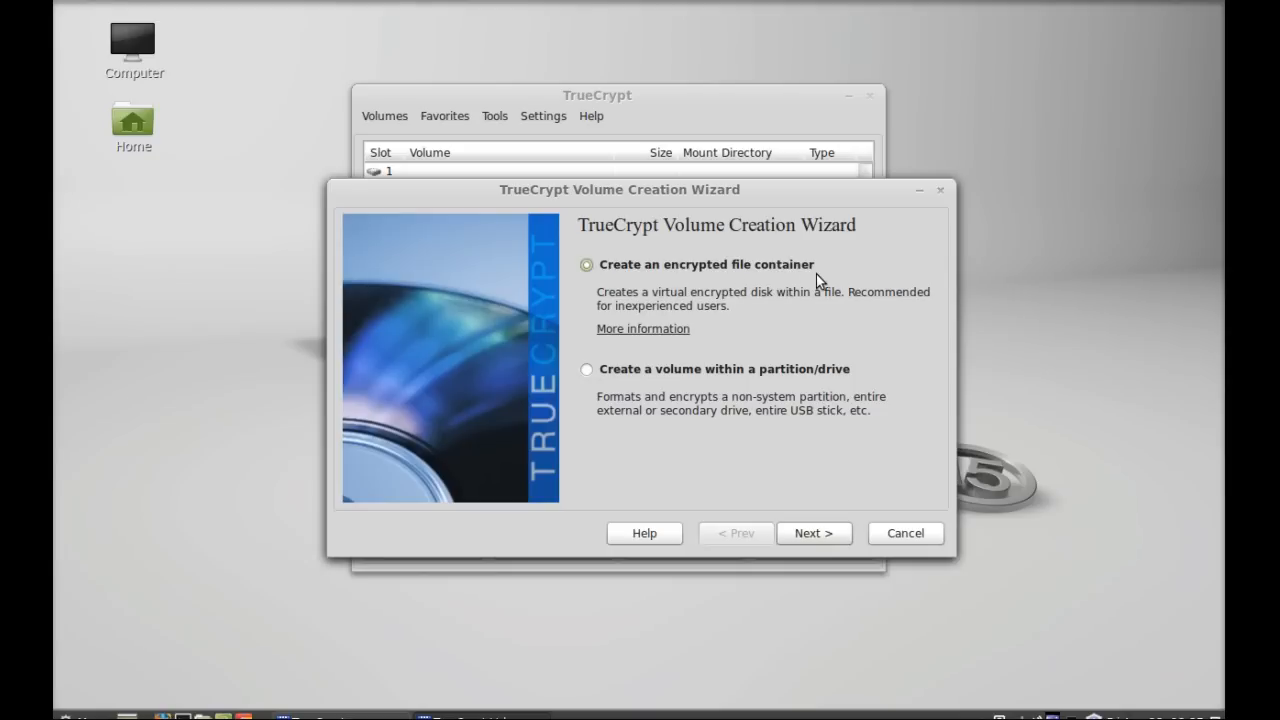
mouse_move(618, 296)
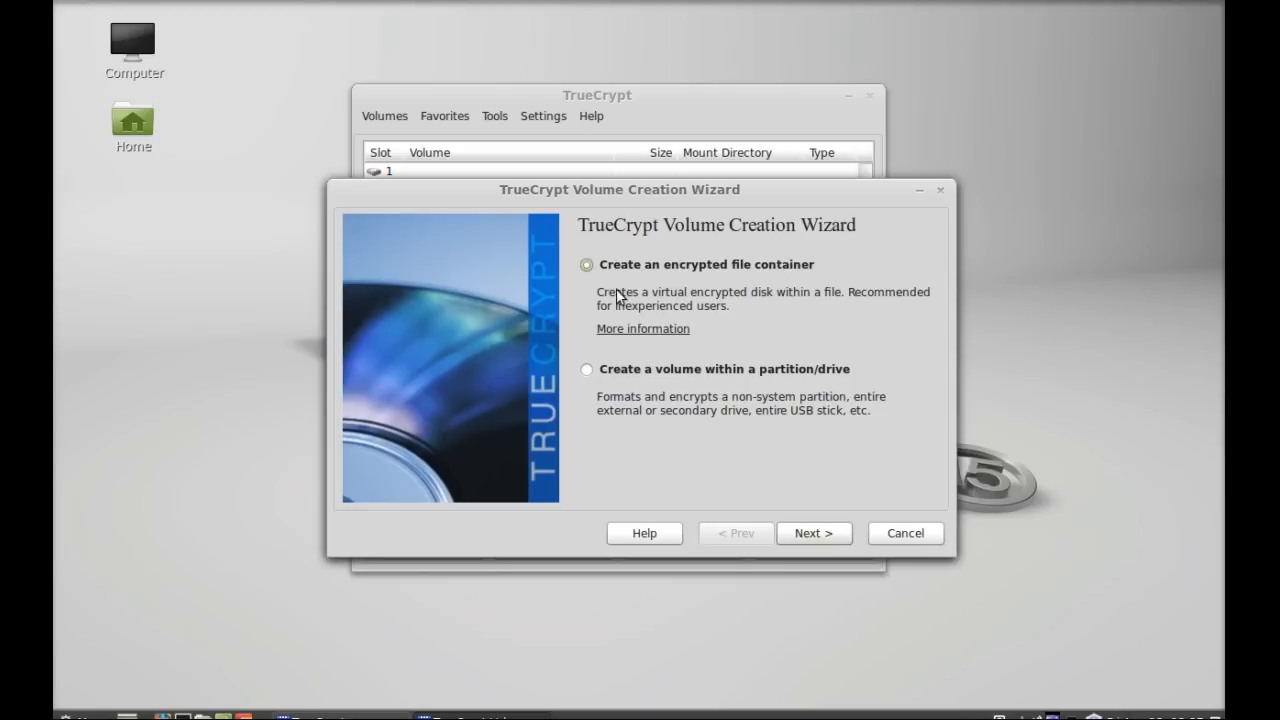
click(812, 533)
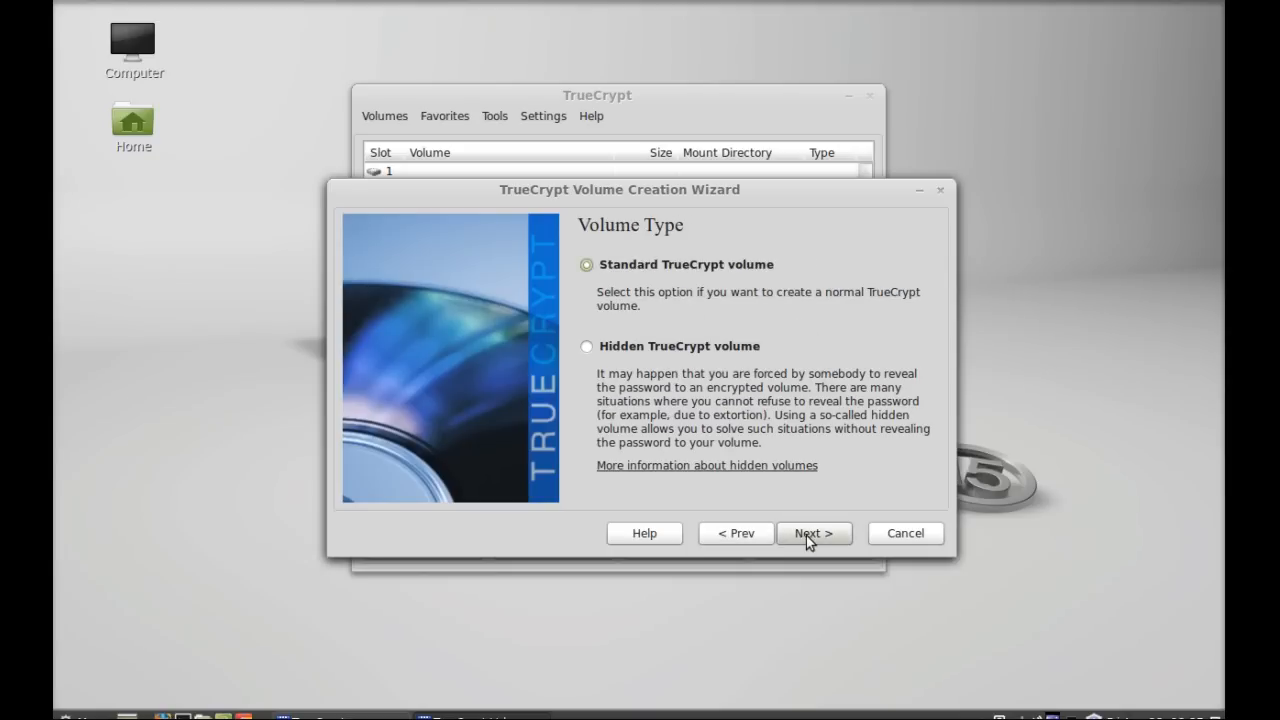
mouse_move(658, 335)
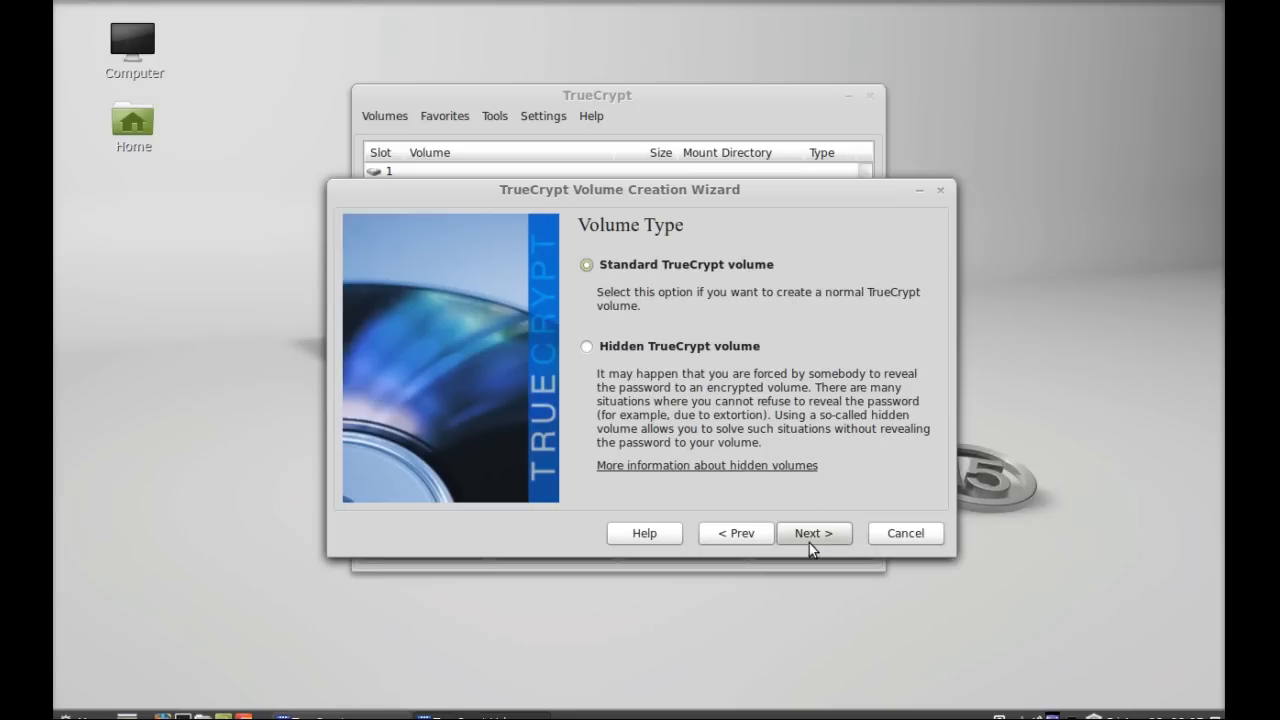
click(813, 533)
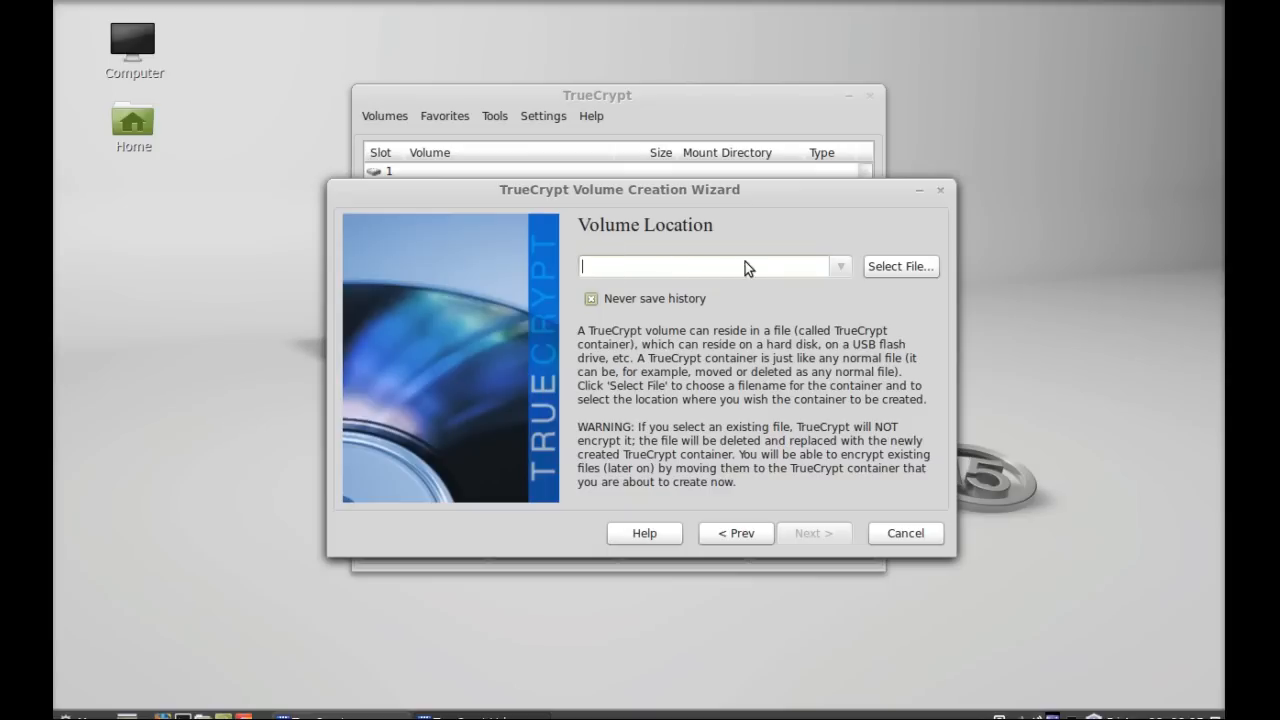
mouse_move(588, 250)
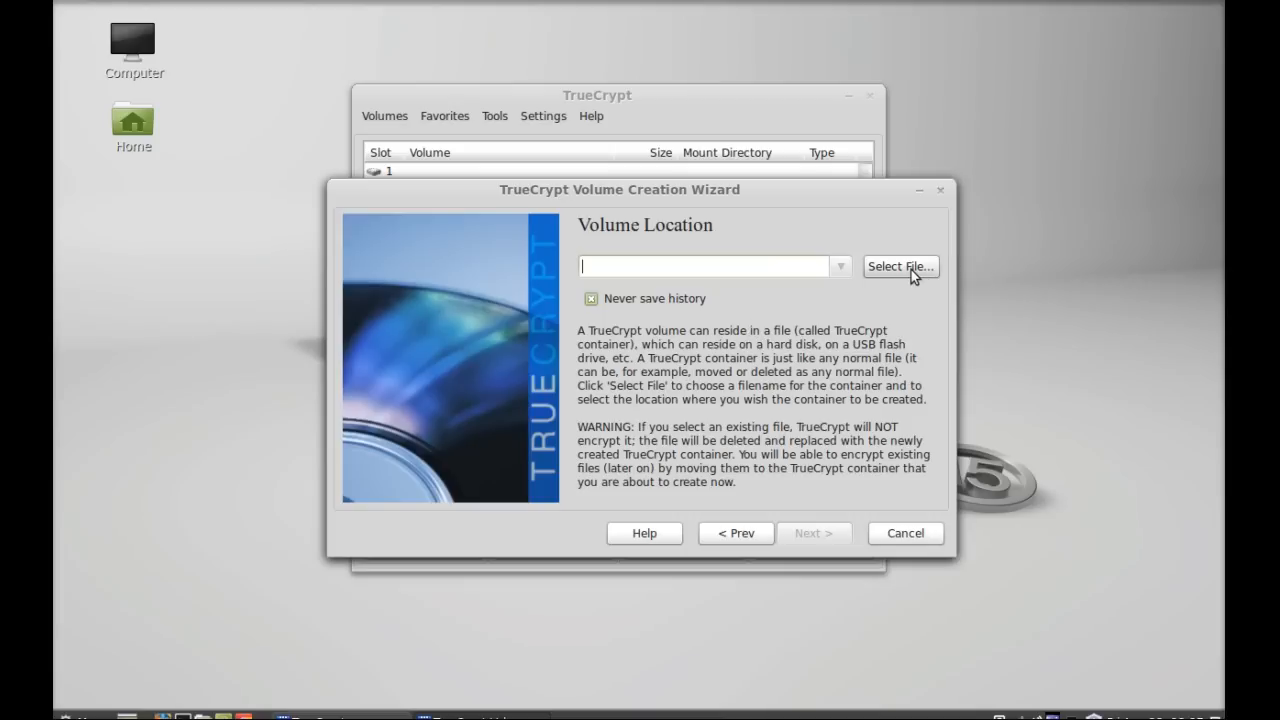
mouse_move(903, 300)
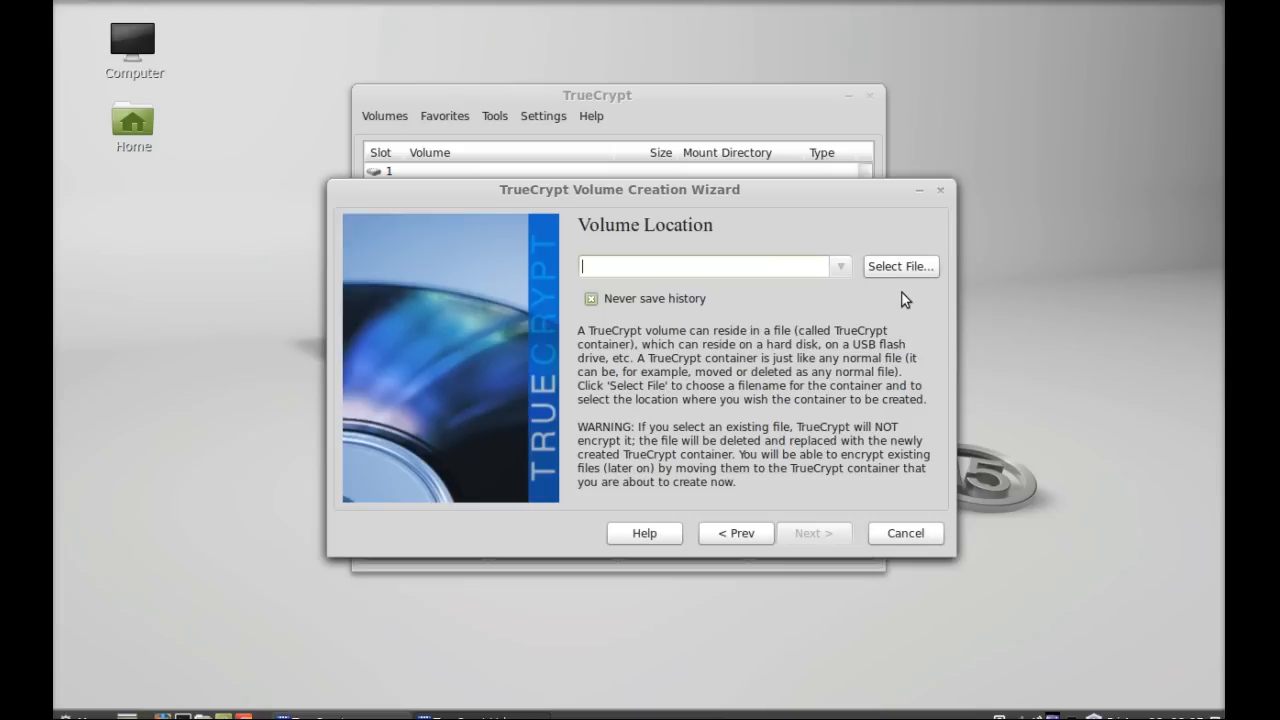
Step: Select Documents/My Notes as the container file
click(899, 266)
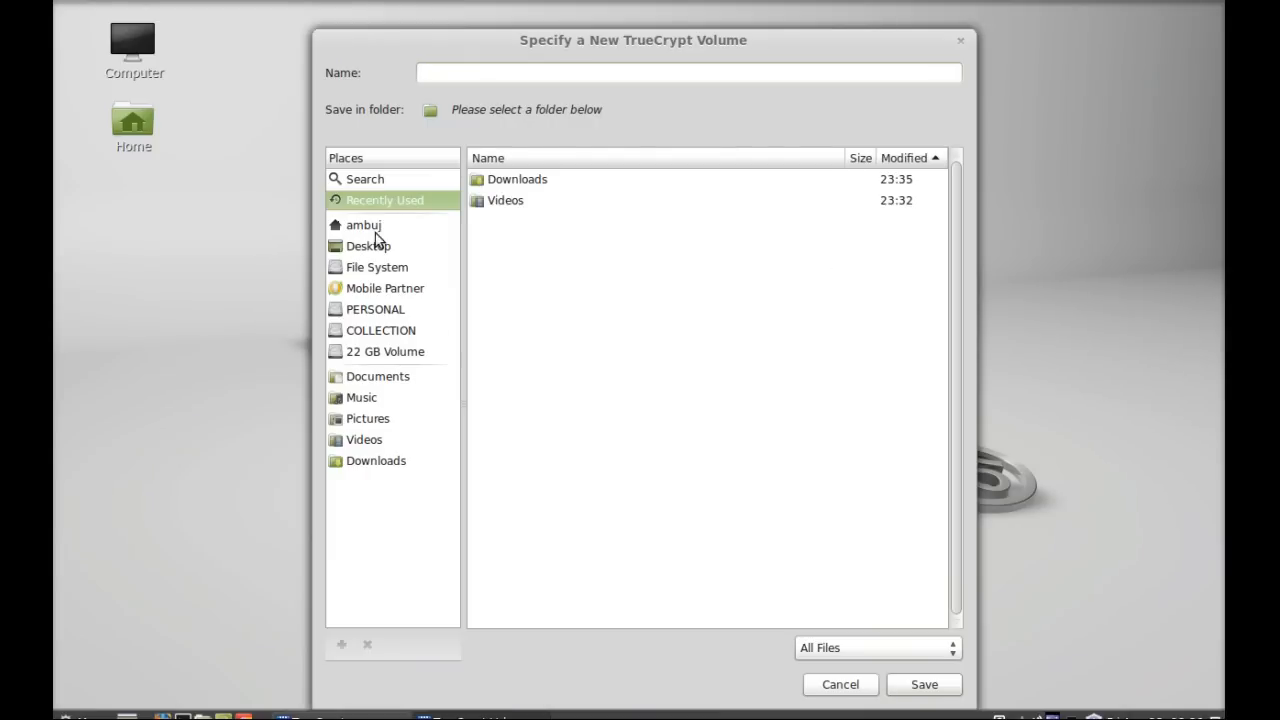
click(363, 224)
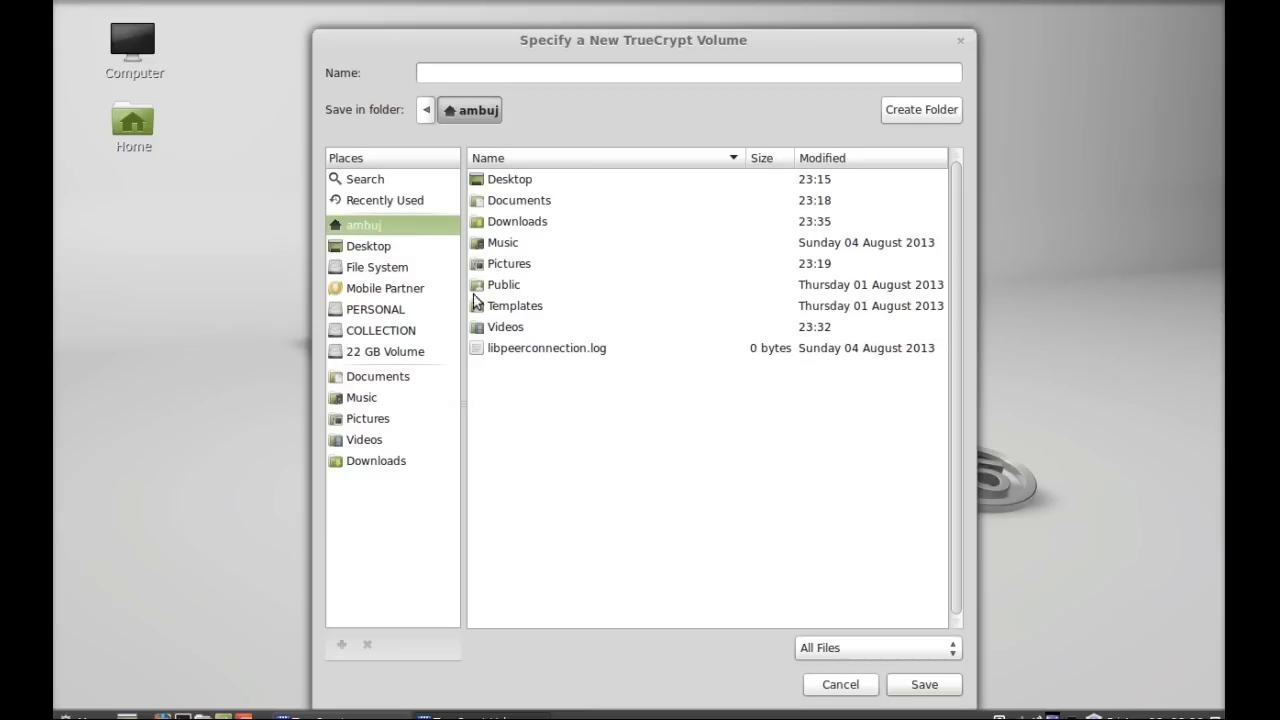
double_click(518, 200)
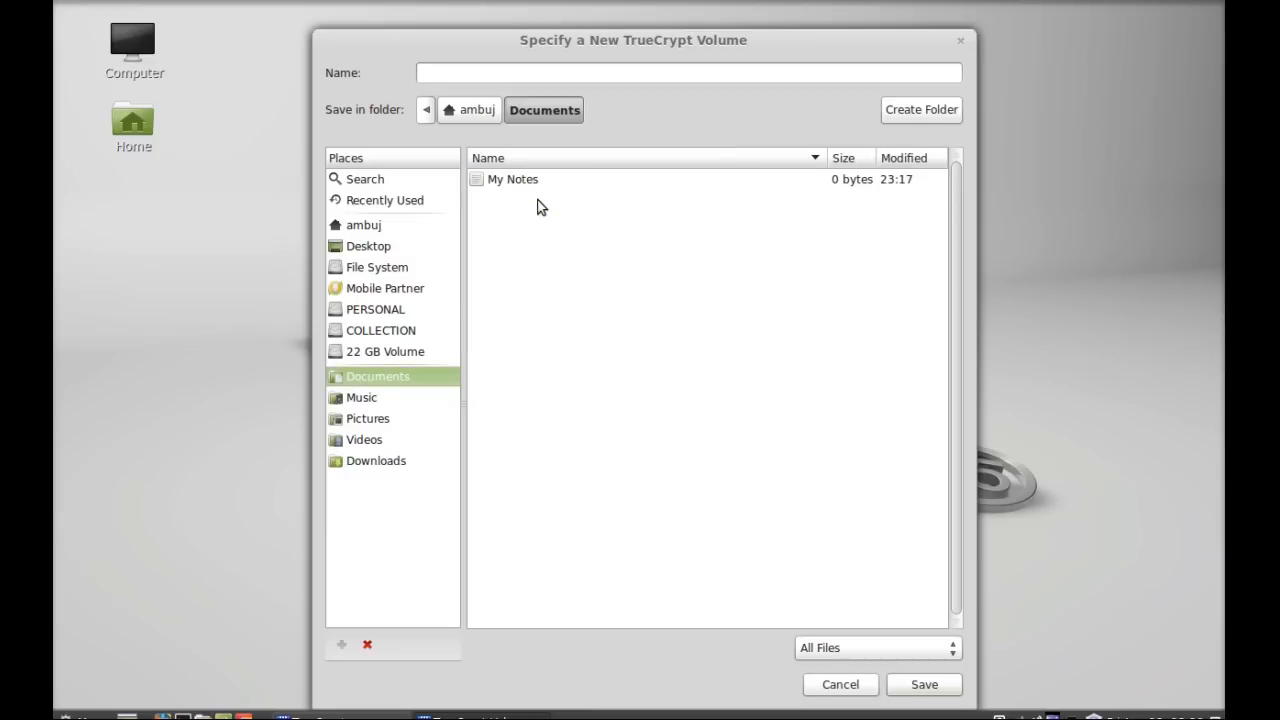
mouse_move(548, 205)
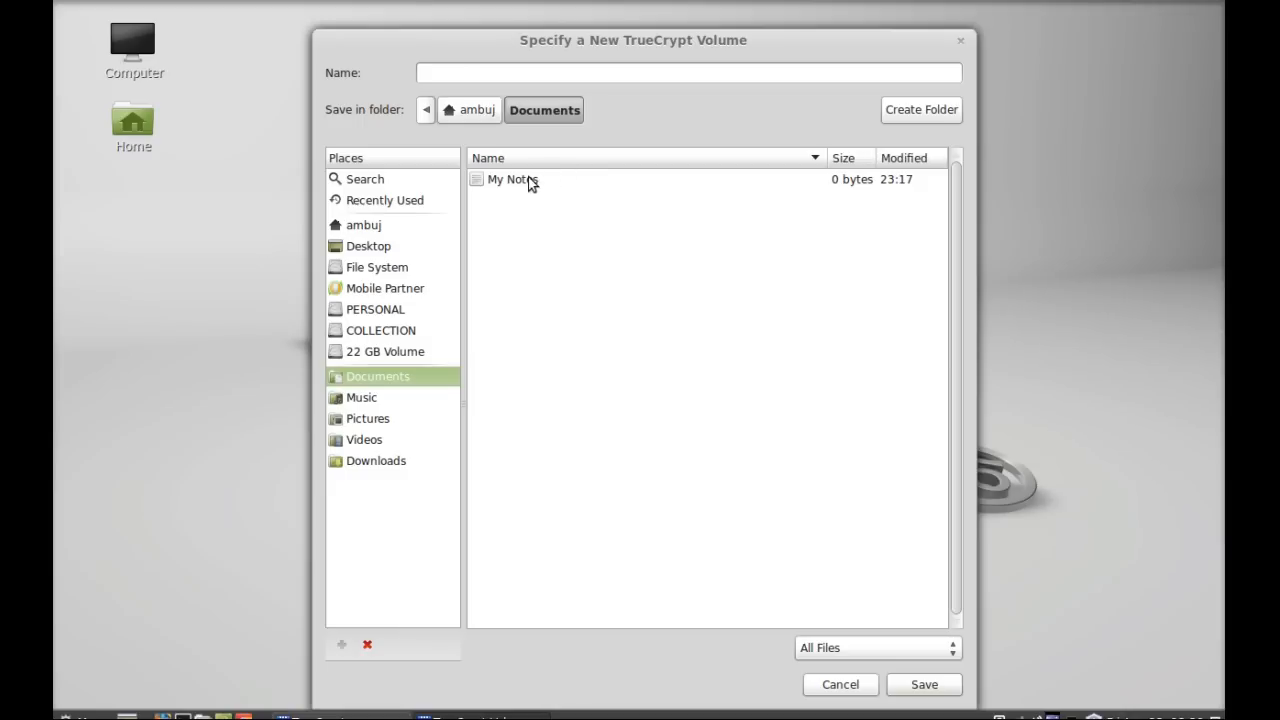
click(512, 179)
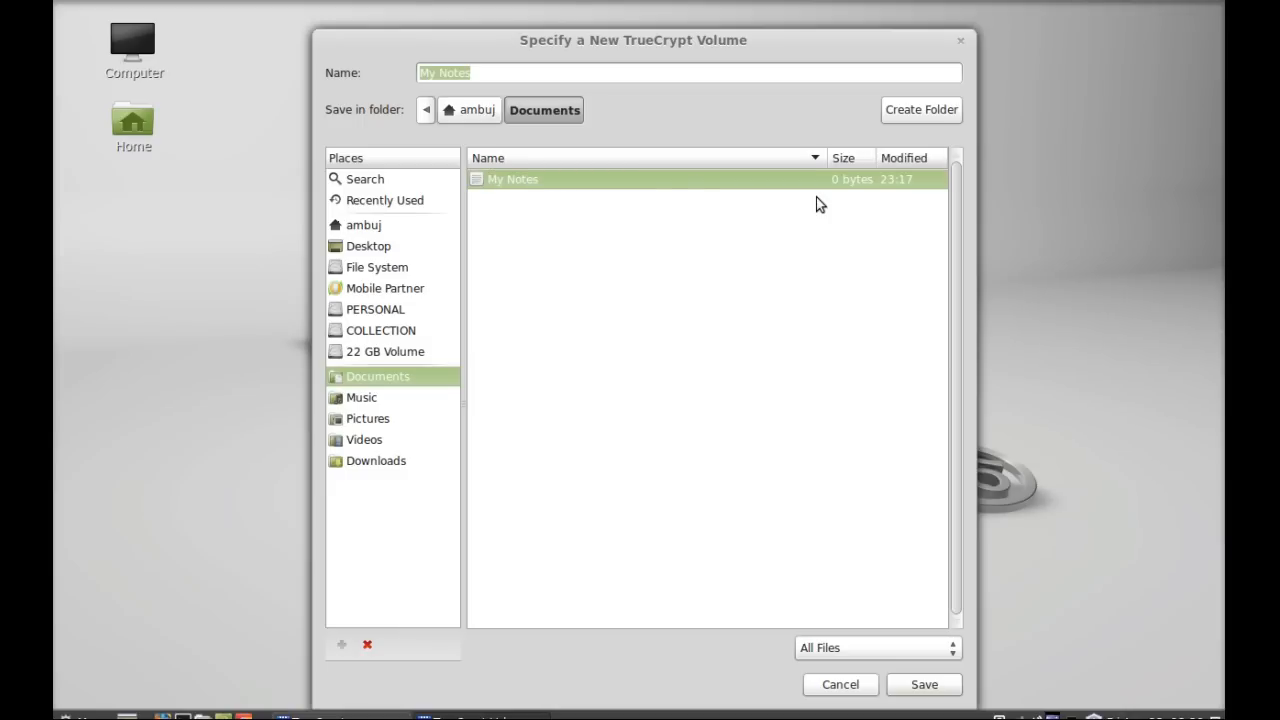
mouse_move(940, 642)
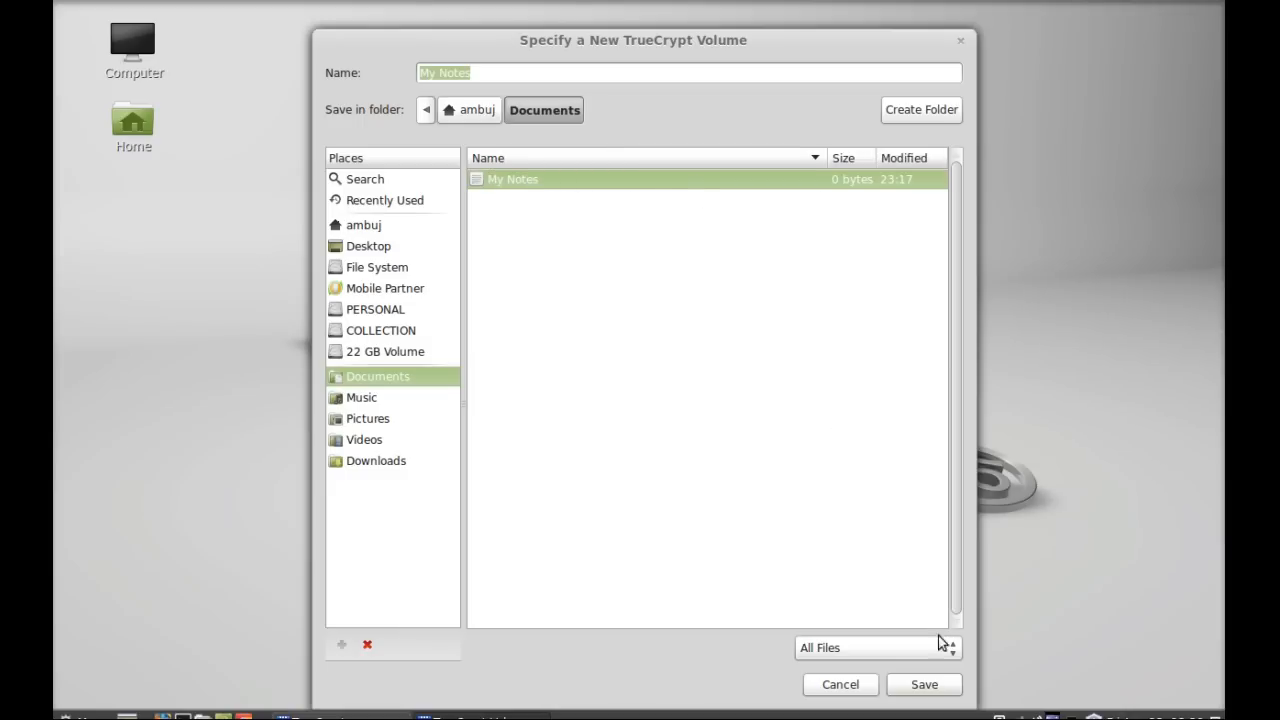
click(923, 684)
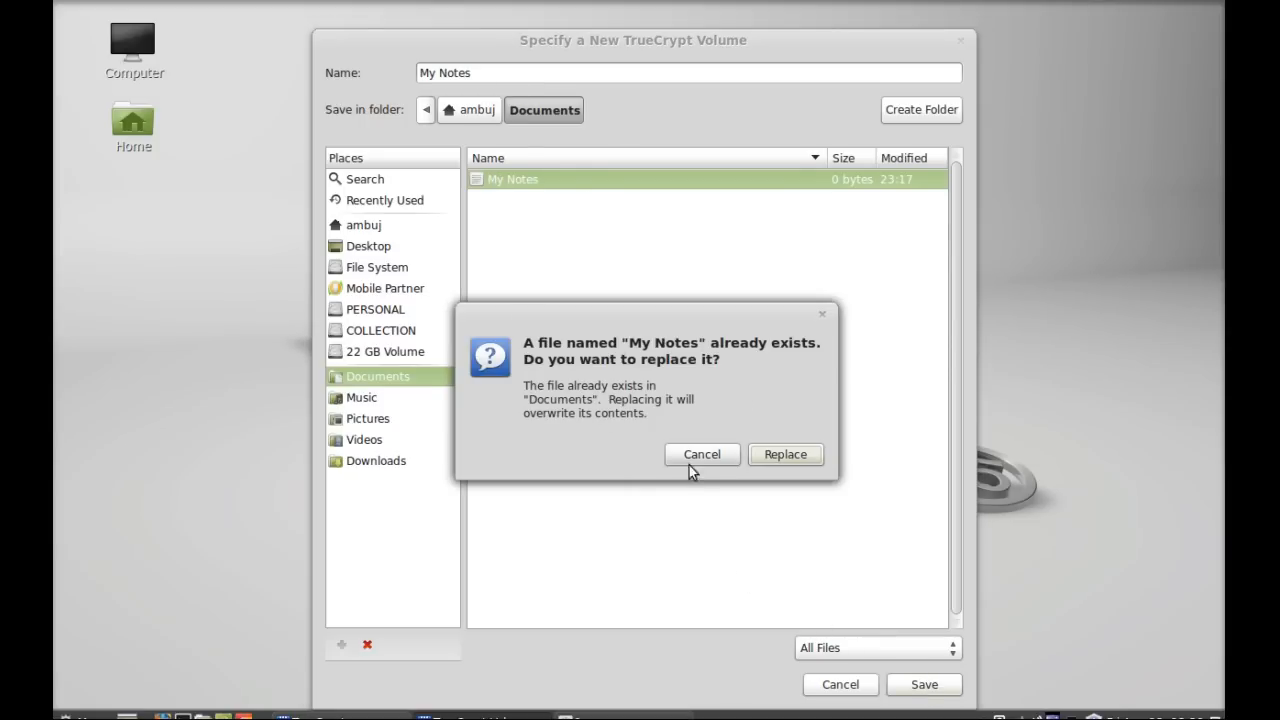
mouse_move(696, 380)
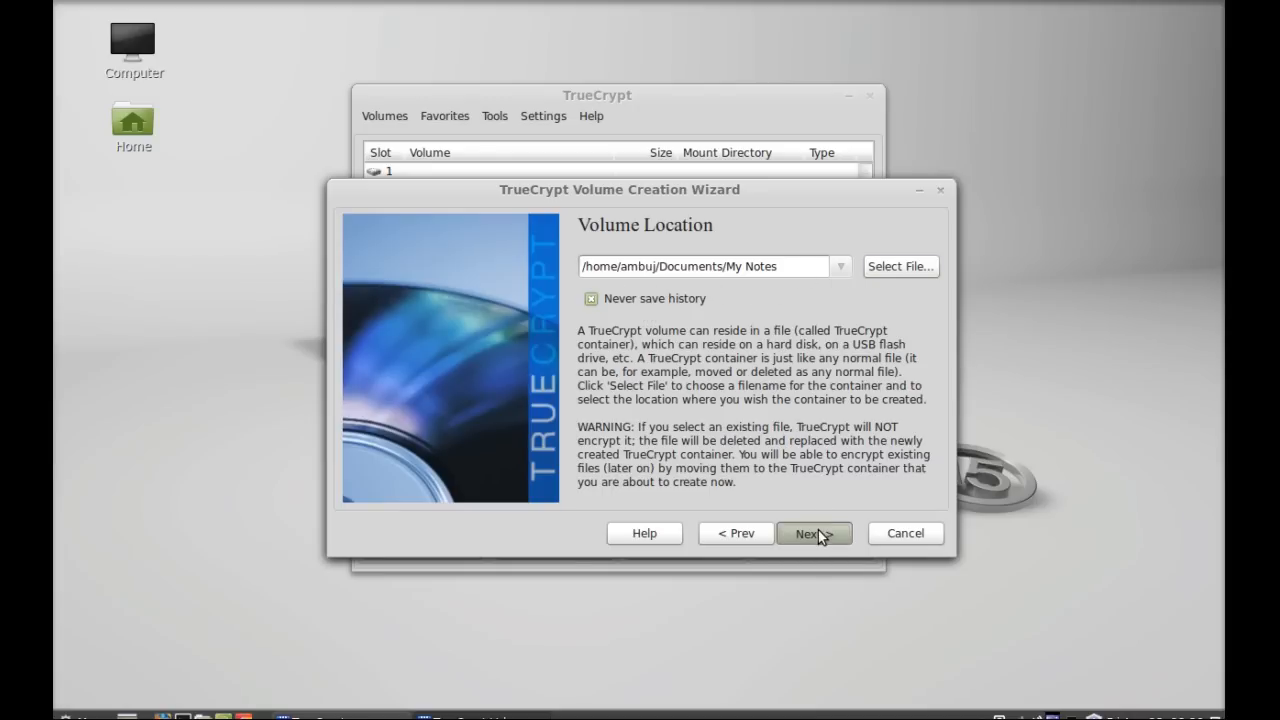
Step: Keep AES encryption with the RIPEMD-160 hash and continue to Volume Size
click(813, 532)
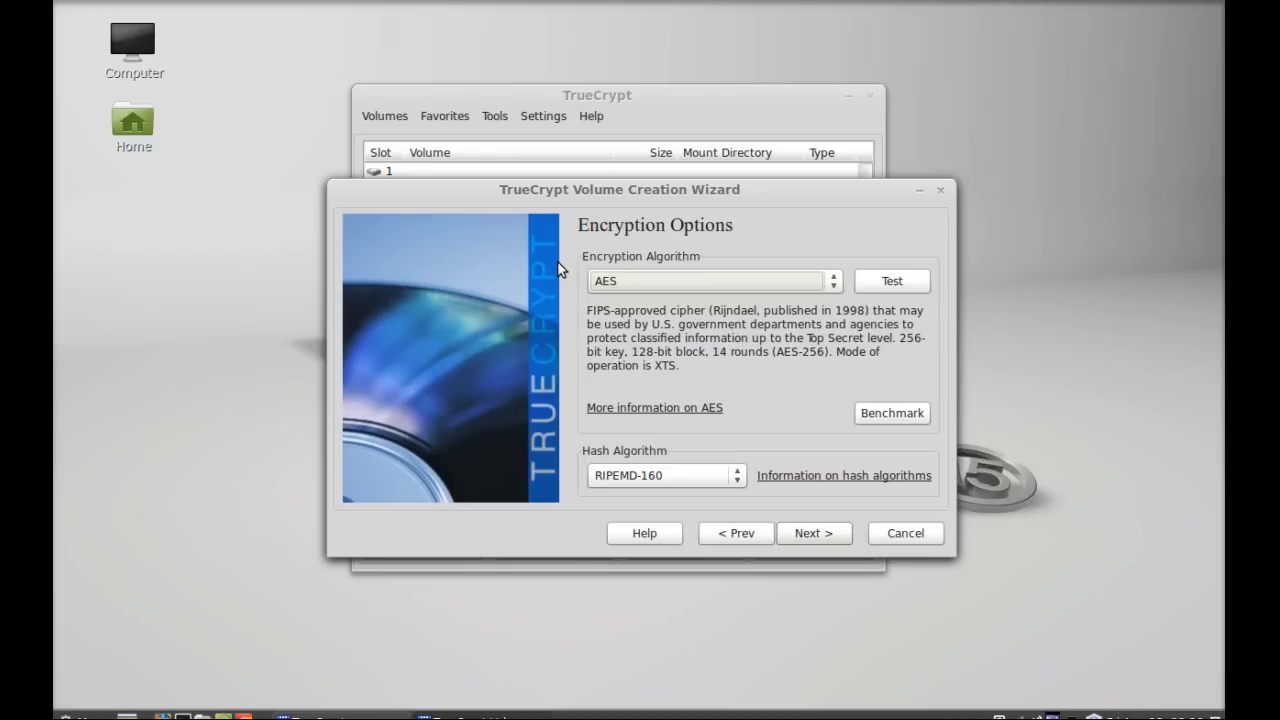
mouse_move(680, 303)
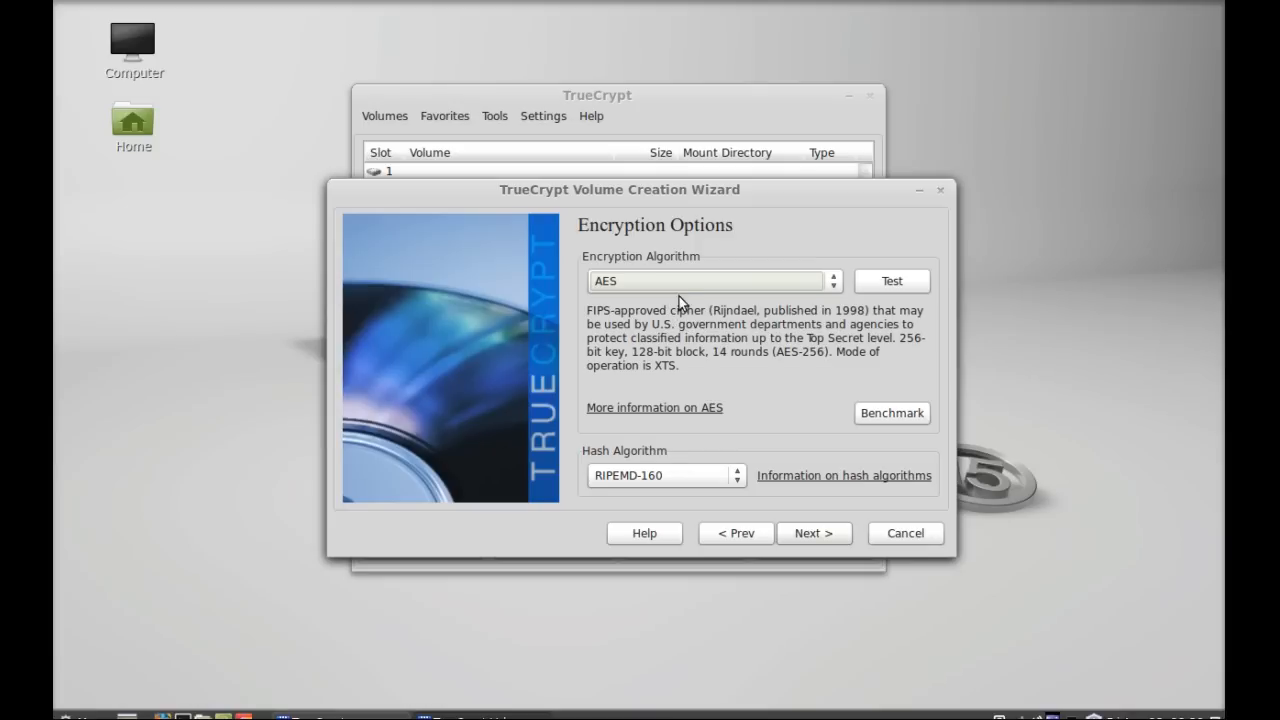
mouse_move(650, 313)
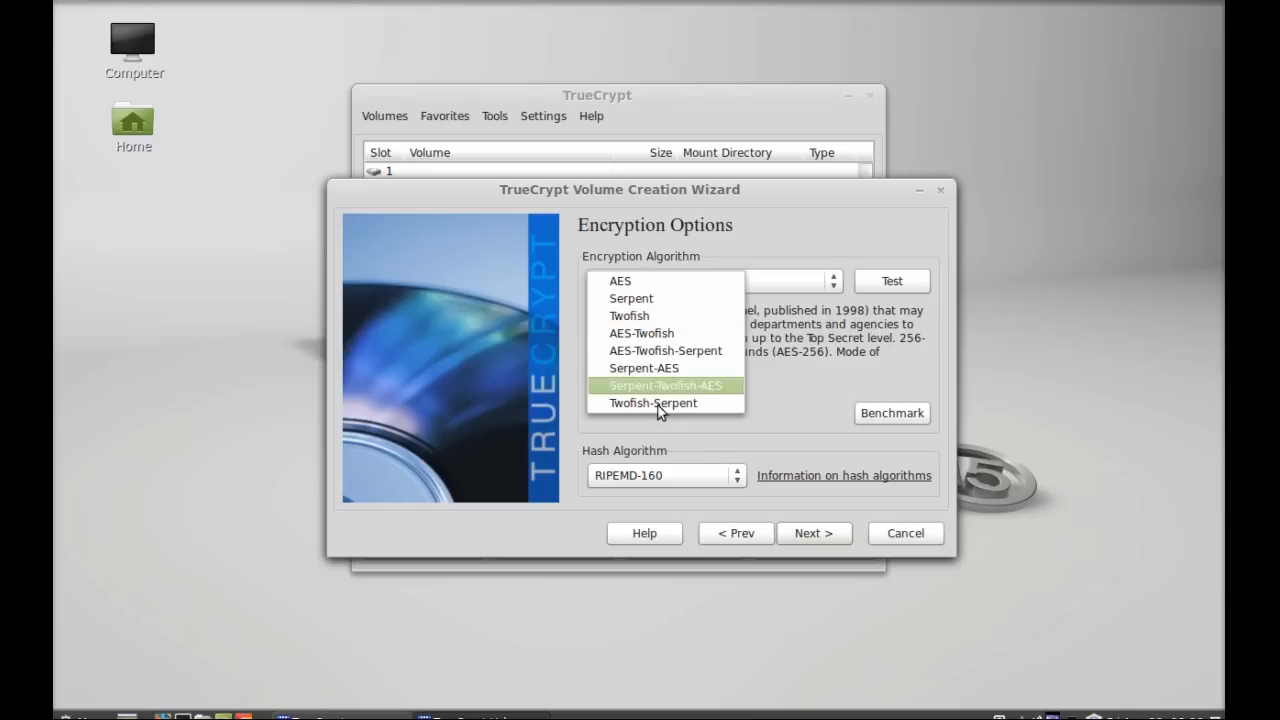
mouse_move(660, 350)
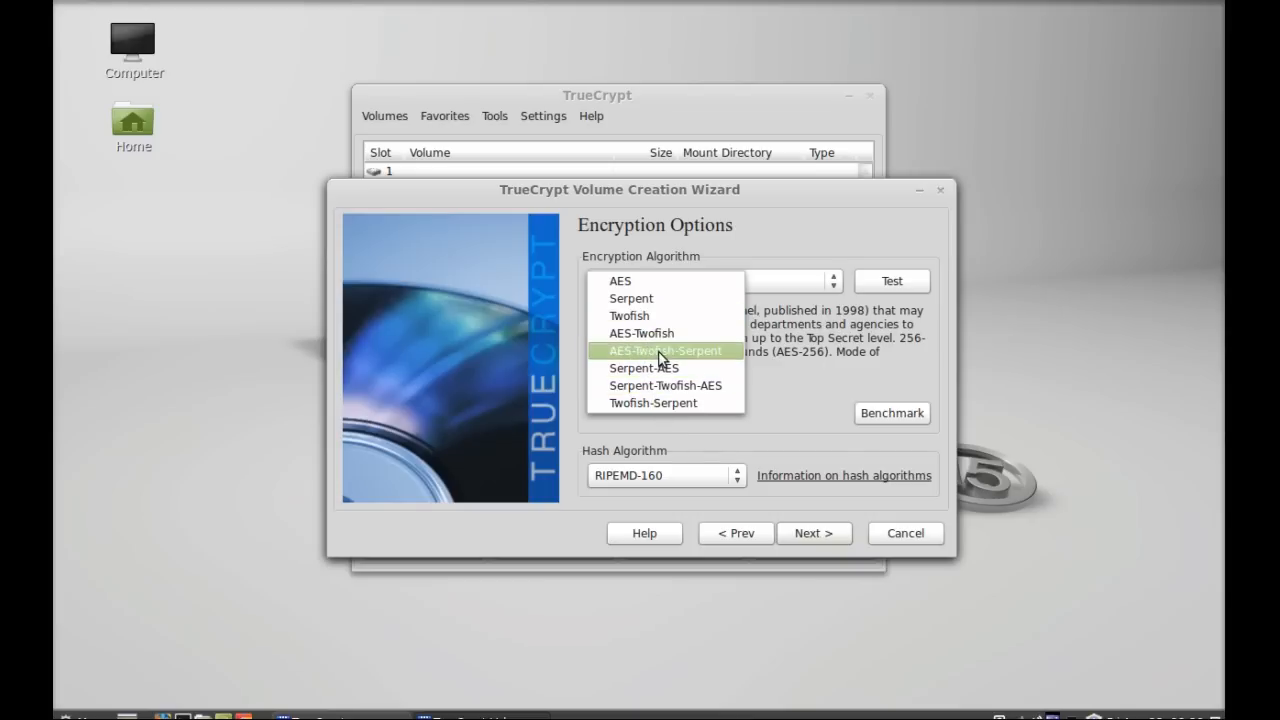
click(619, 280)
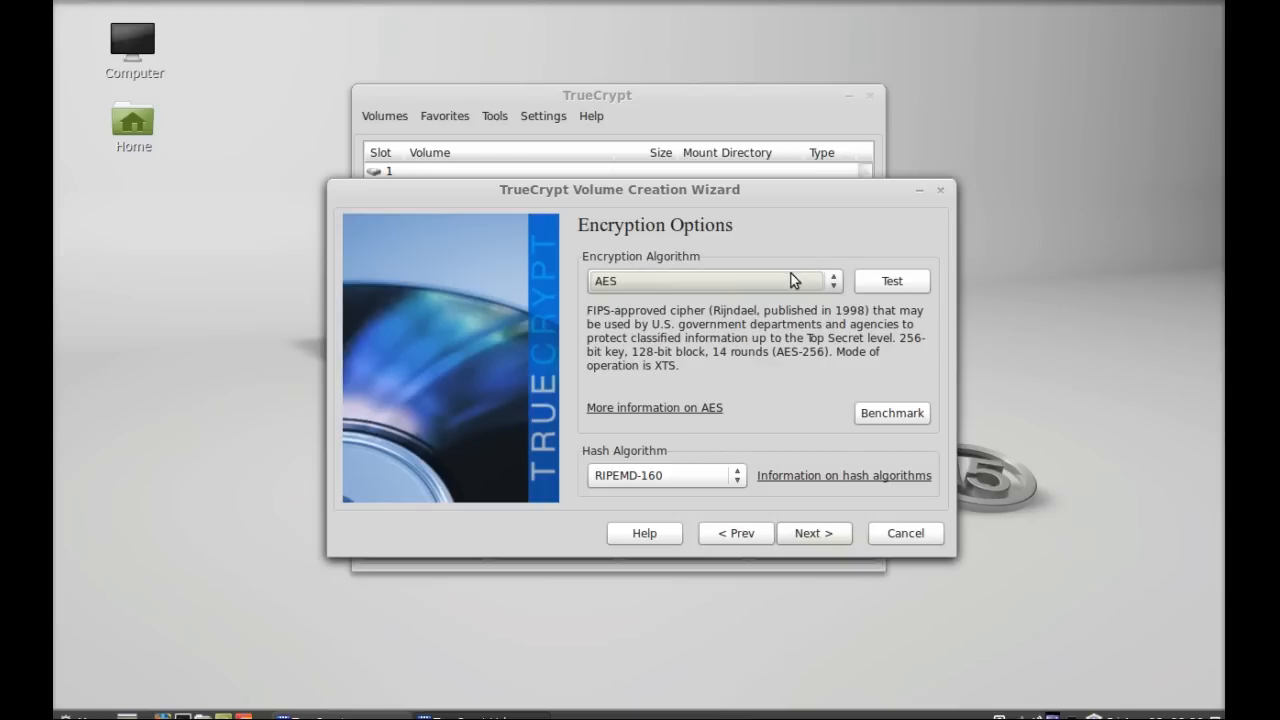
mouse_move(652, 297)
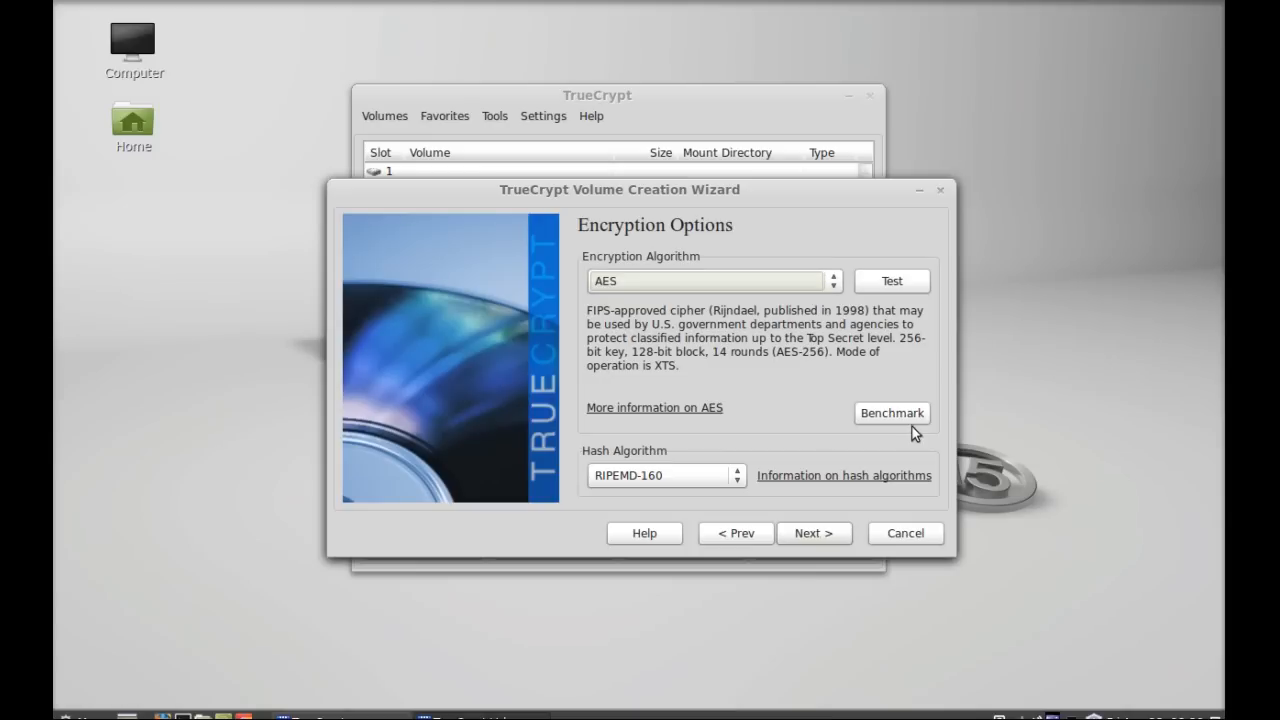
mouse_move(633, 513)
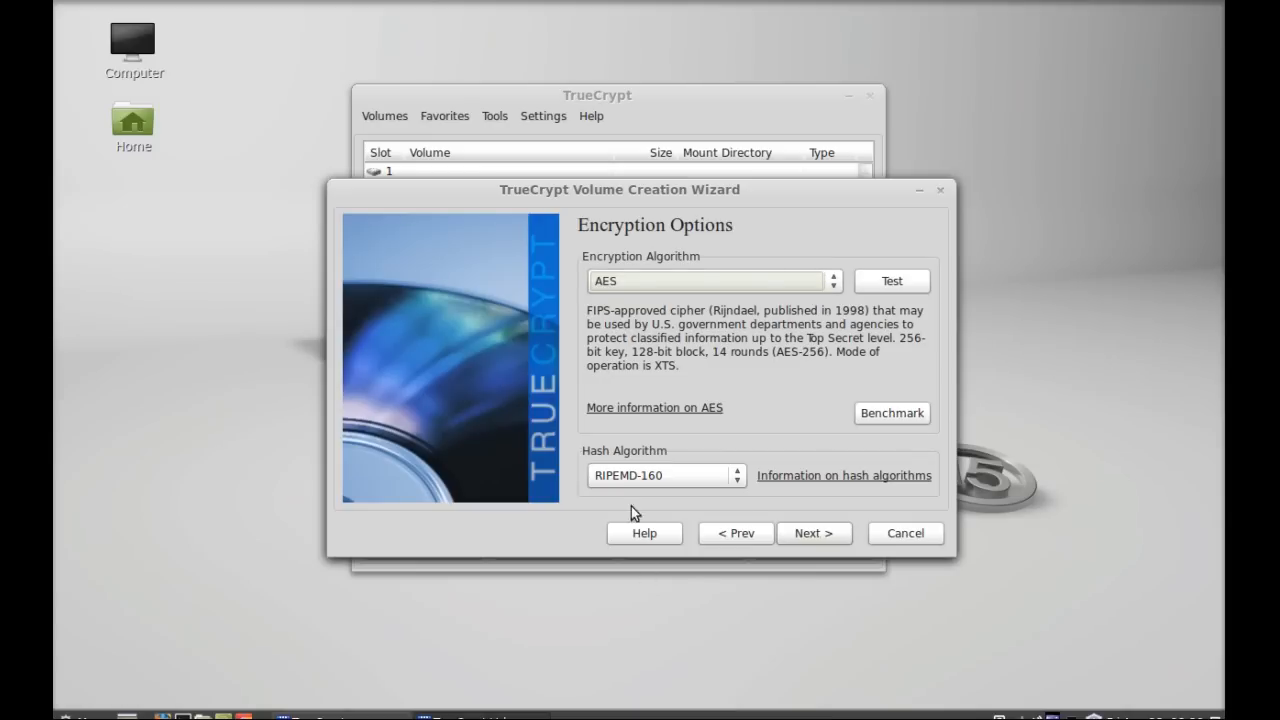
mouse_move(705, 440)
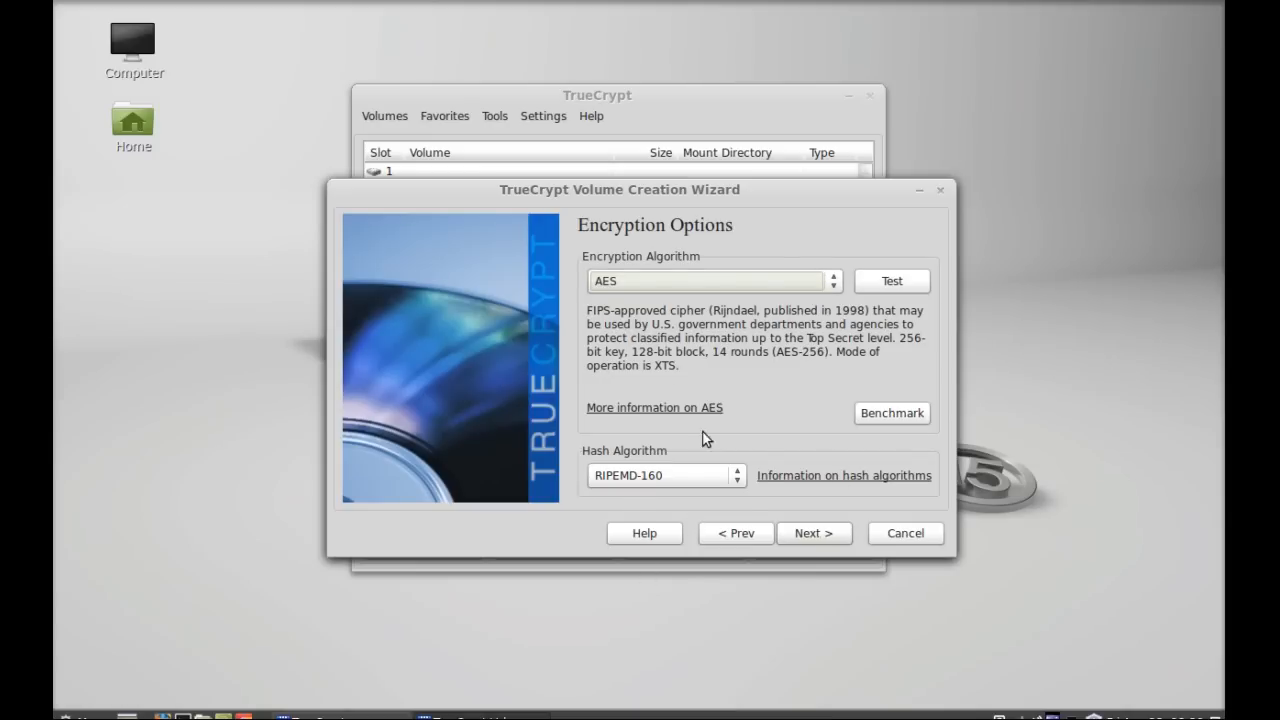
click(814, 532)
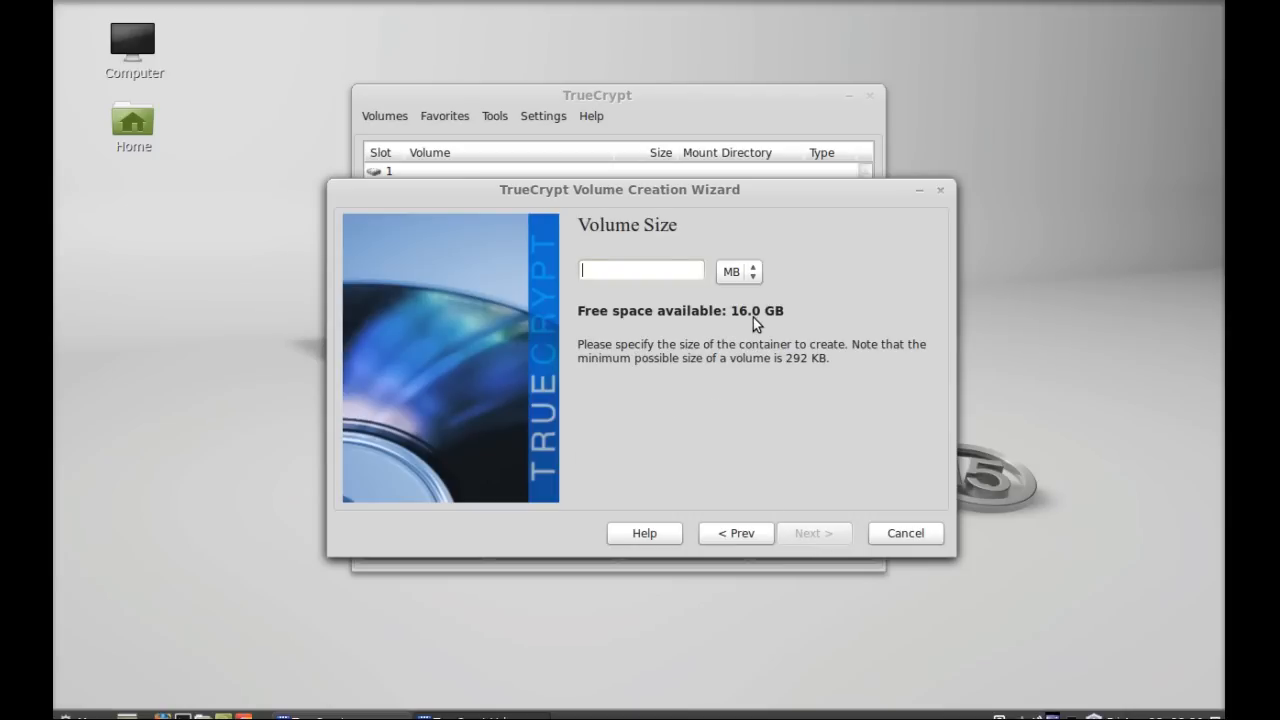
mouse_move(797, 318)
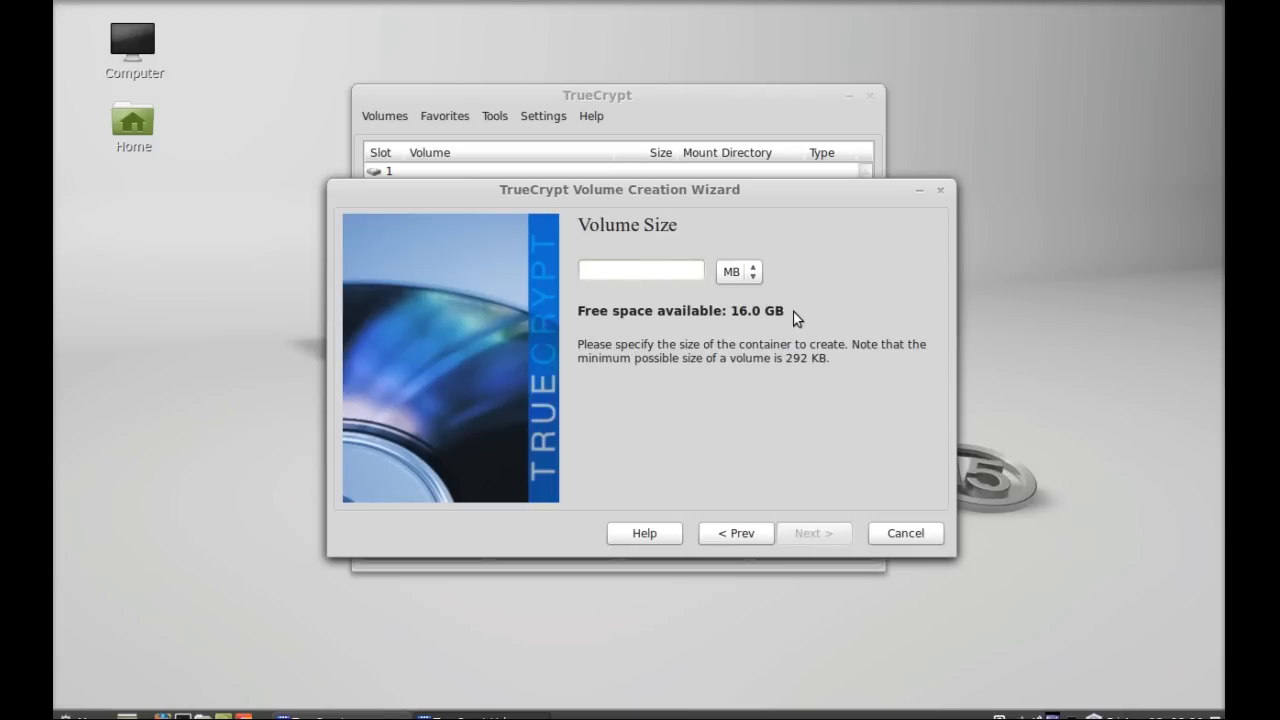
Step: Set the container size to 10 MB and continue
click(640, 270)
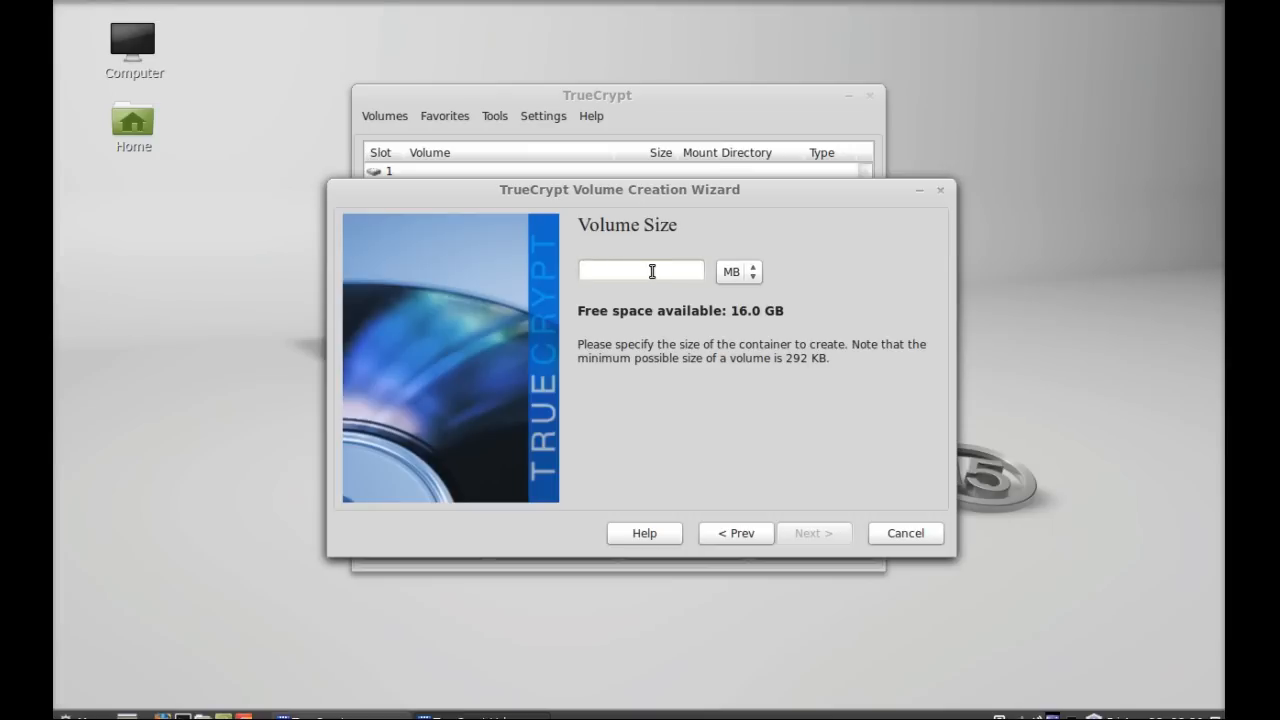
click(640, 271)
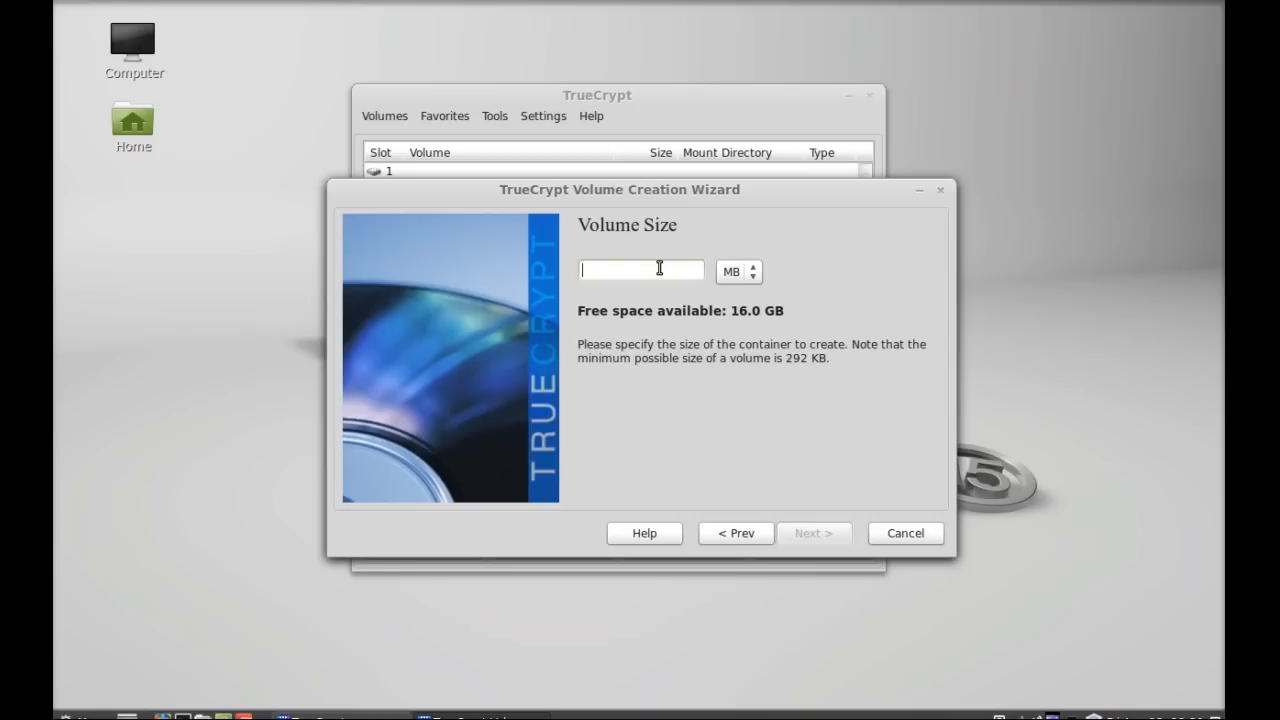
text(10)
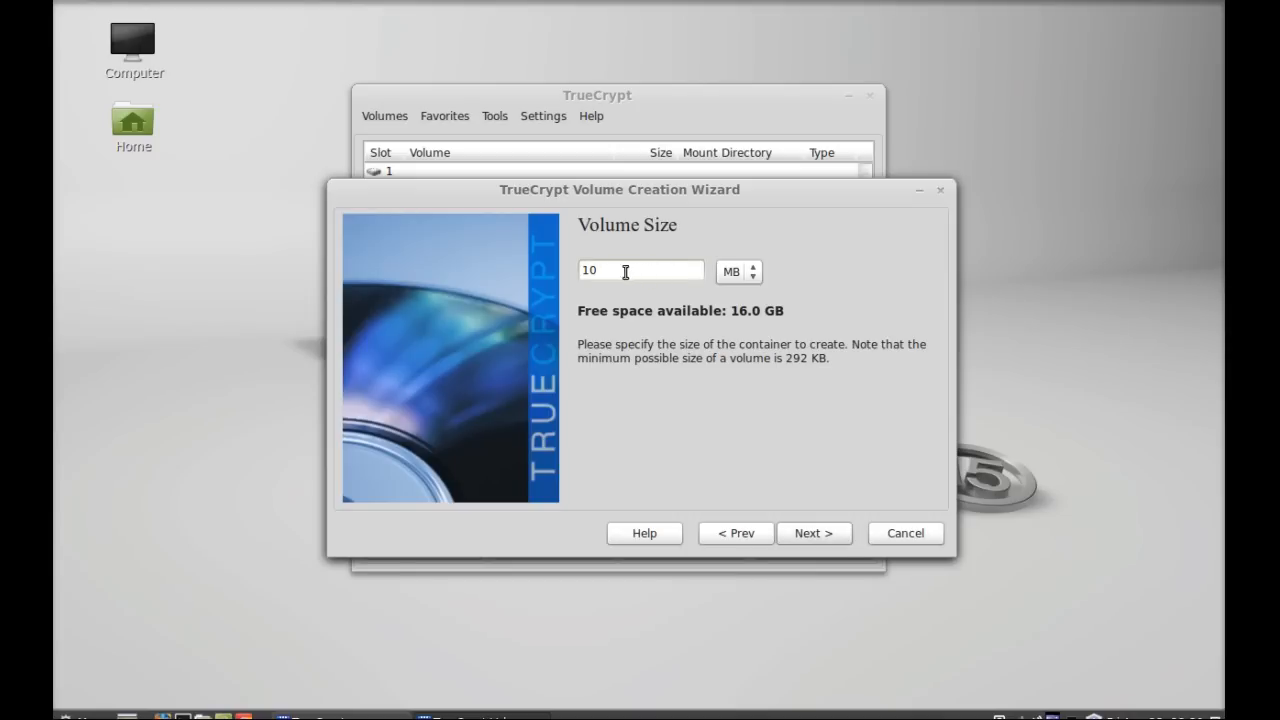
mouse_move(675, 240)
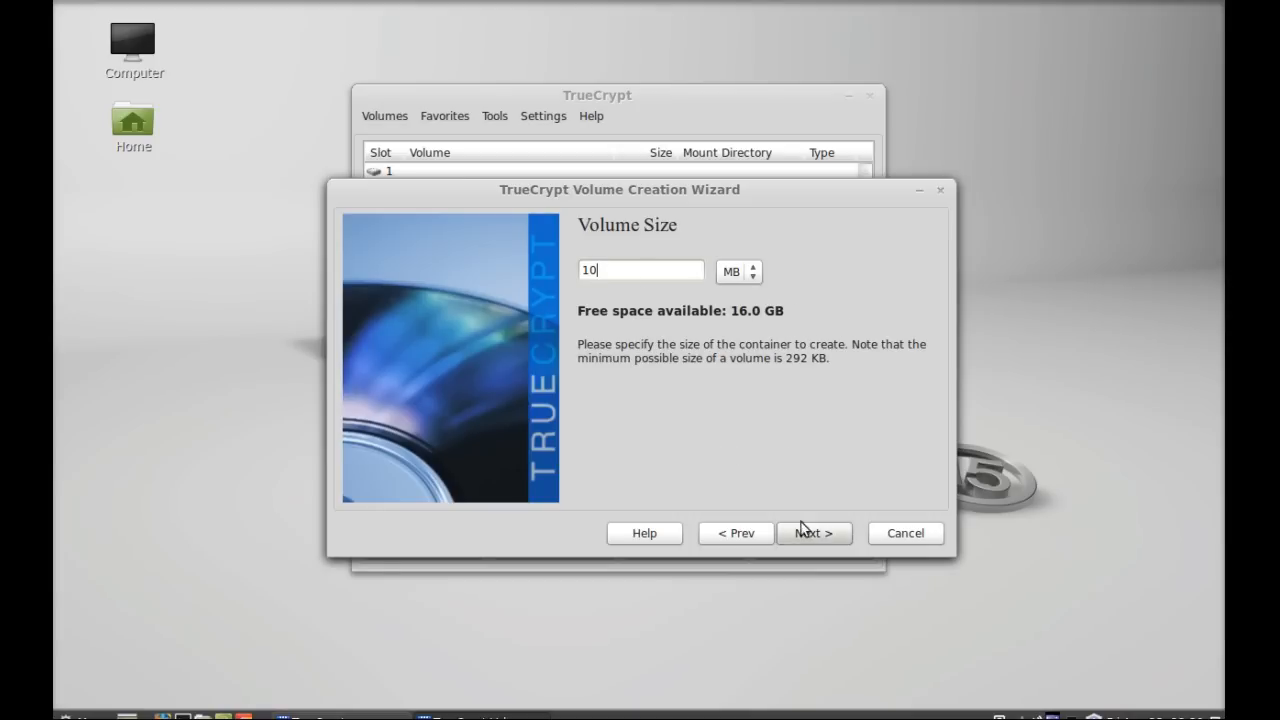
click(813, 532)
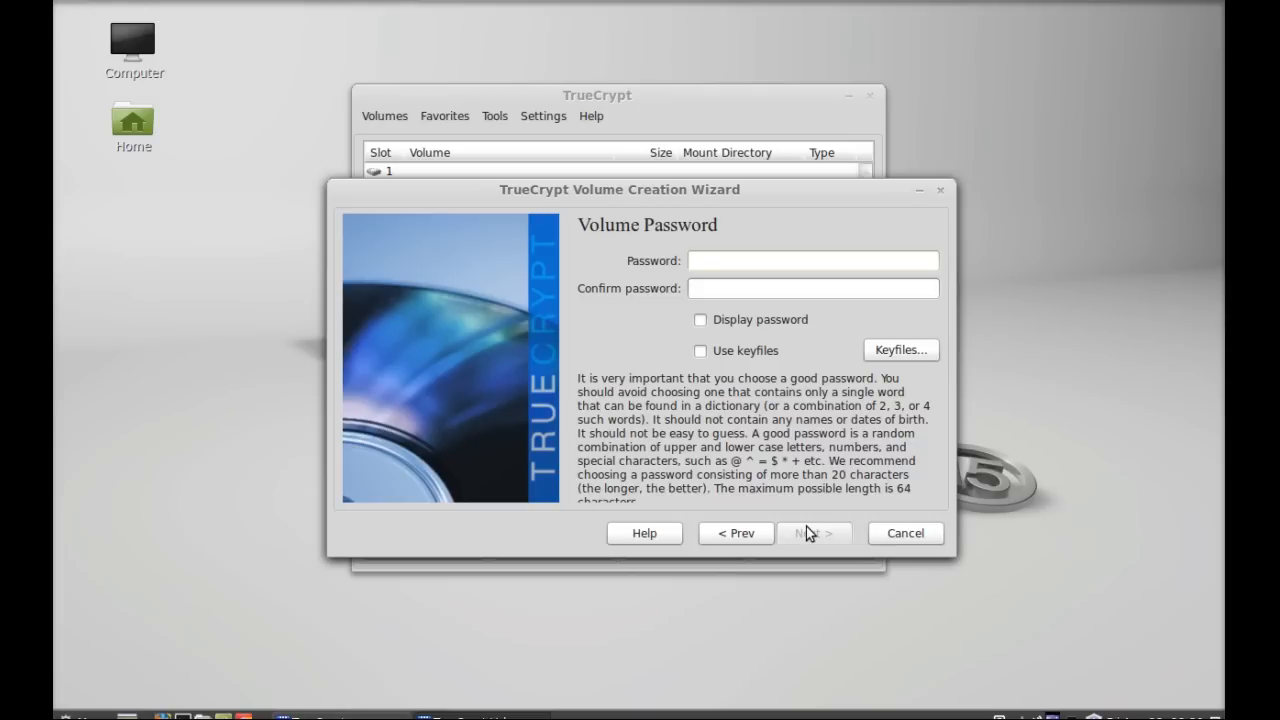
Step: Enter and confirm a six-character password, untick Use keyfiles, and proceed
click(813, 260)
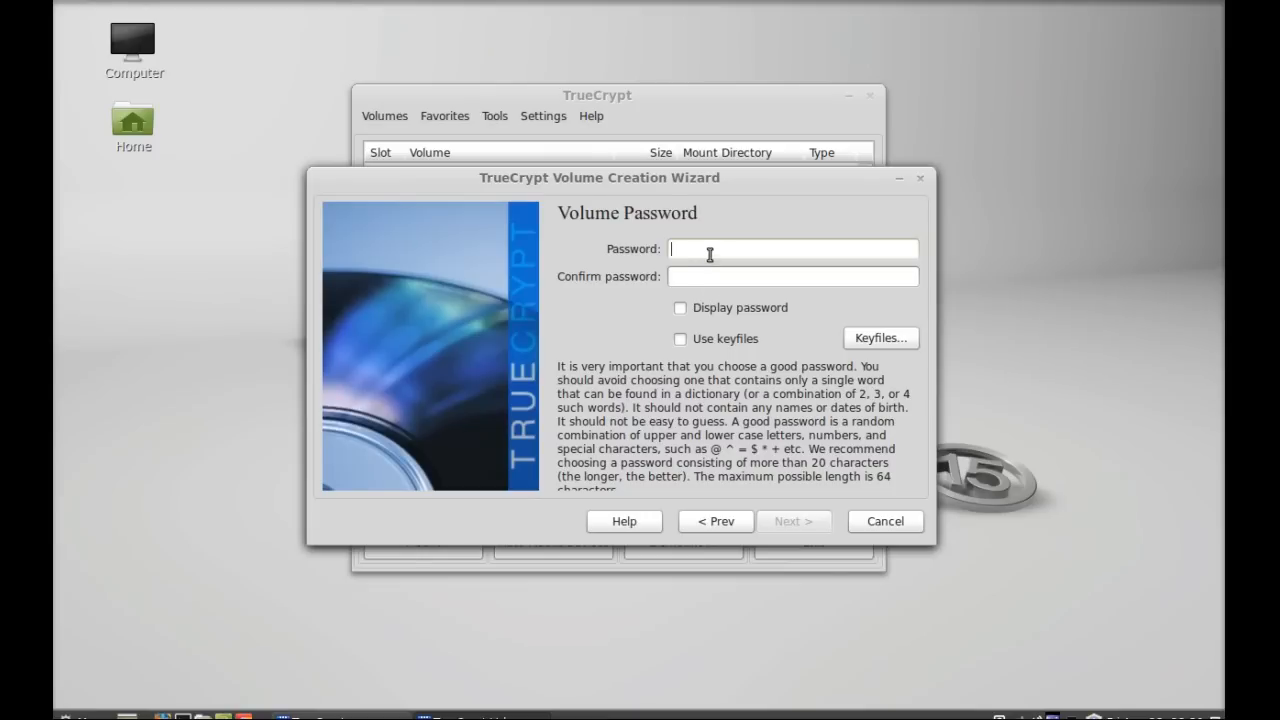
text(password)
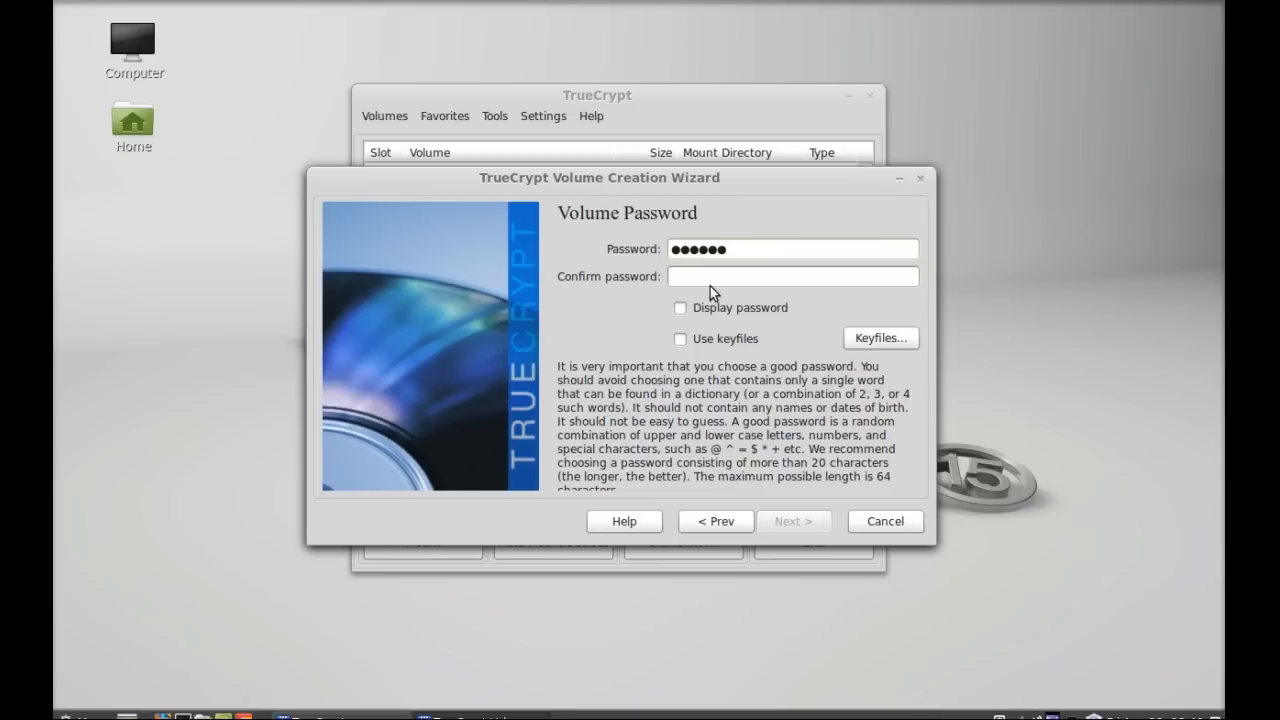
text(••)
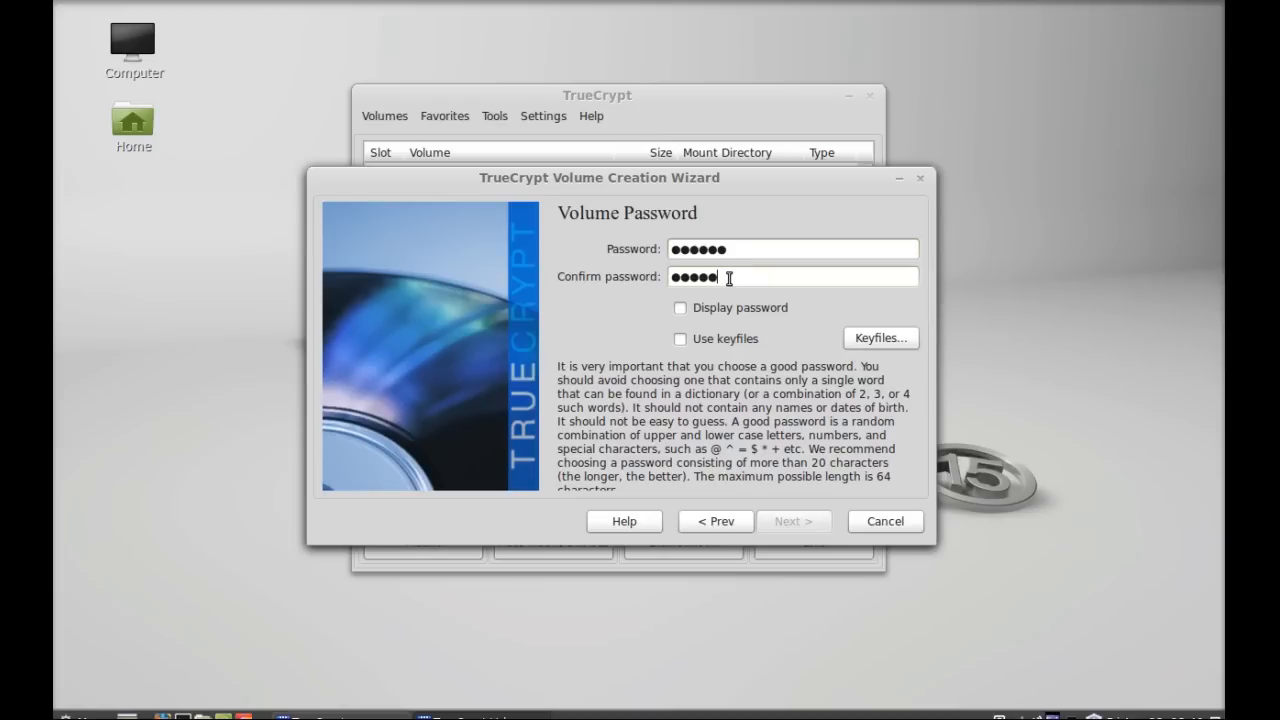
text(•)
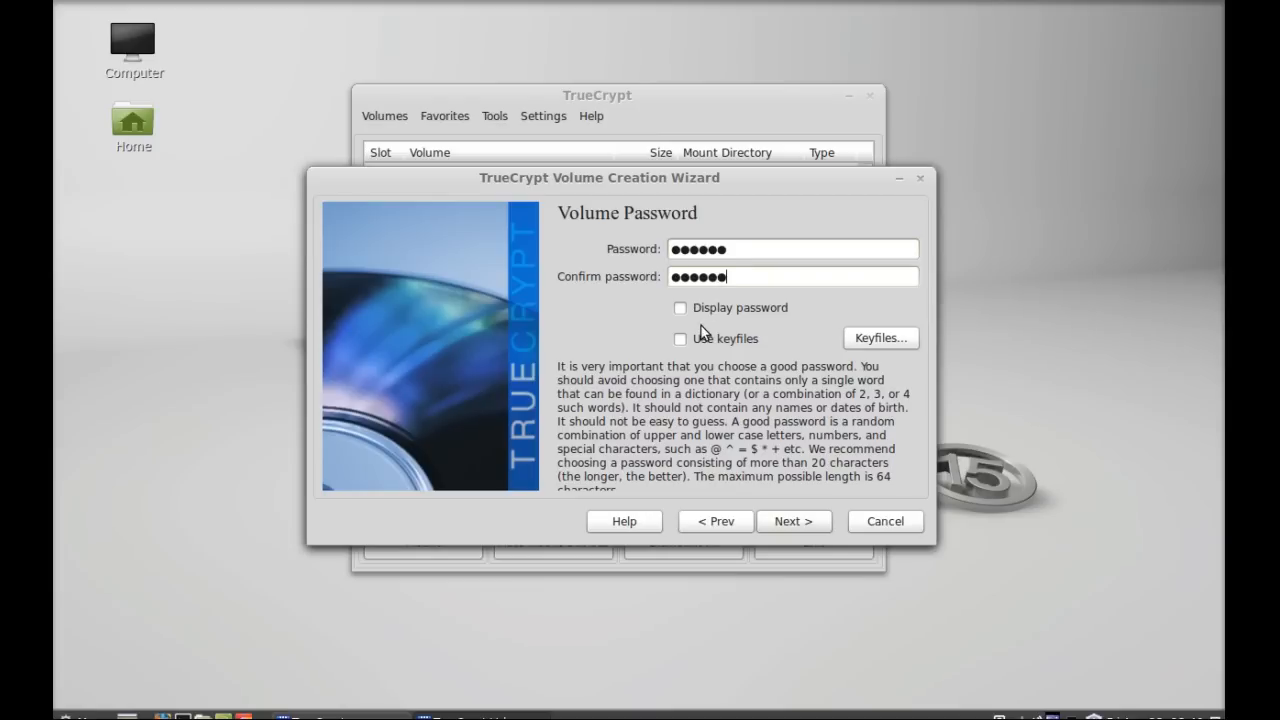
mouse_move(705, 345)
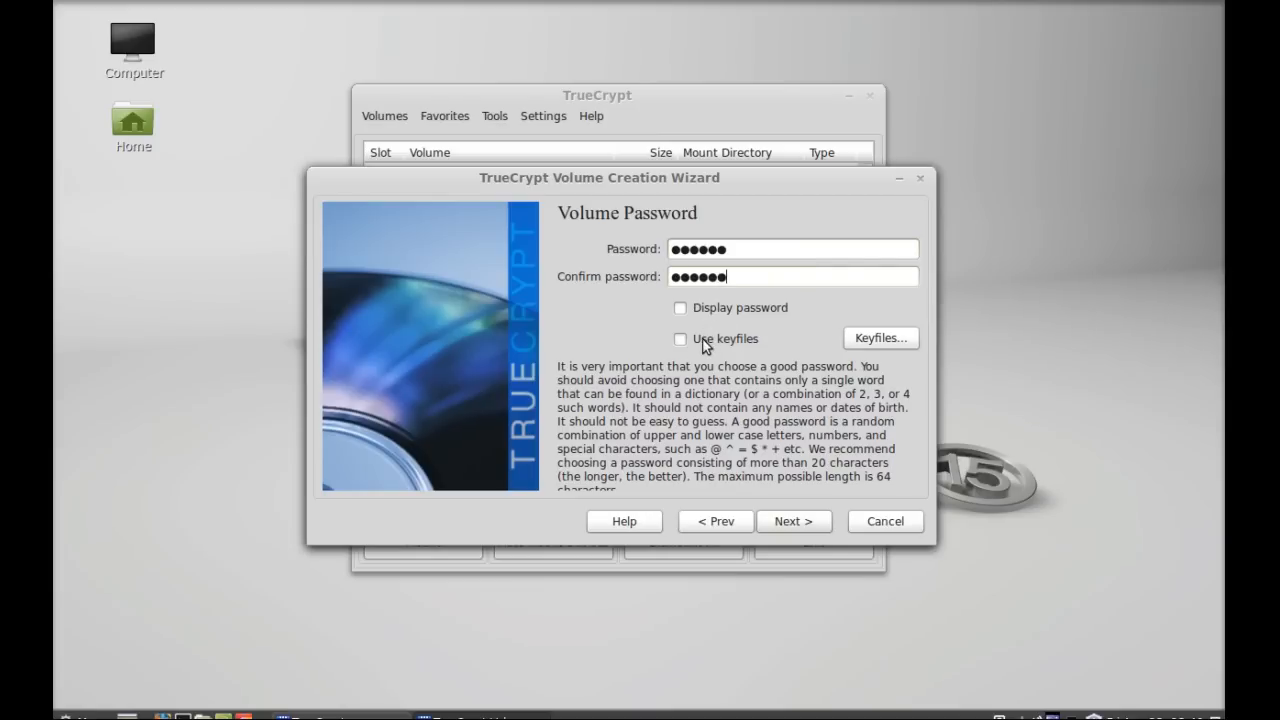
mouse_move(760, 350)
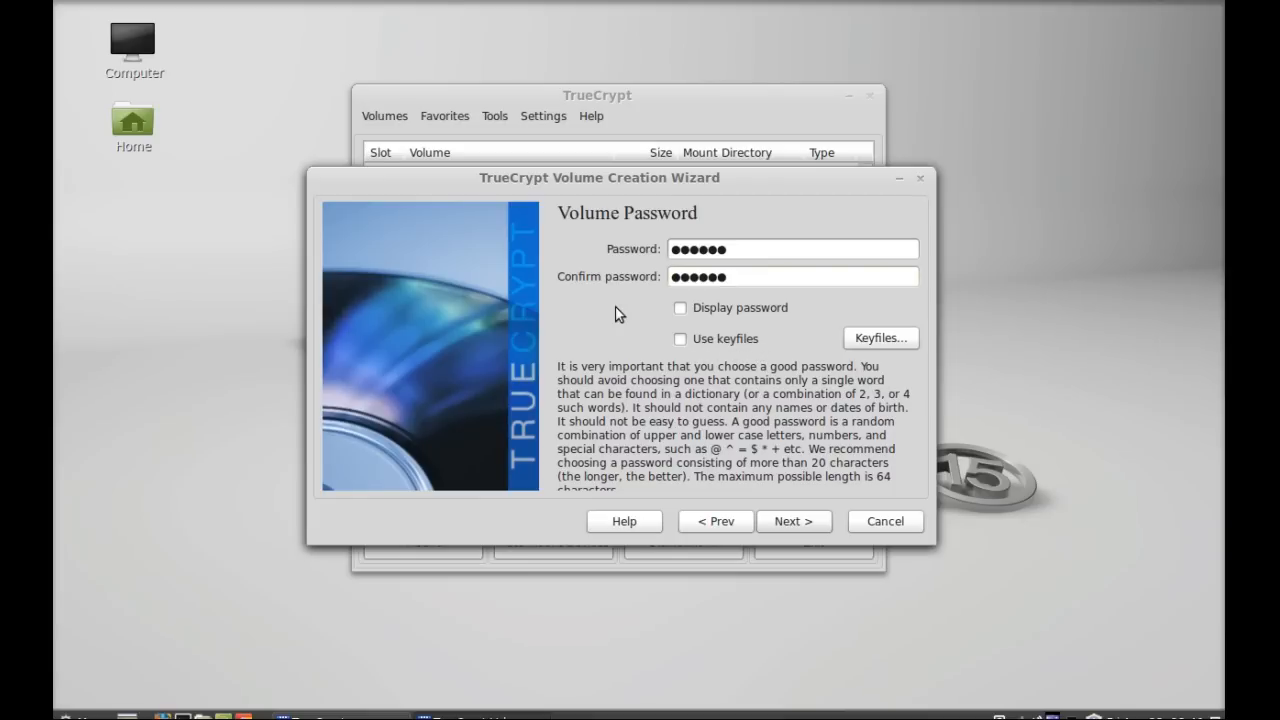
mouse_move(658, 251)
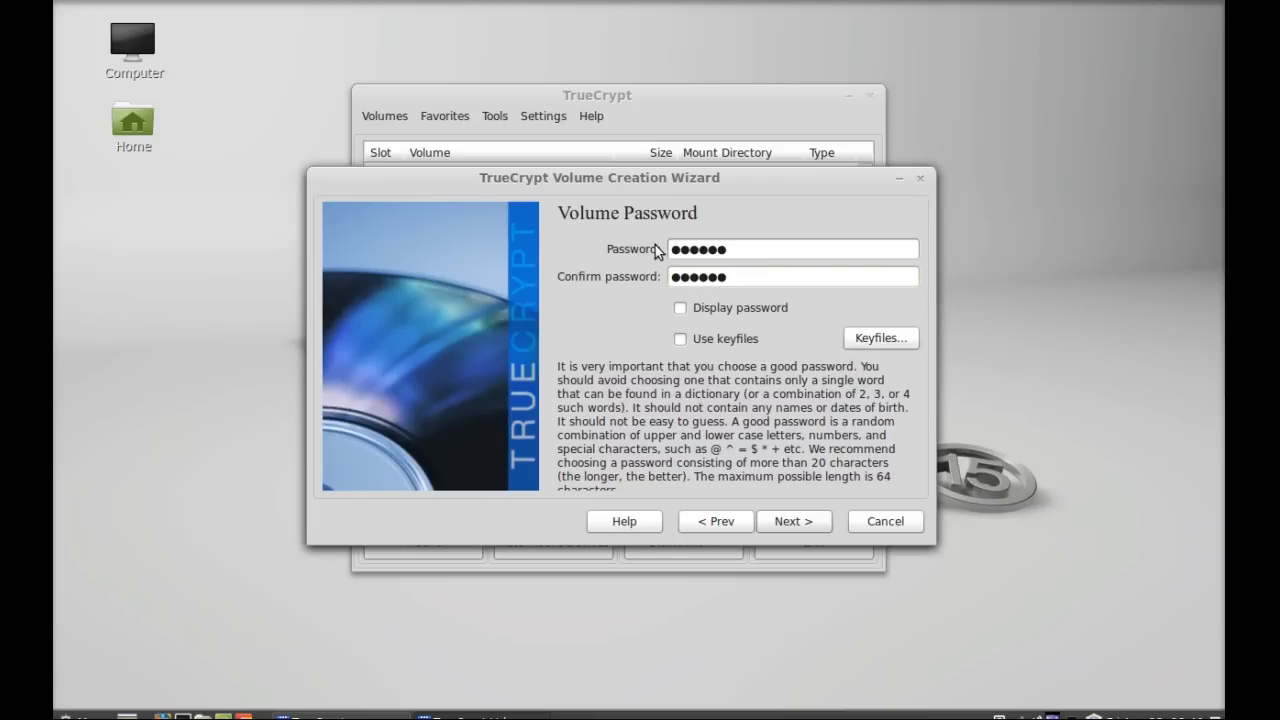
click(793, 276)
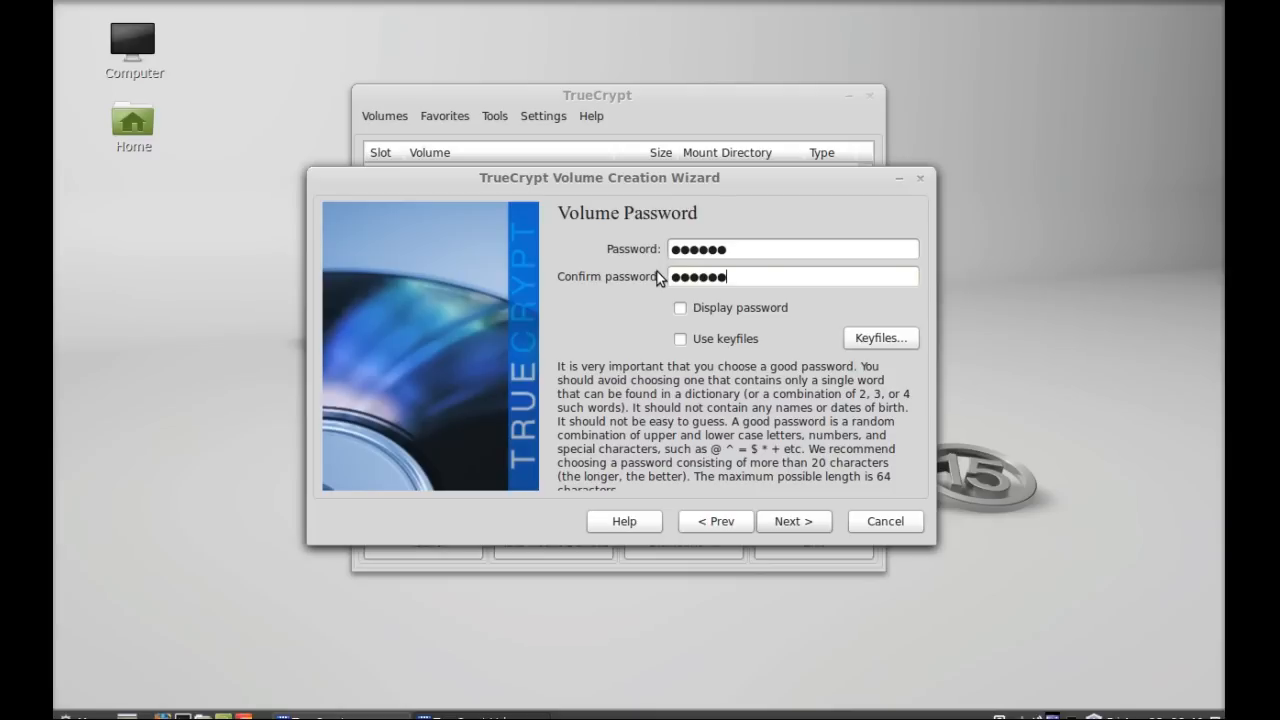
mouse_move(708, 338)
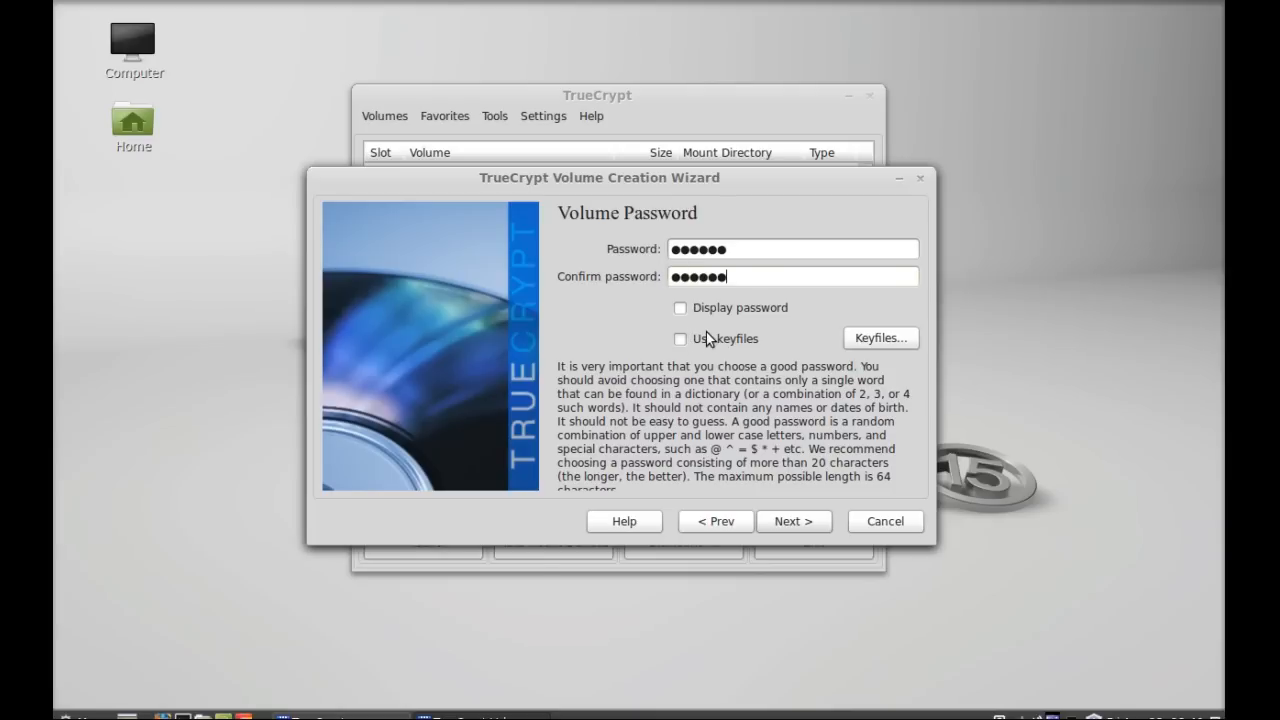
mouse_move(673, 353)
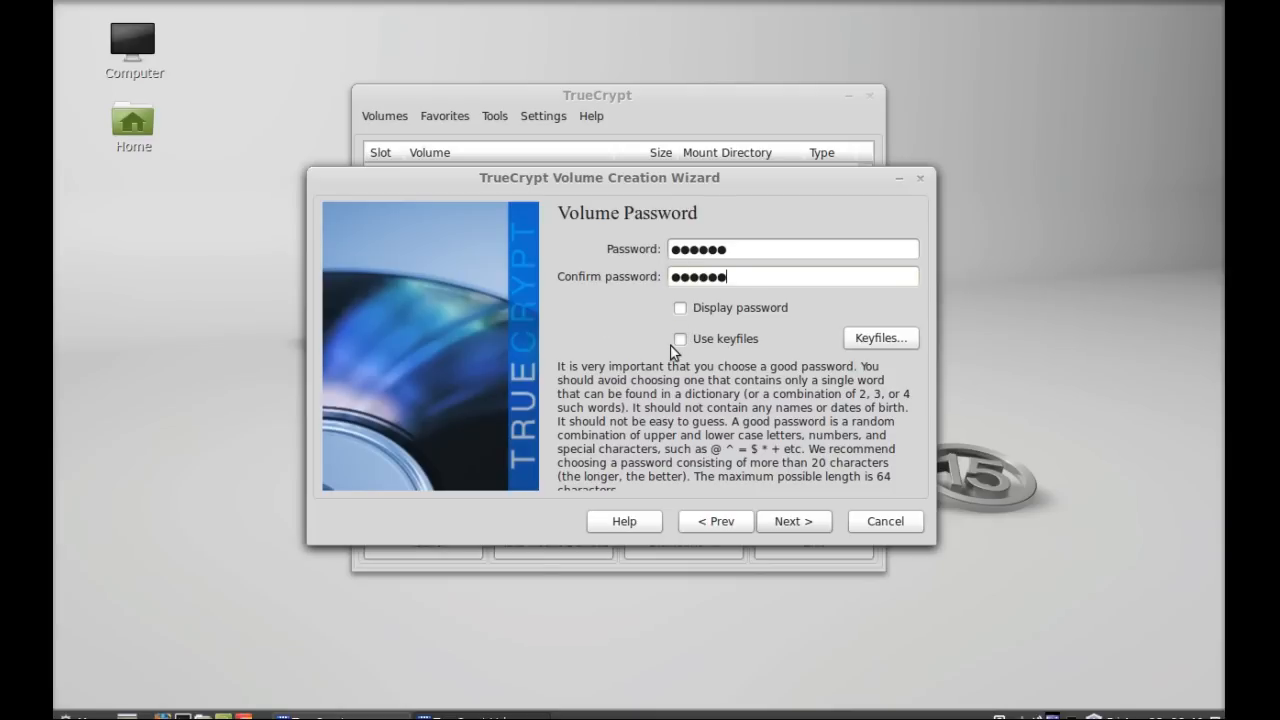
mouse_move(770, 354)
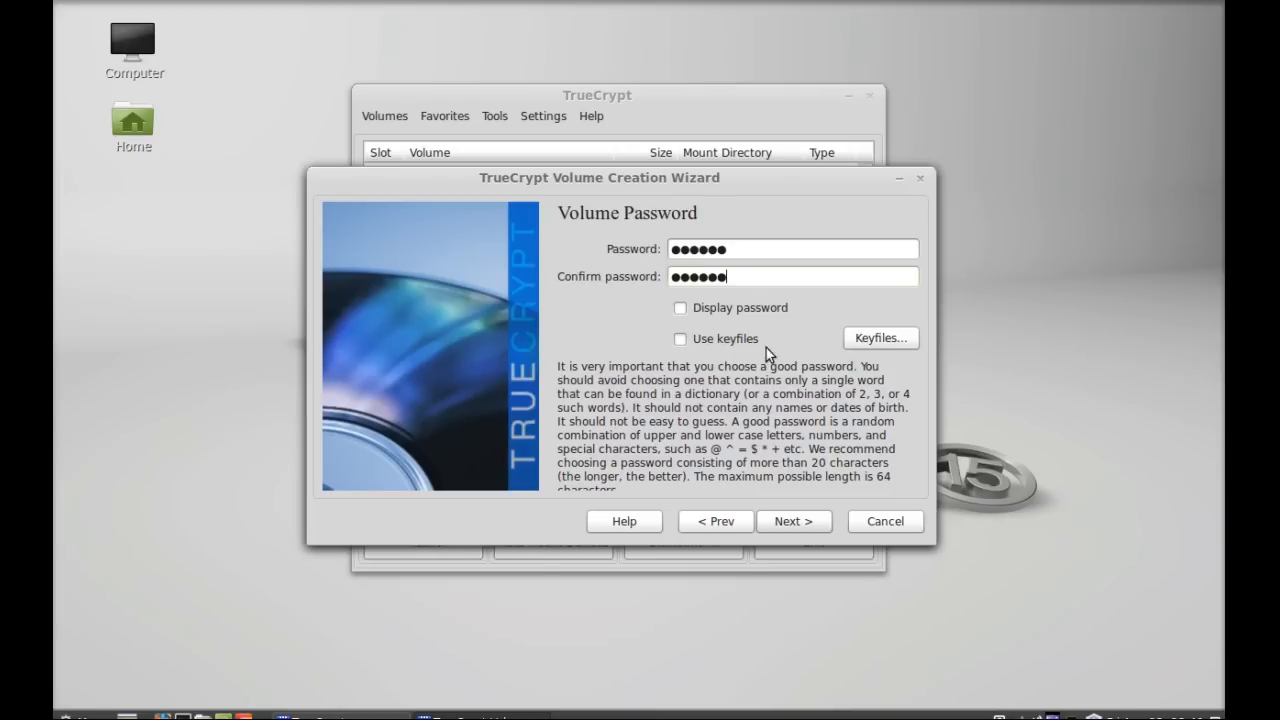
click(680, 338)
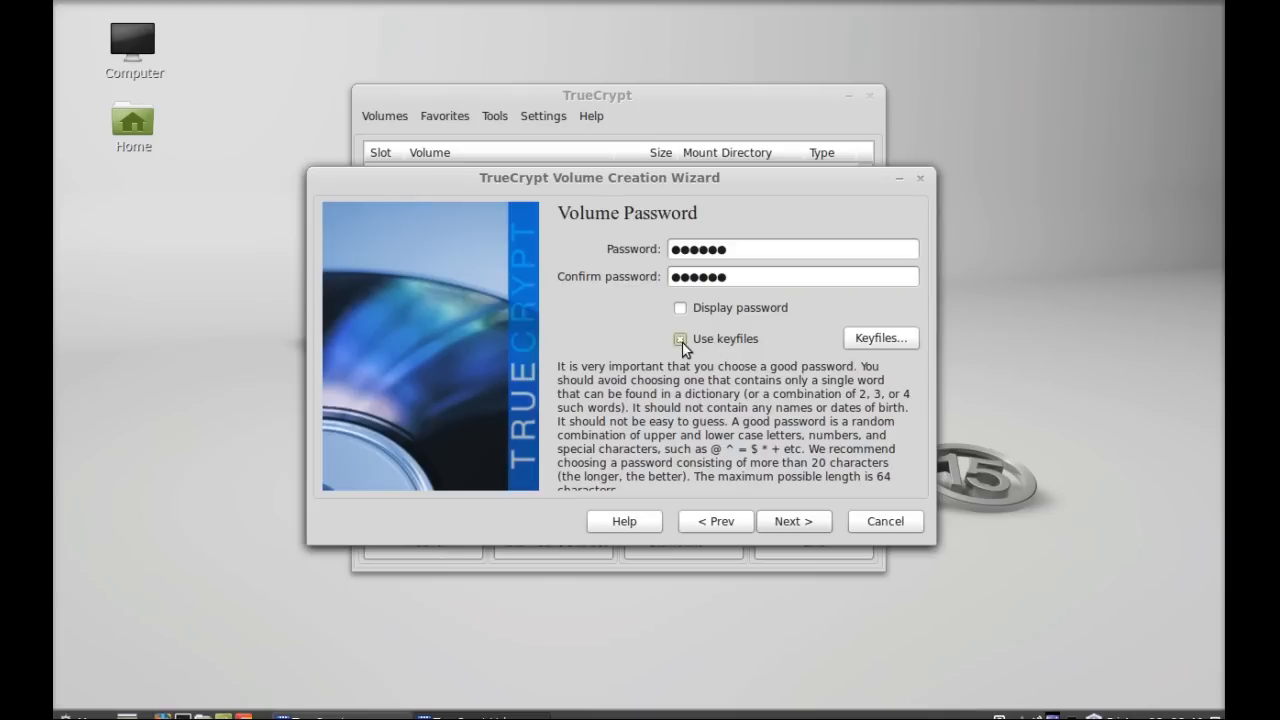
click(680, 339)
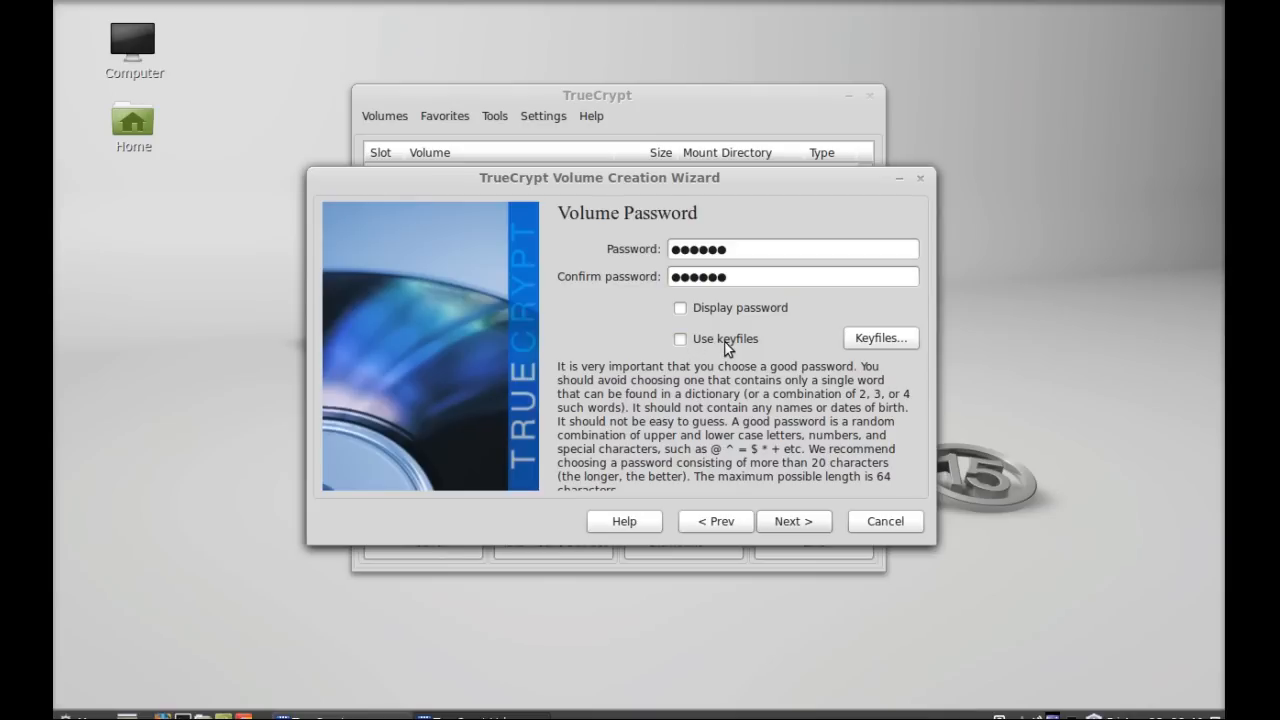
mouse_move(858, 363)
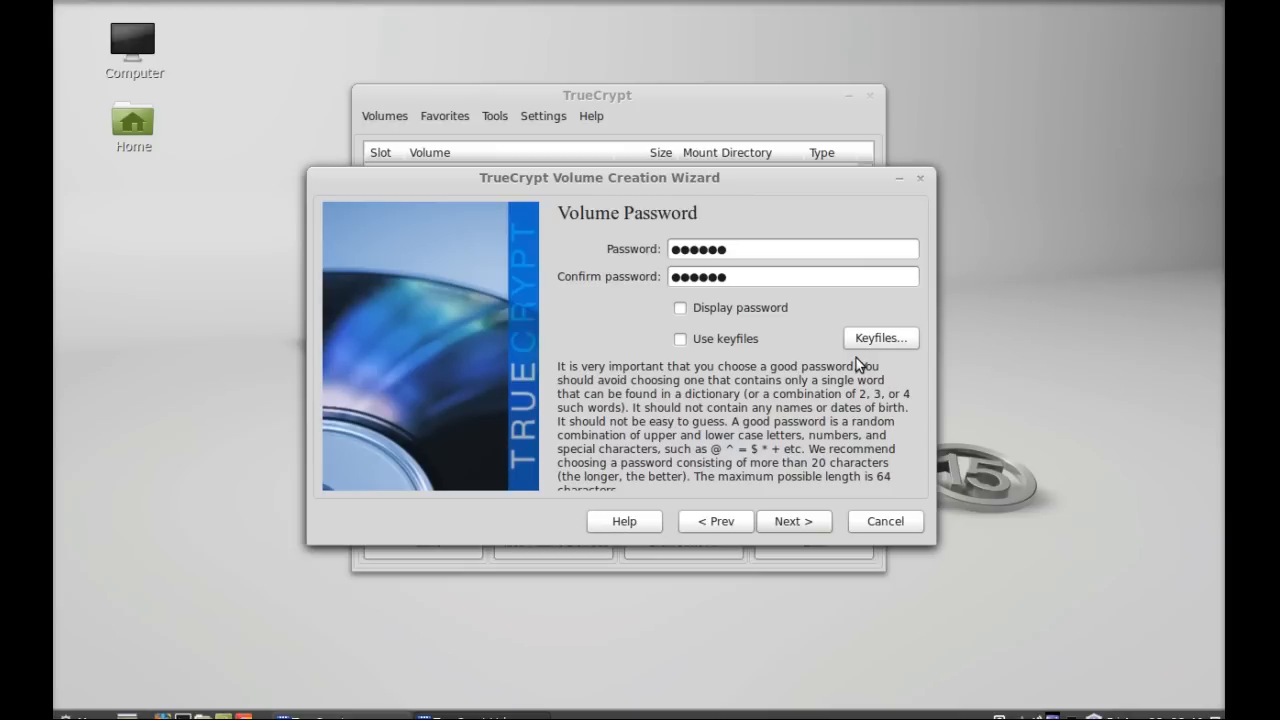
mouse_move(697, 346)
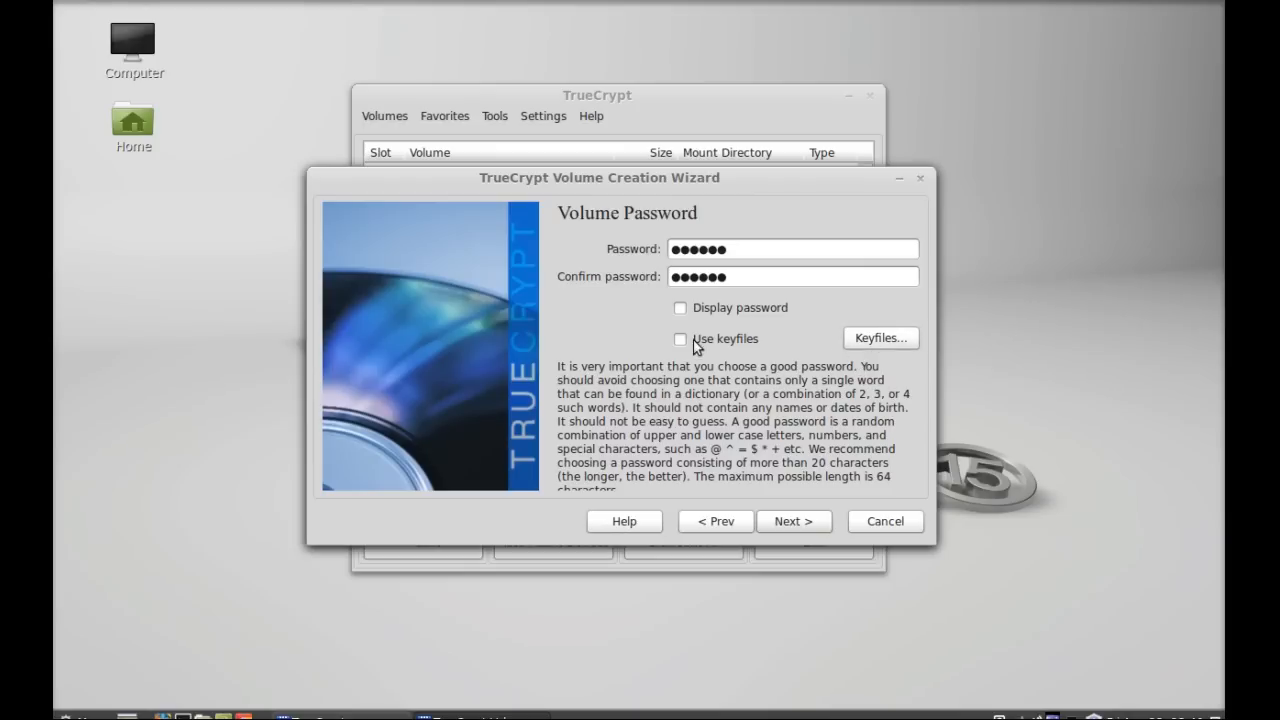
mouse_move(707, 377)
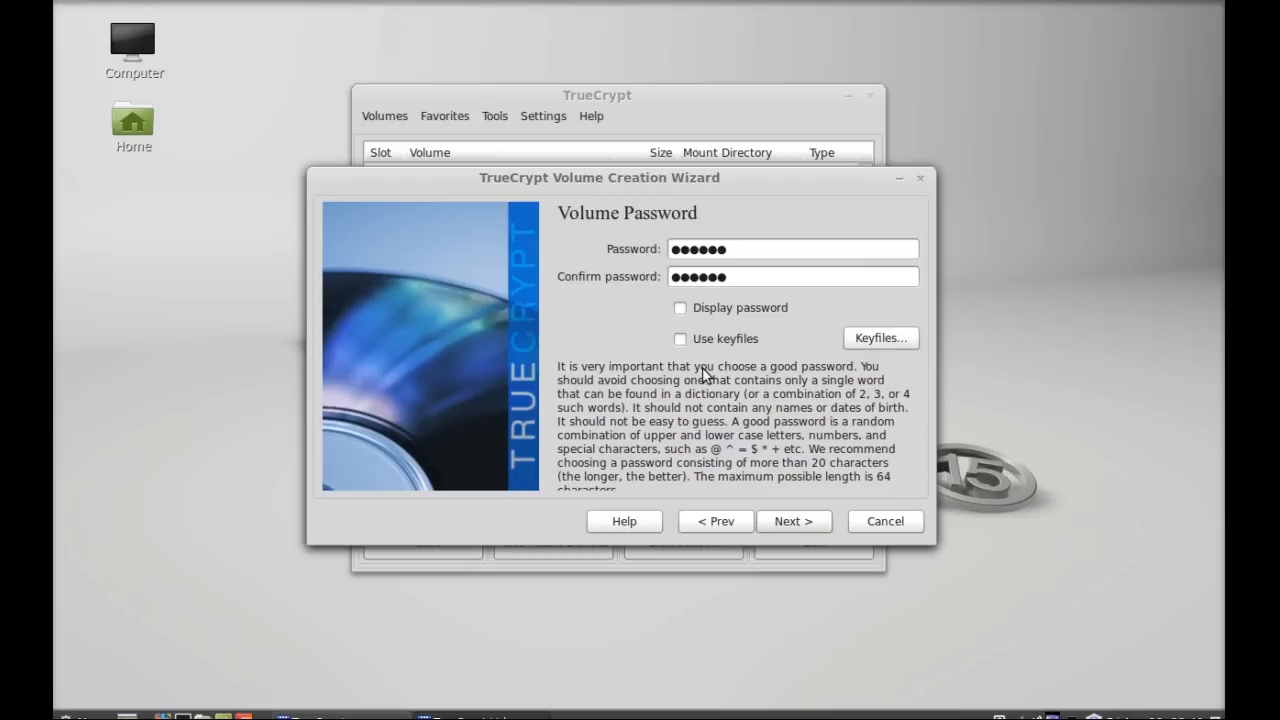
mouse_move(685, 348)
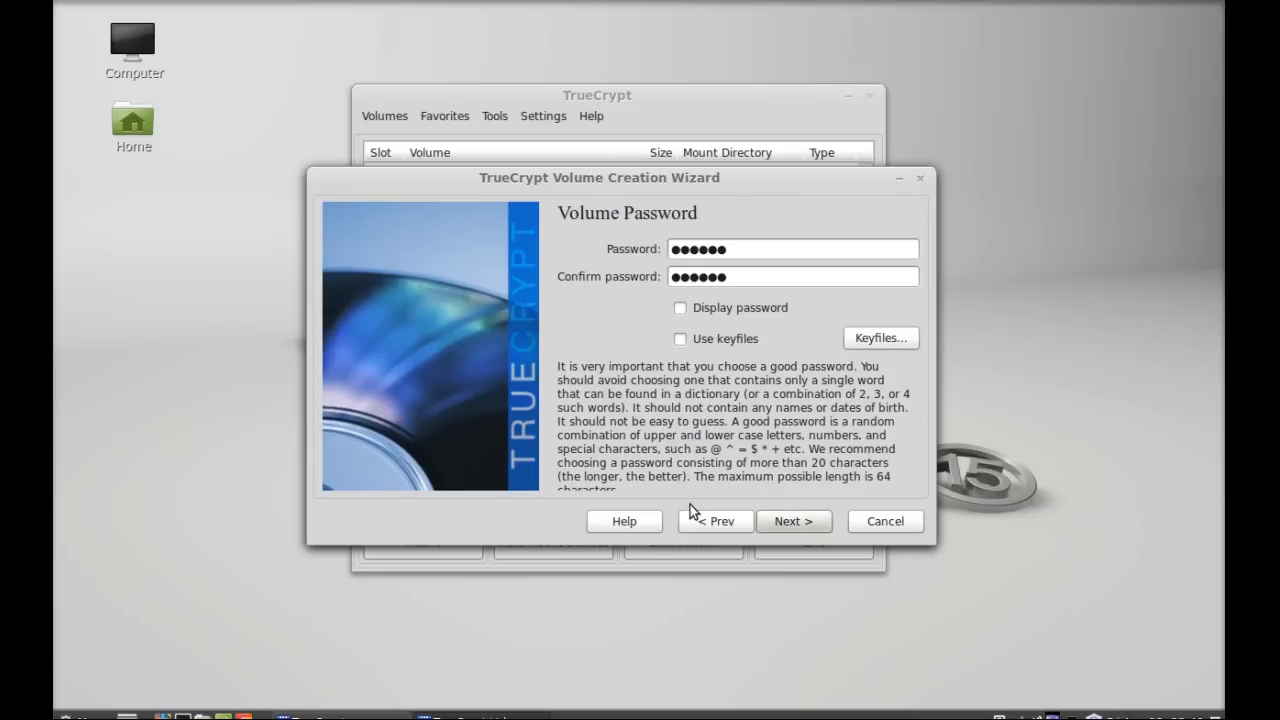
mouse_move(587, 638)
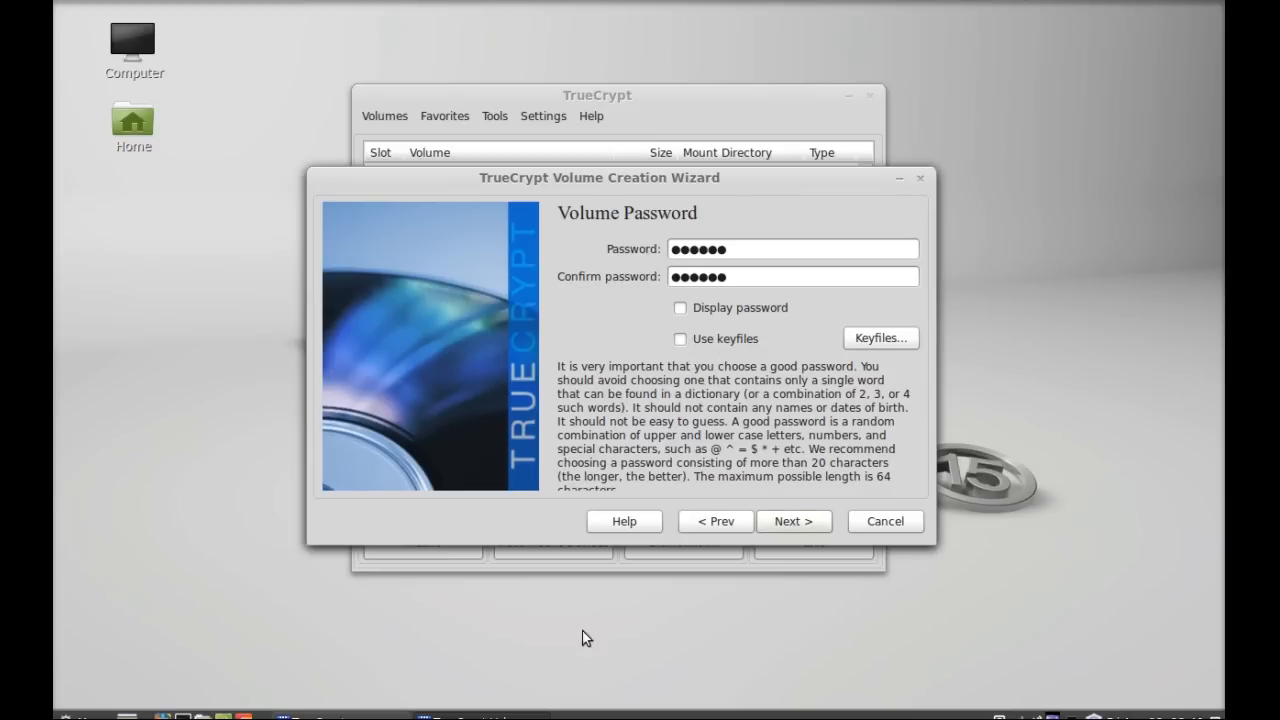
click(793, 521)
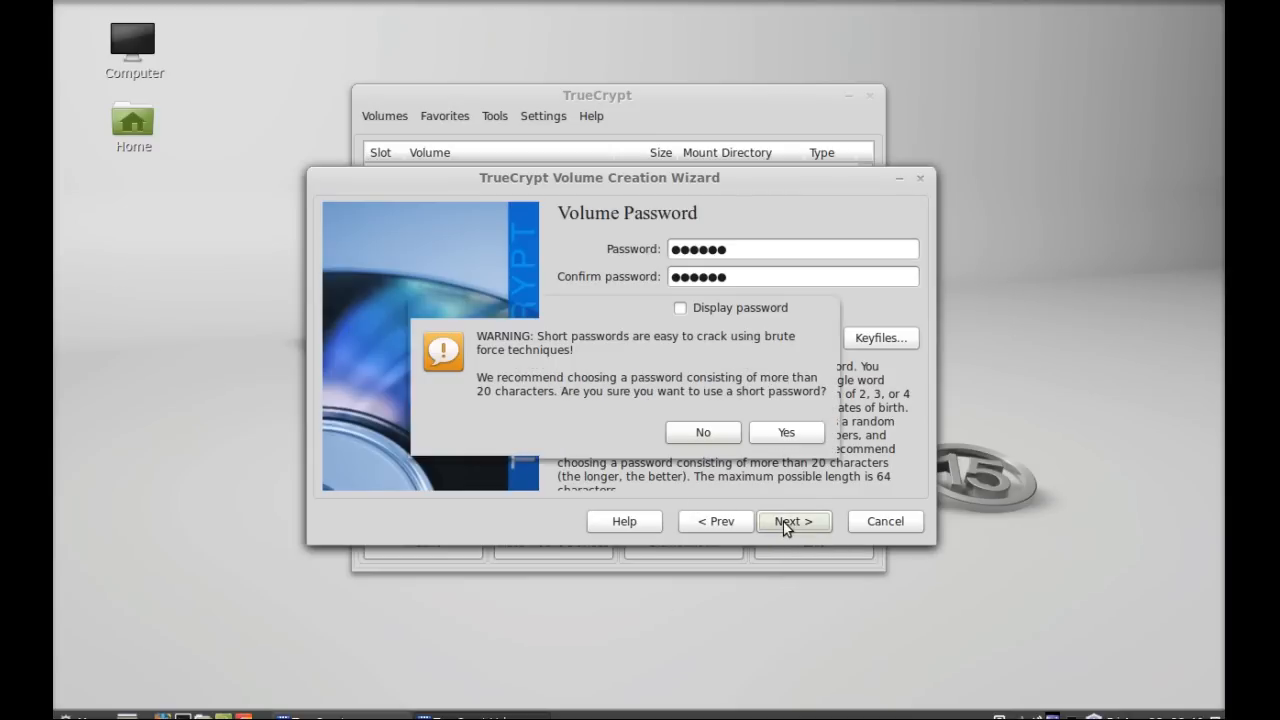
Step: Accept the short-password warning and reach Format Options with FAT as the filesystem
click(793, 521)
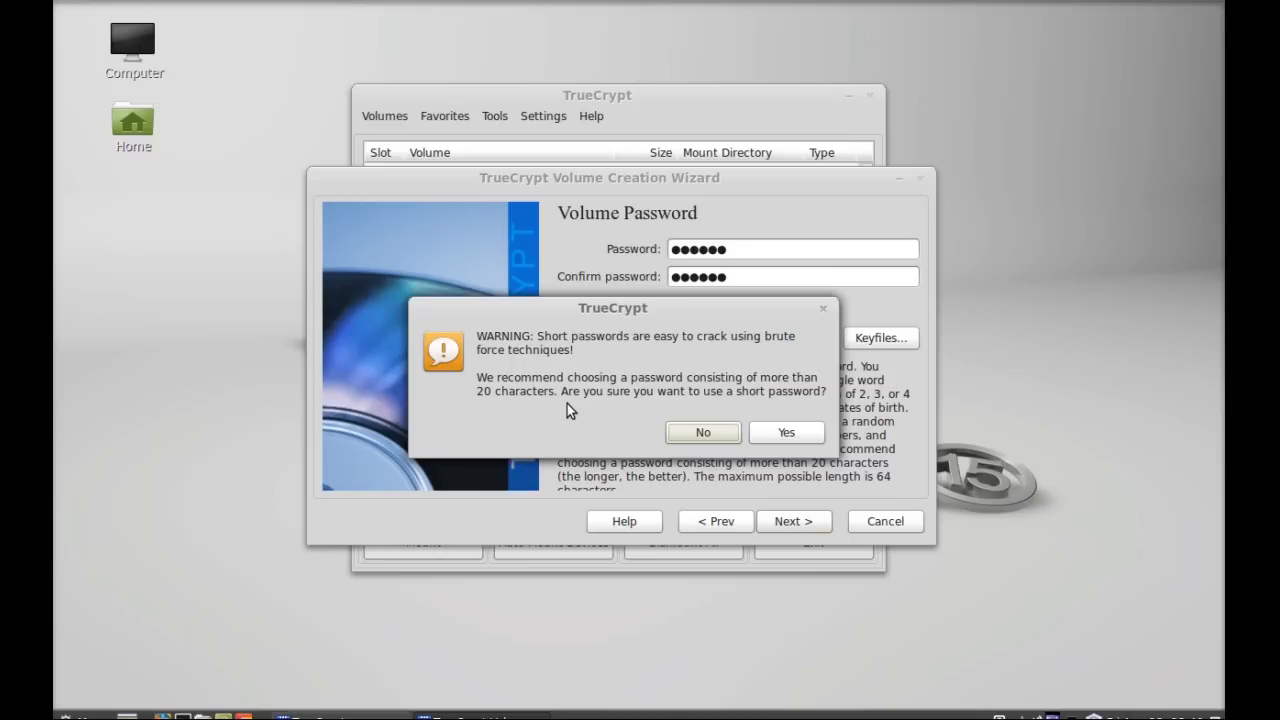
mouse_move(550, 342)
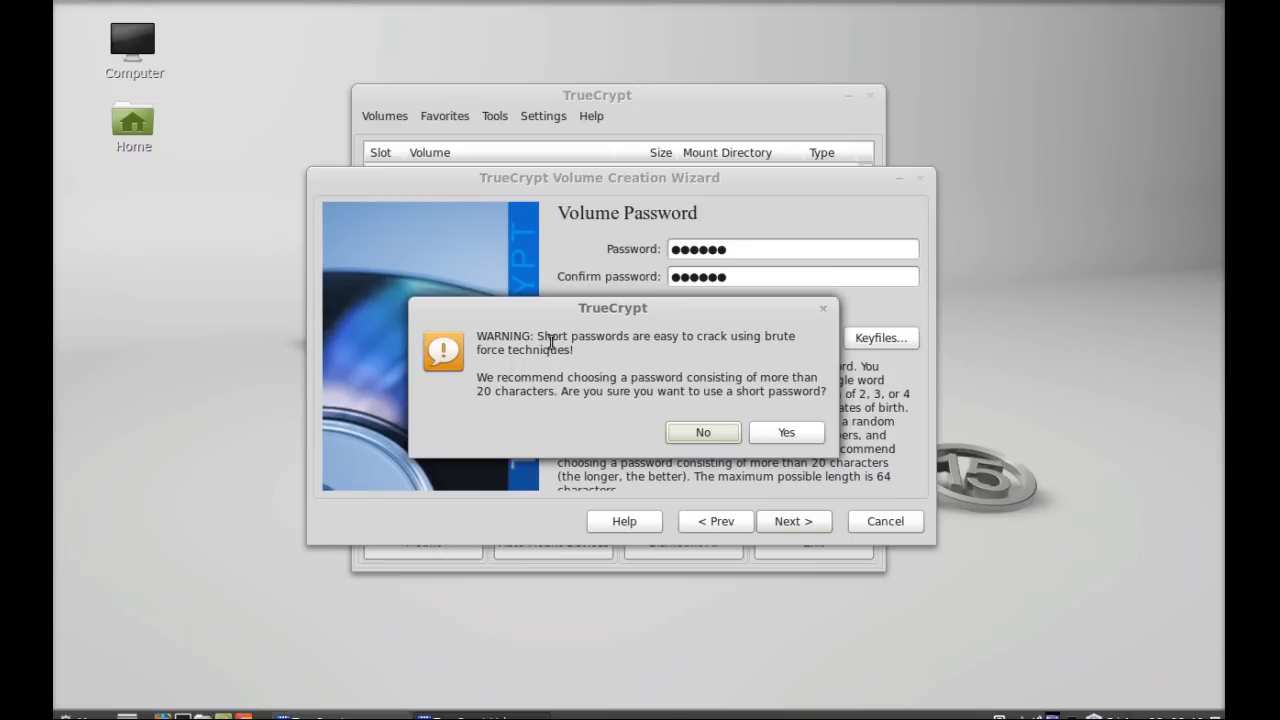
mouse_move(793, 345)
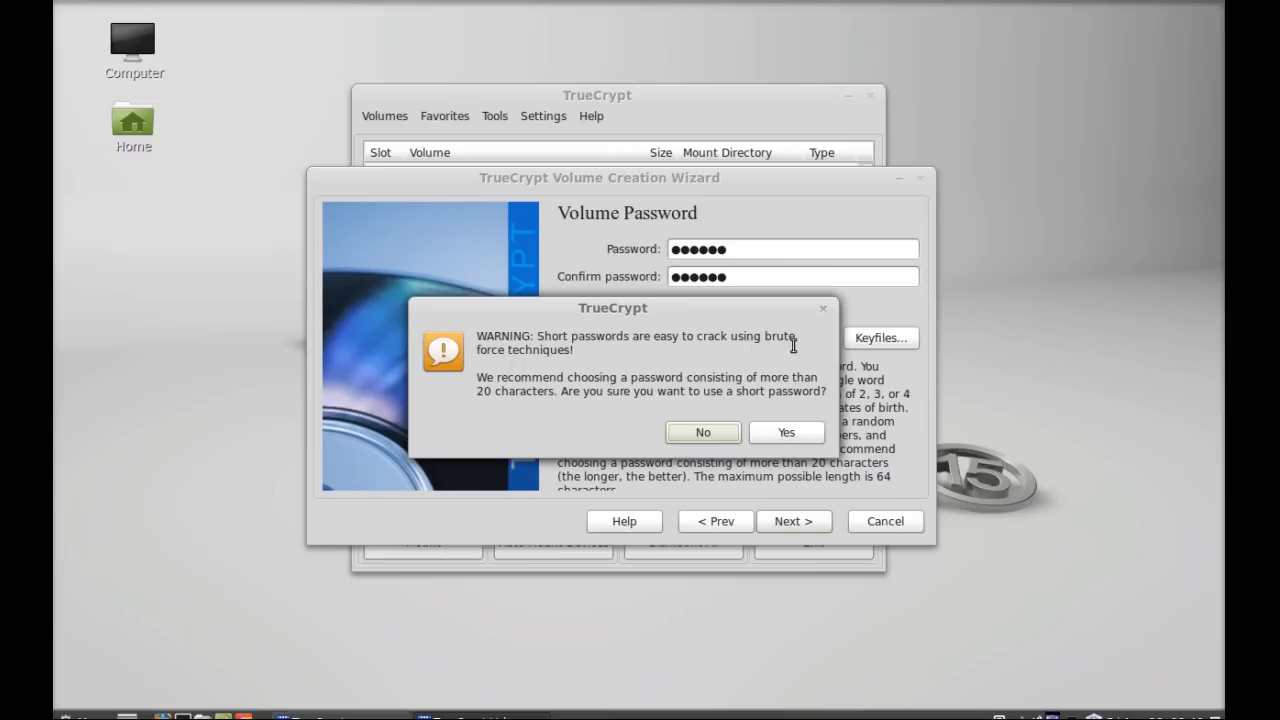
mouse_move(651, 387)
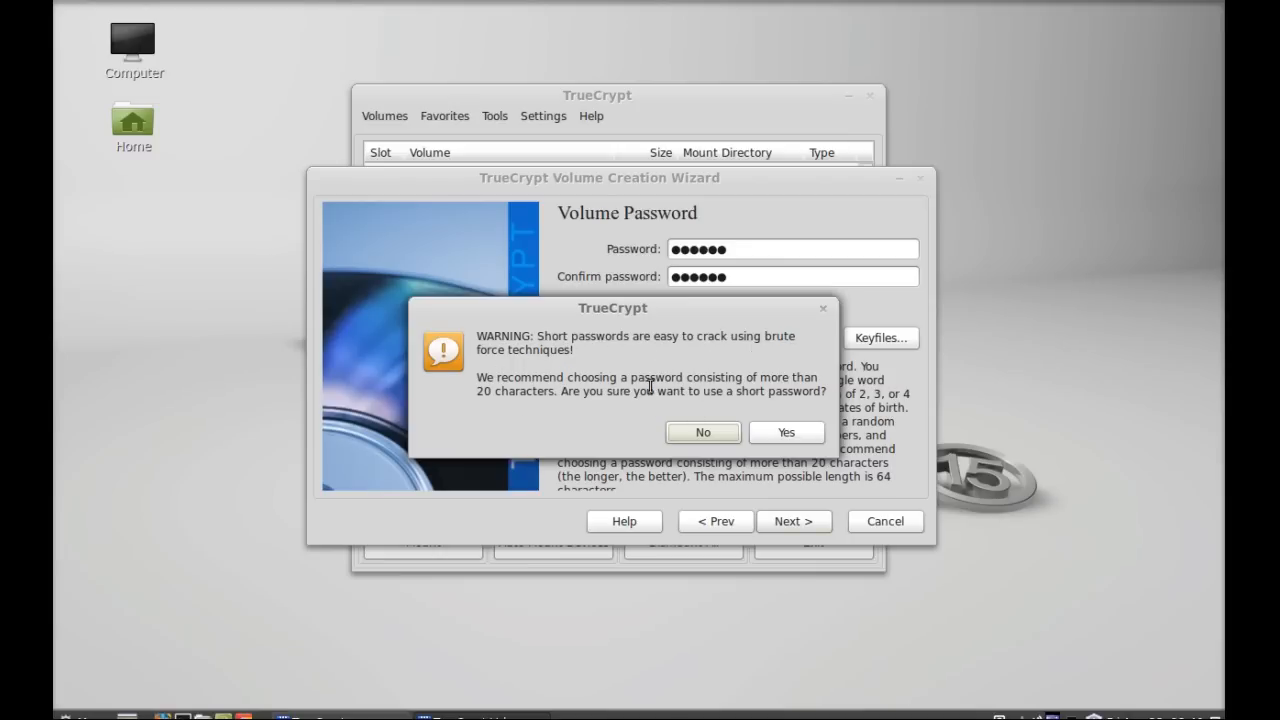
mouse_move(697, 476)
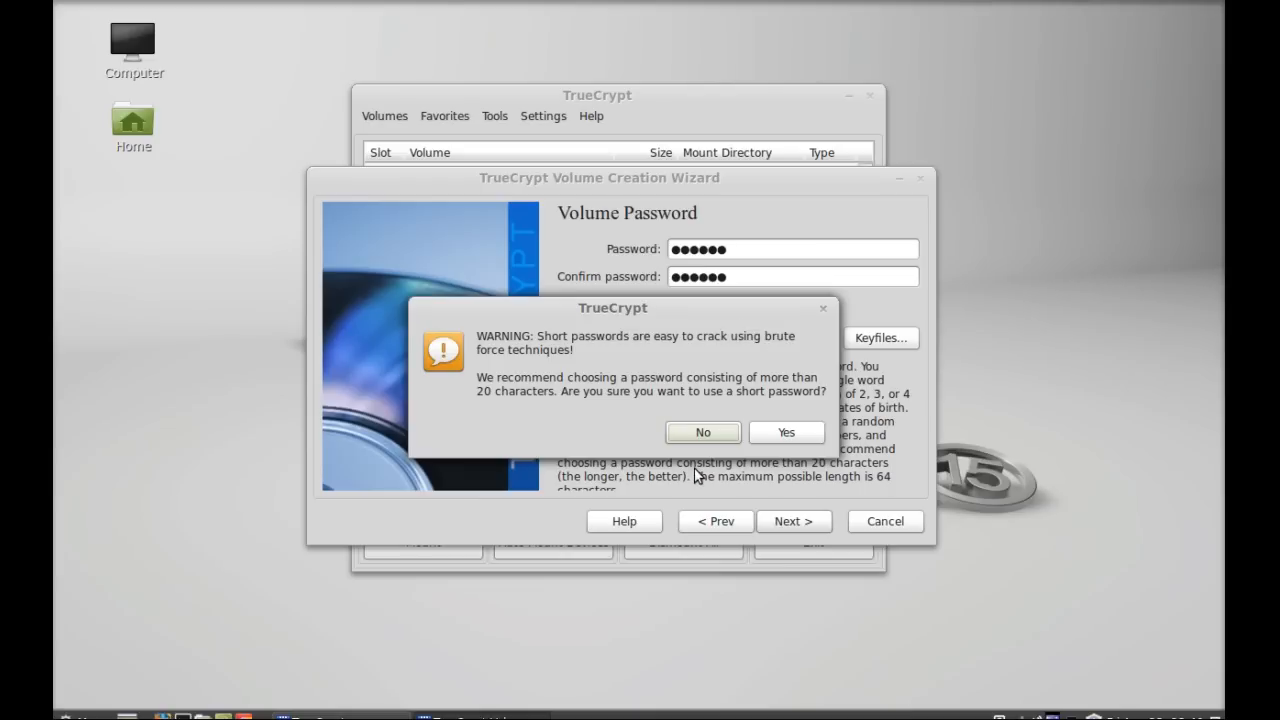
mouse_move(571, 333)
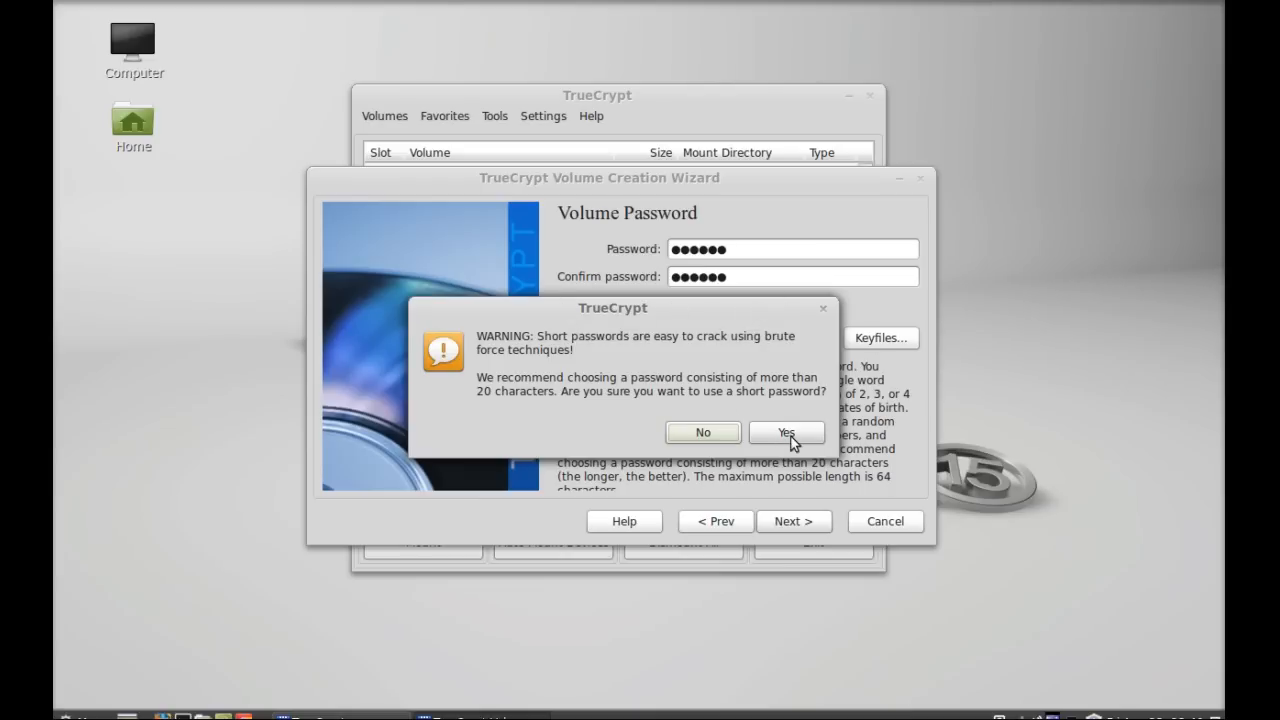
click(786, 432)
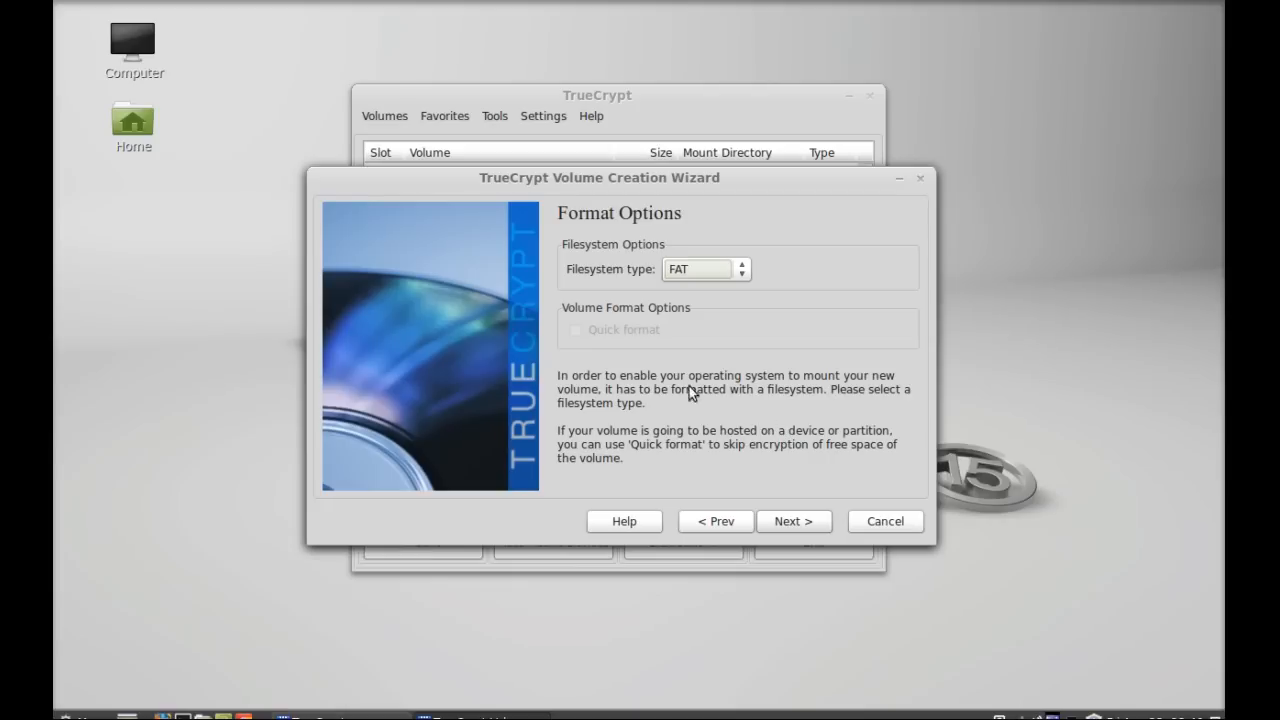
mouse_move(668, 240)
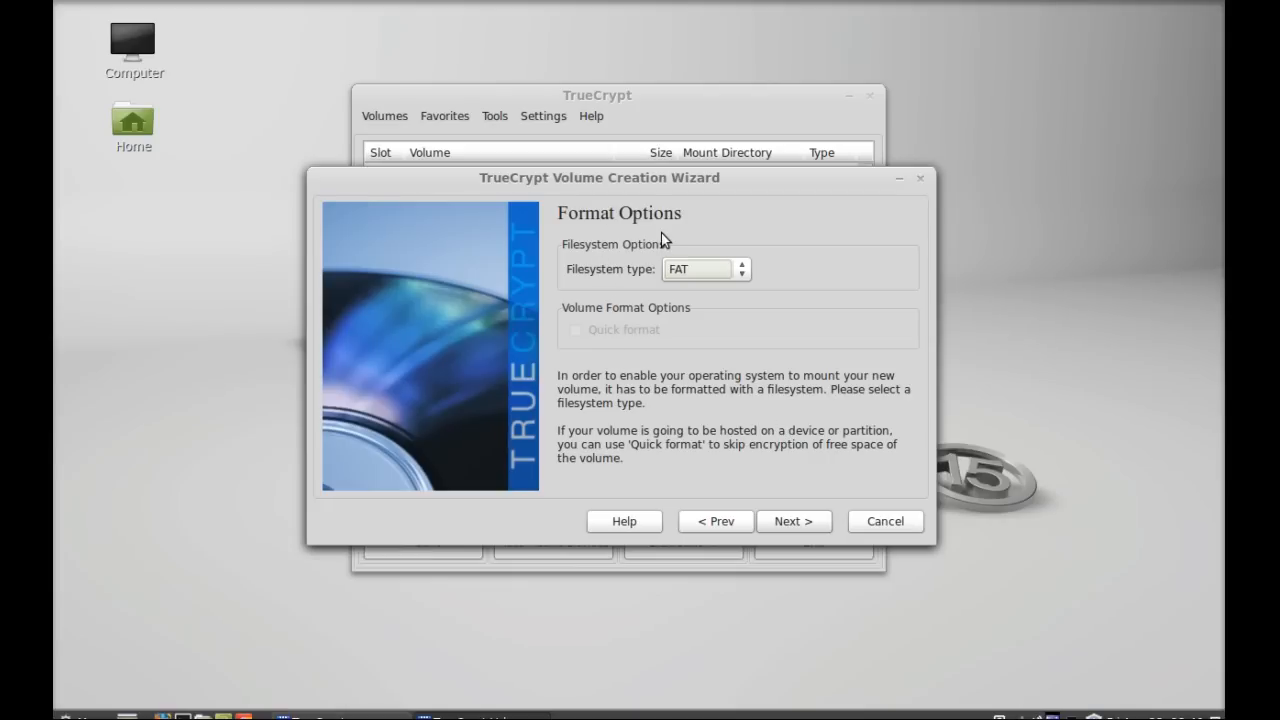
mouse_move(613, 347)
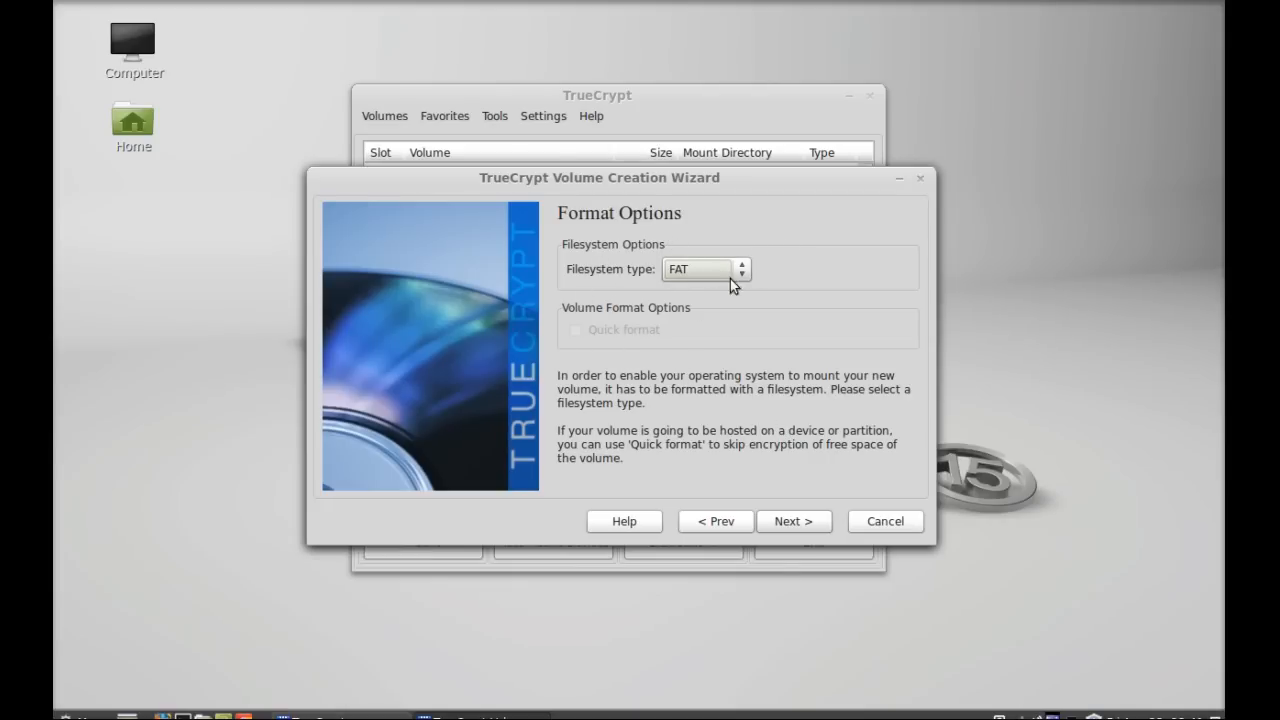
mouse_move(667, 295)
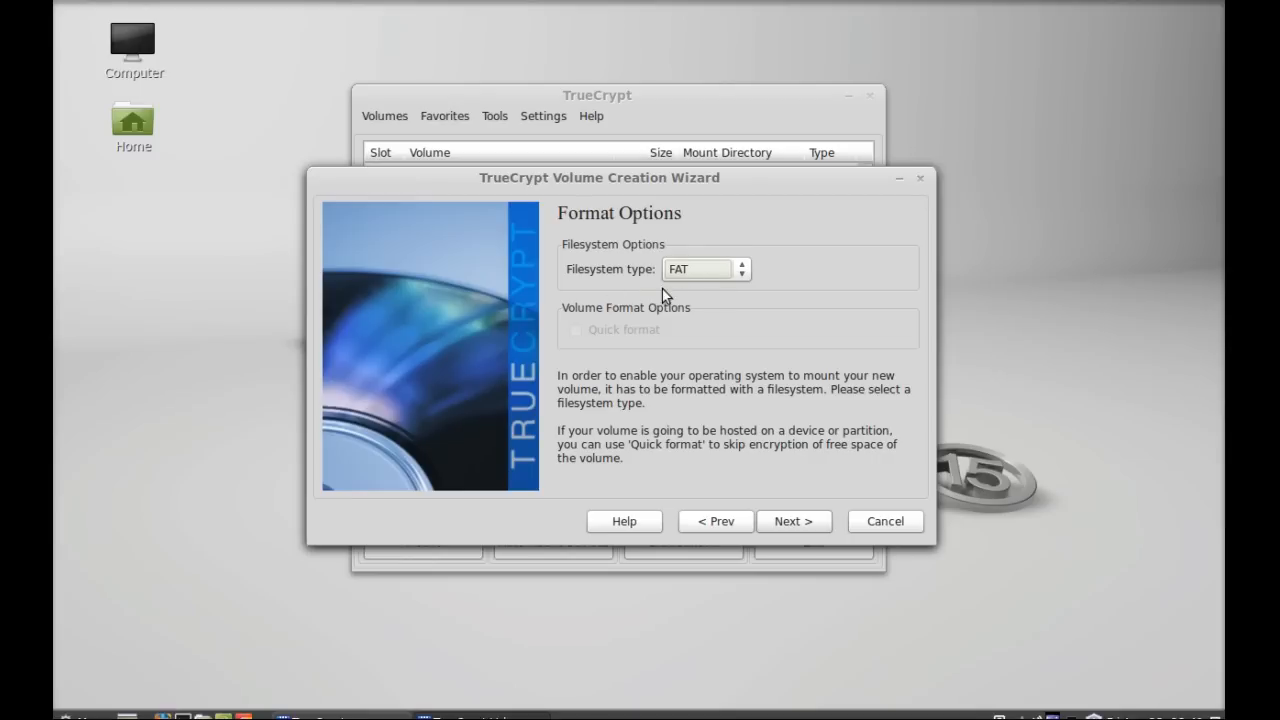
Step: Keep FAT in the Filesystem type list and advance to Volume Format
click(705, 268)
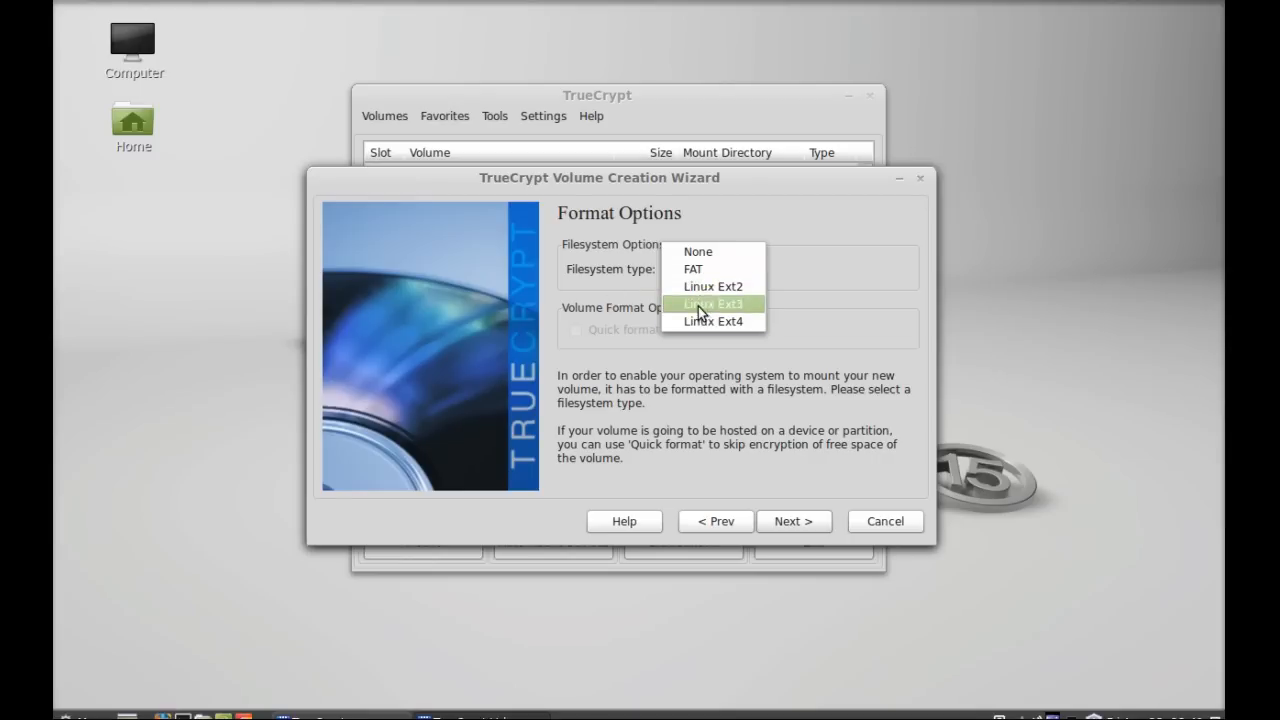
click(693, 268)
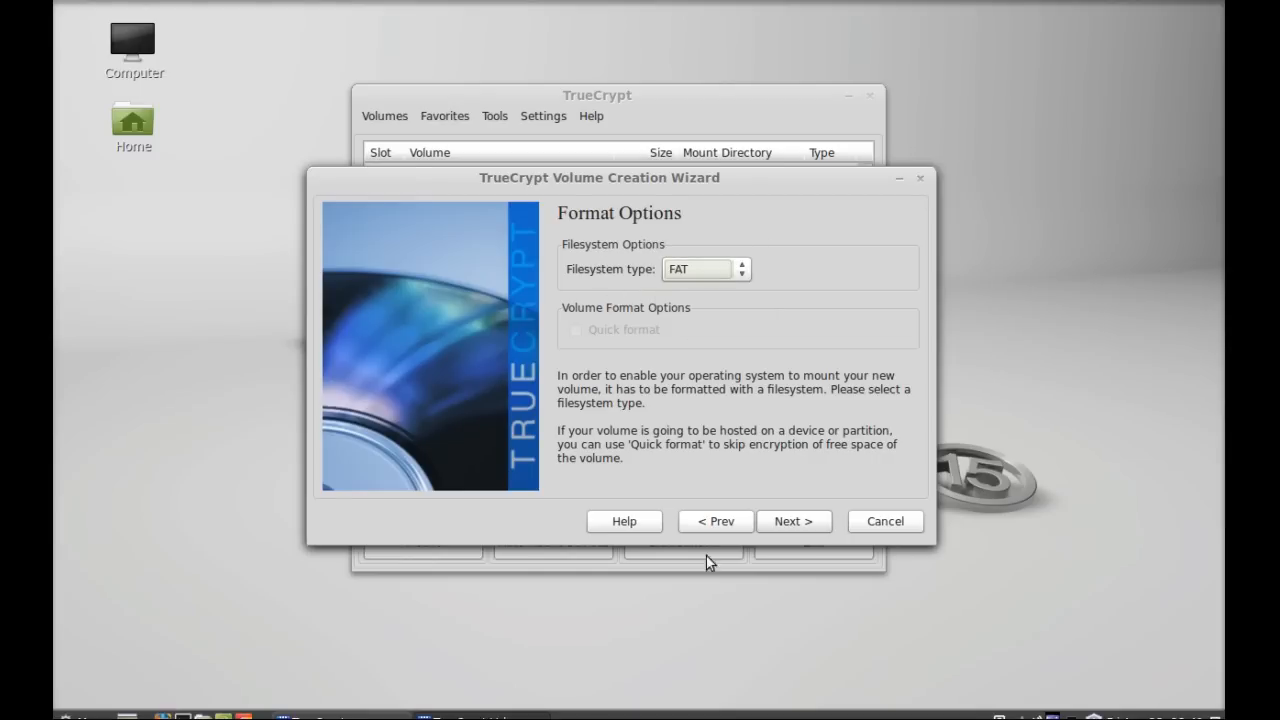
click(793, 521)
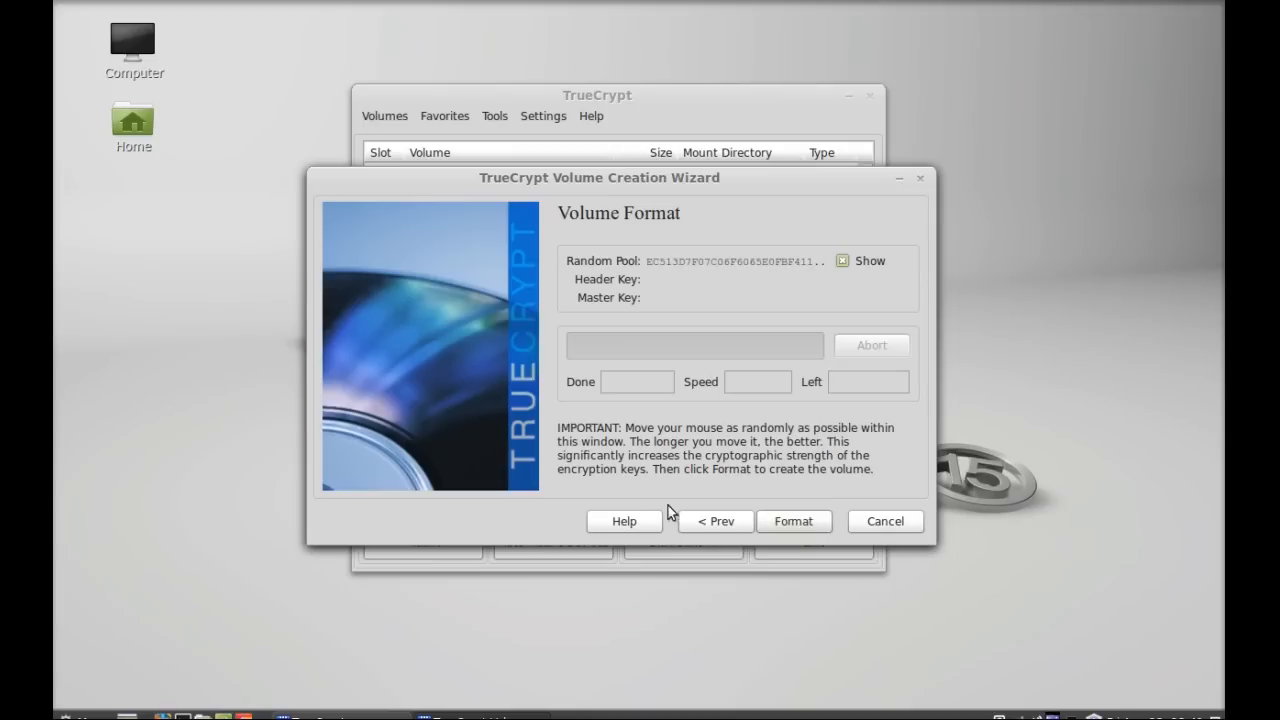
mouse_move(573, 407)
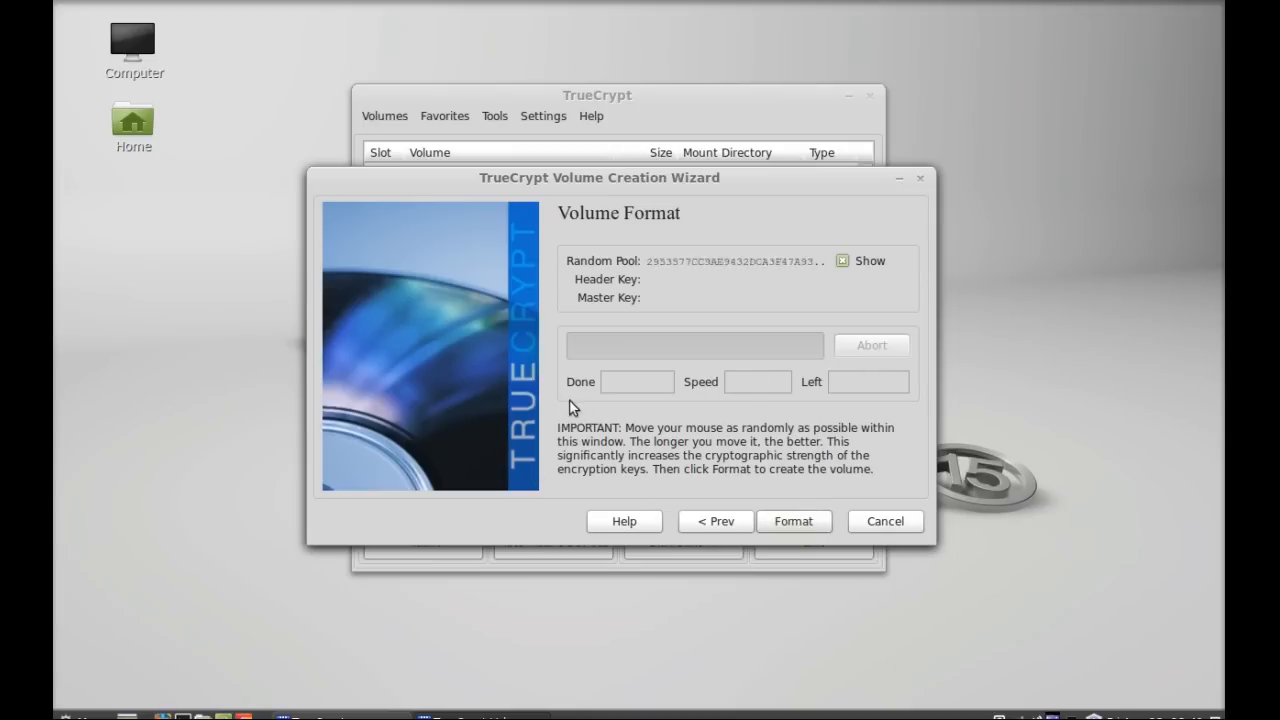
mouse_move(605, 354)
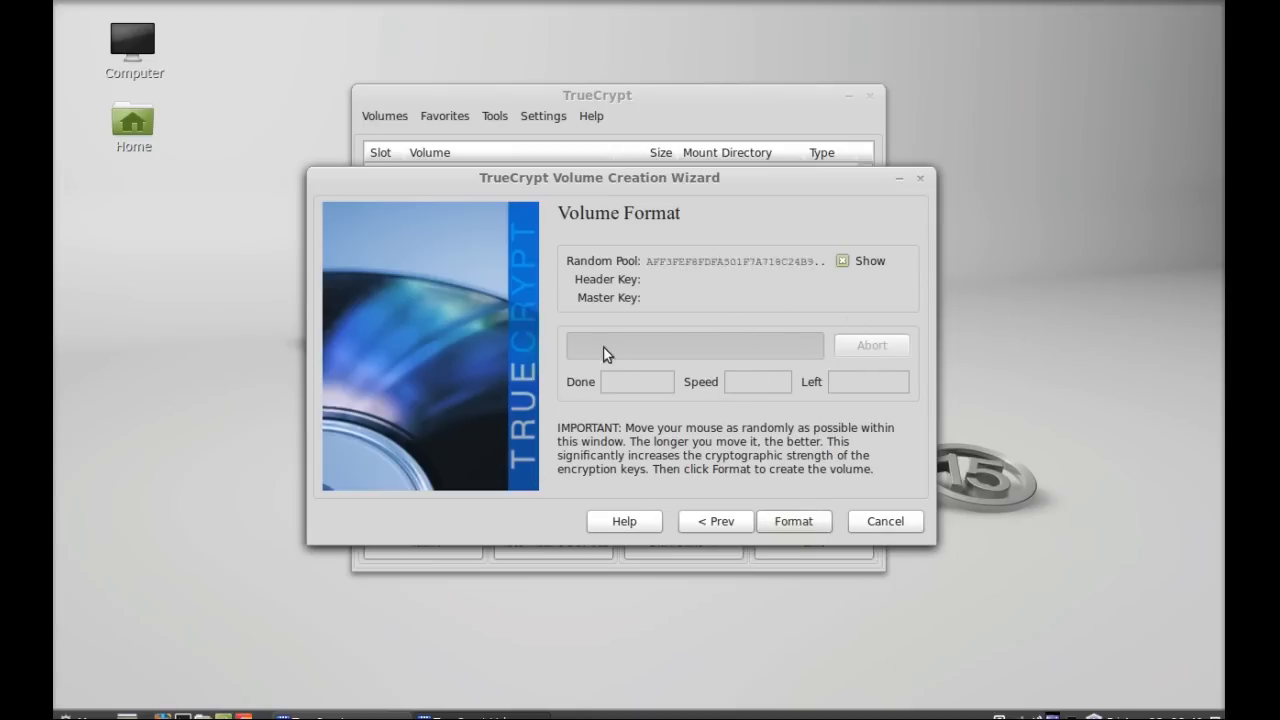
mouse_move(919, 388)
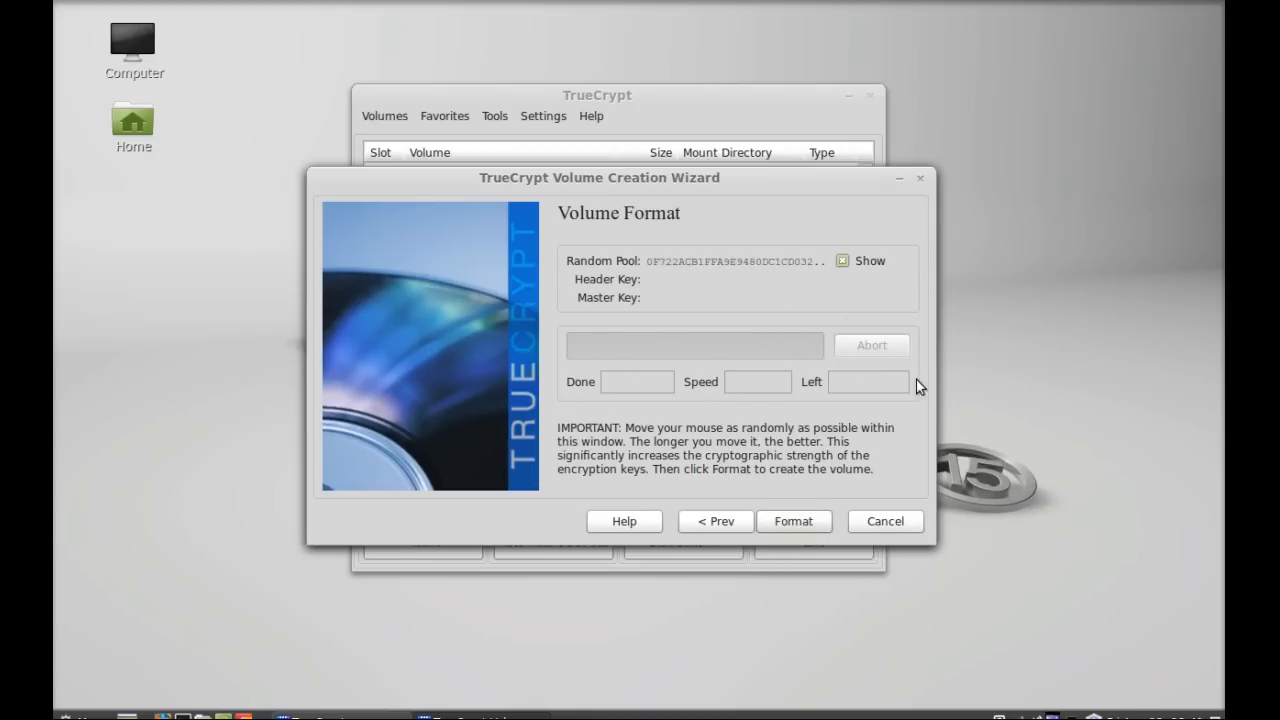
mouse_move(435, 303)
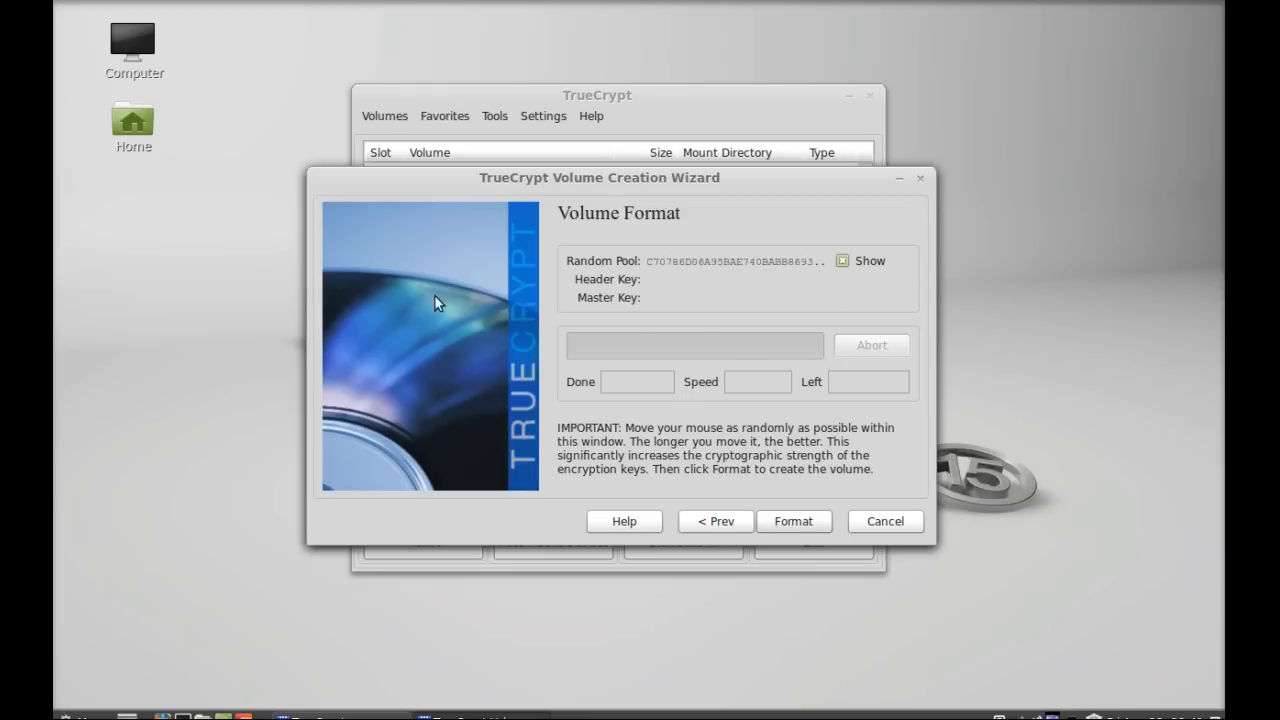
mouse_move(820, 413)
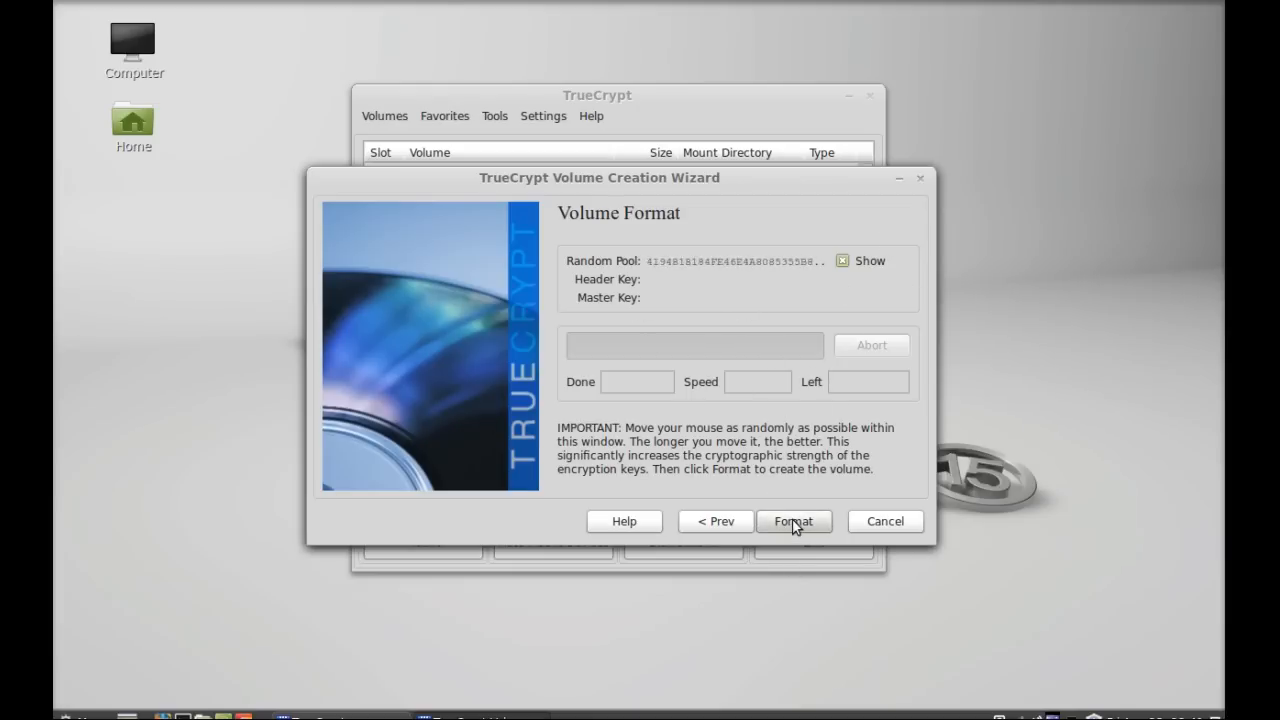
Step: Format the My Notes container, replacing the existing file, then exit the wizard
click(793, 521)
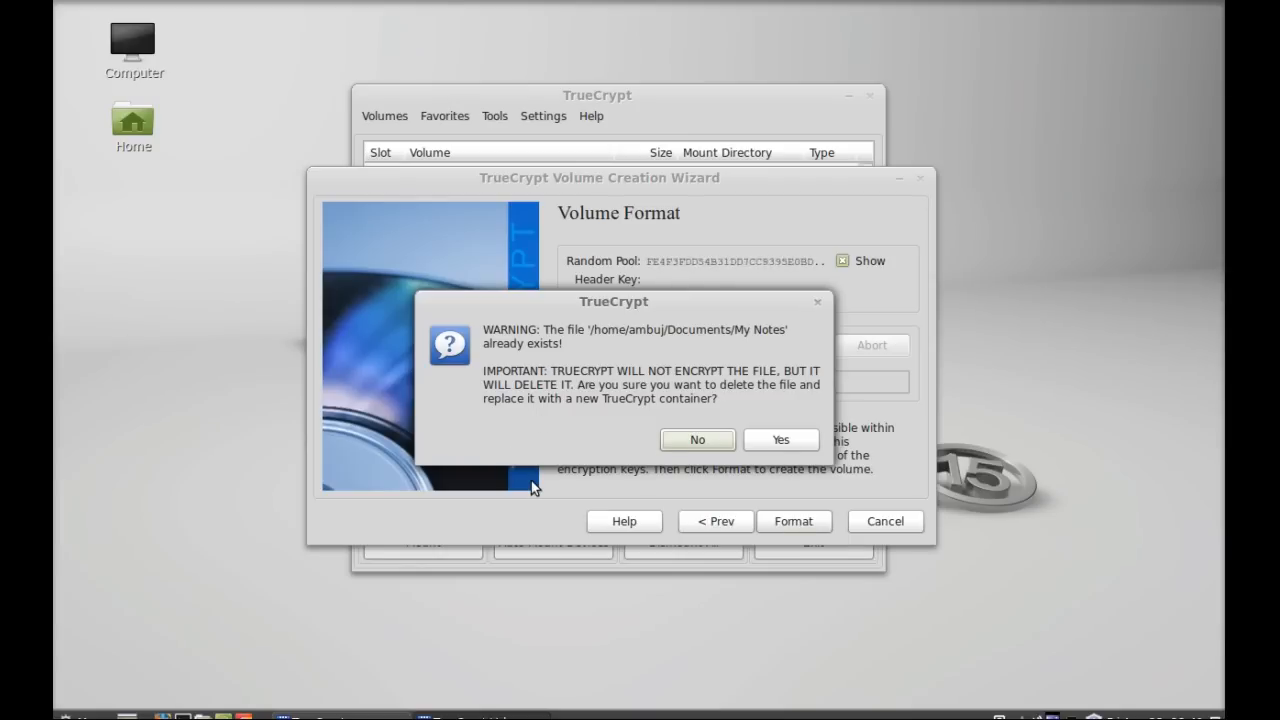
click(780, 440)
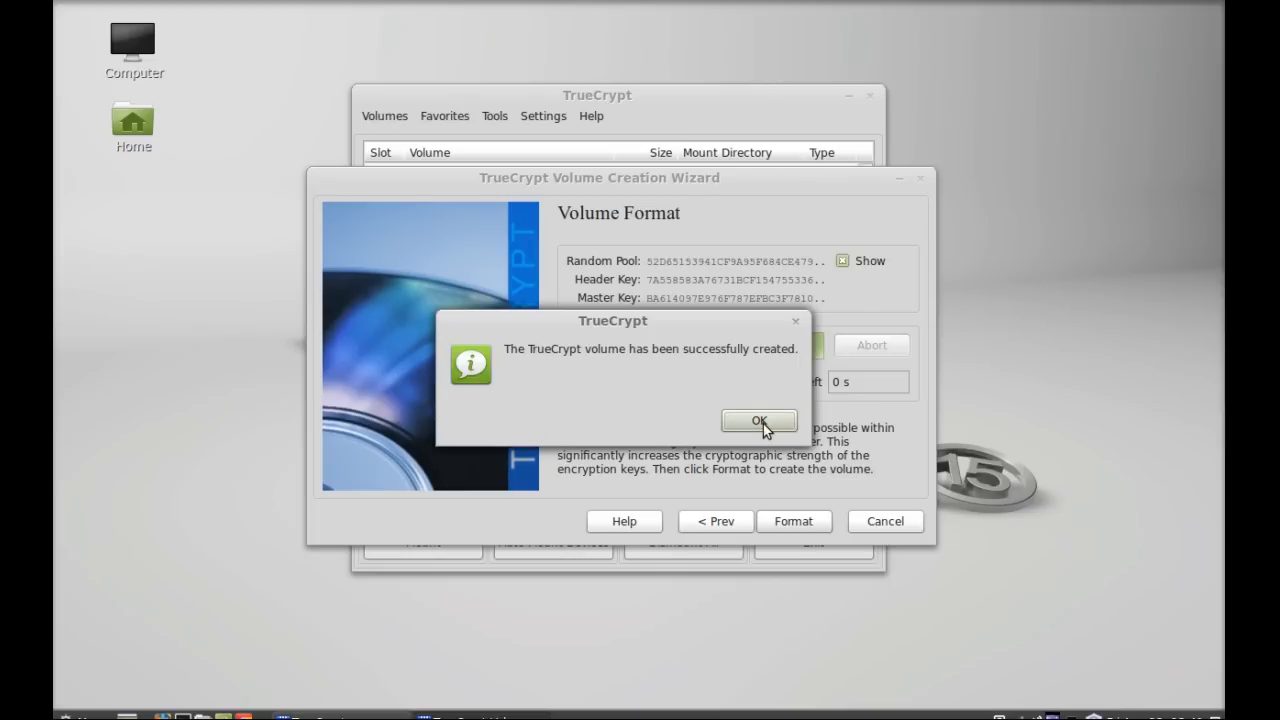
click(757, 420)
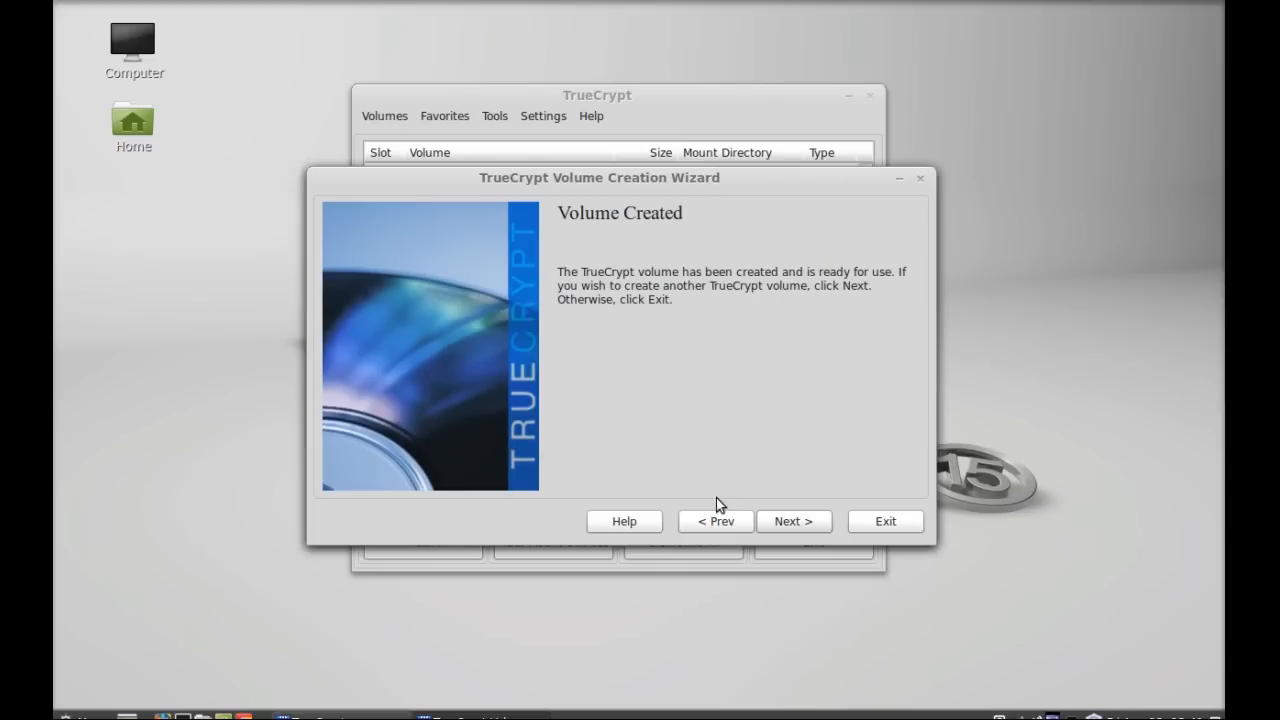
mouse_move(800, 590)
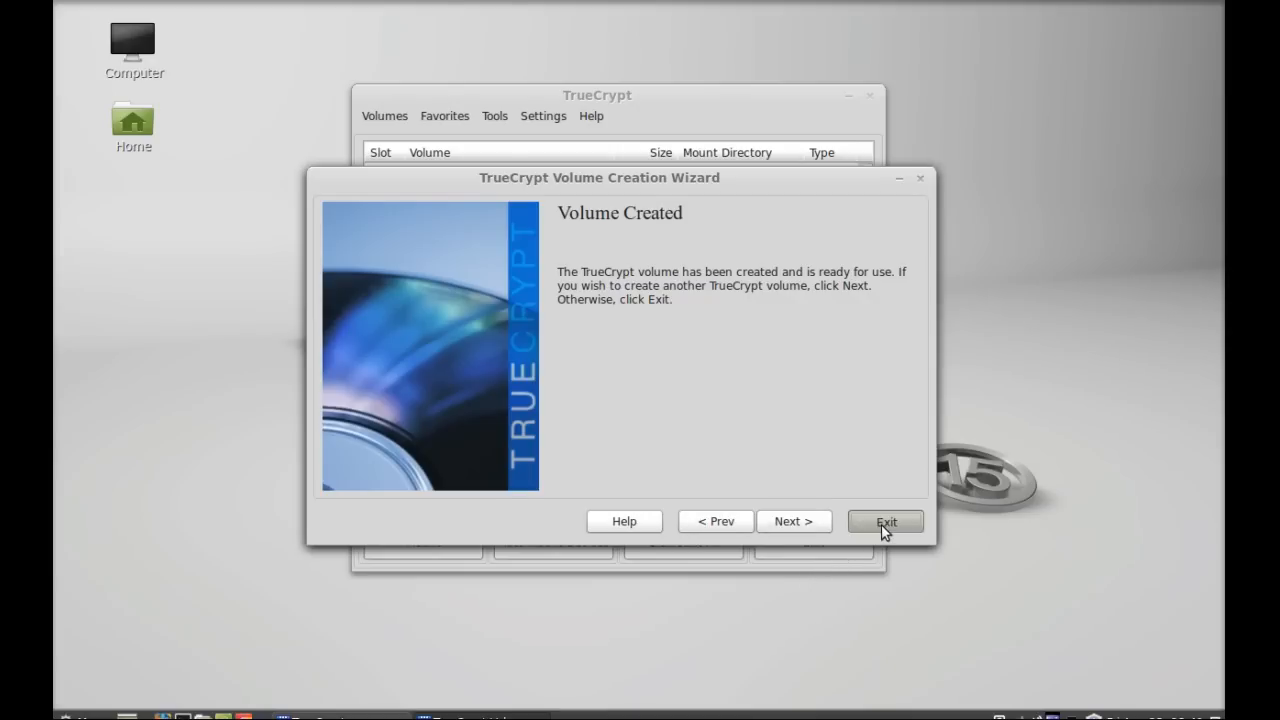
click(884, 521)
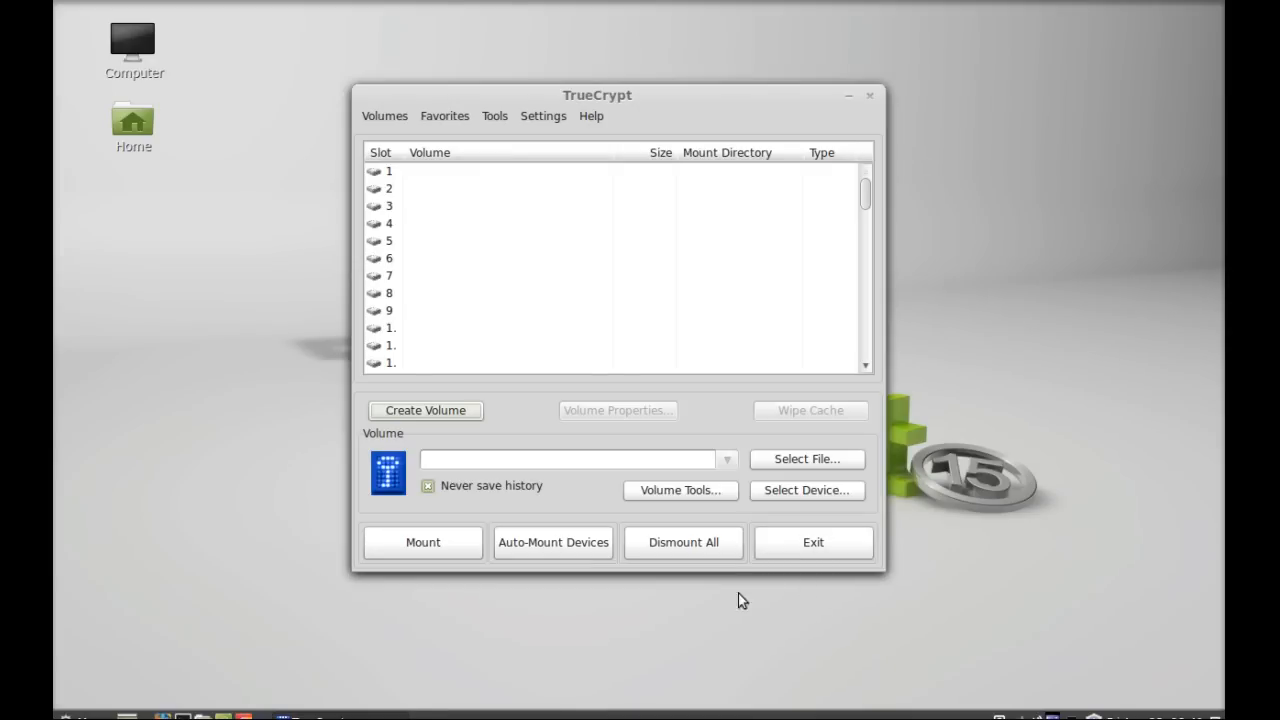
mouse_move(560, 632)
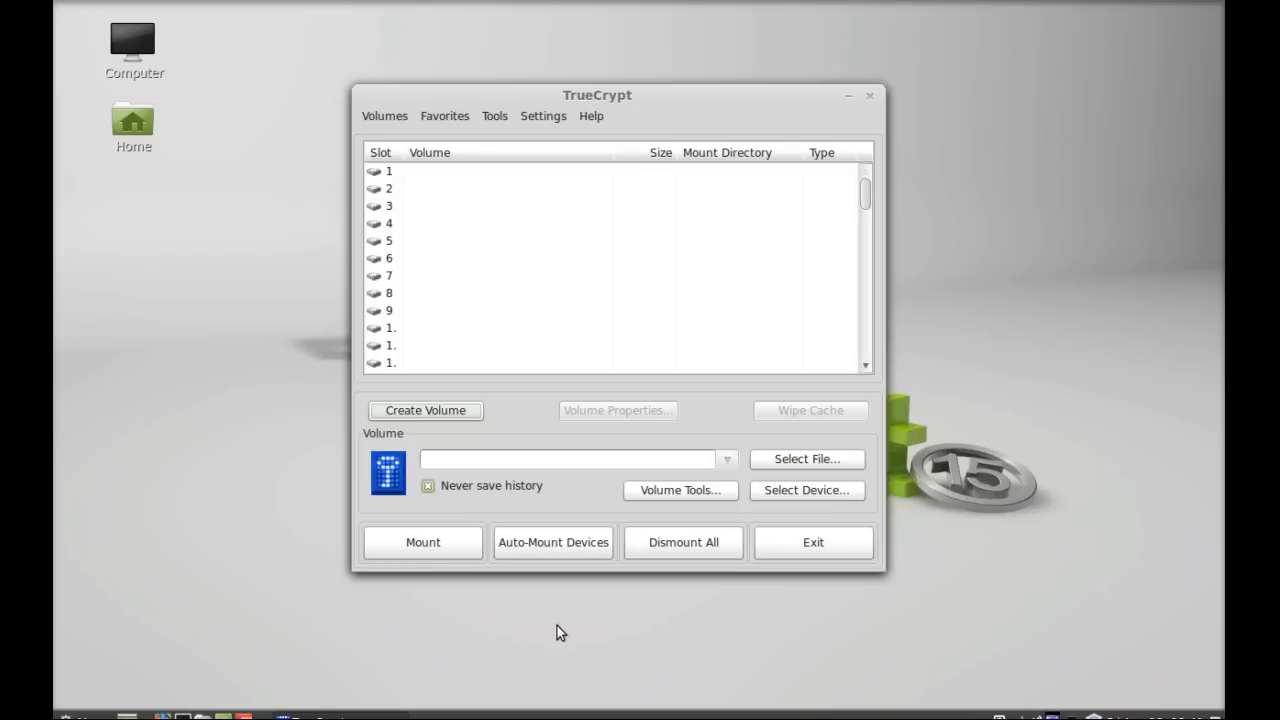
mouse_move(648, 298)
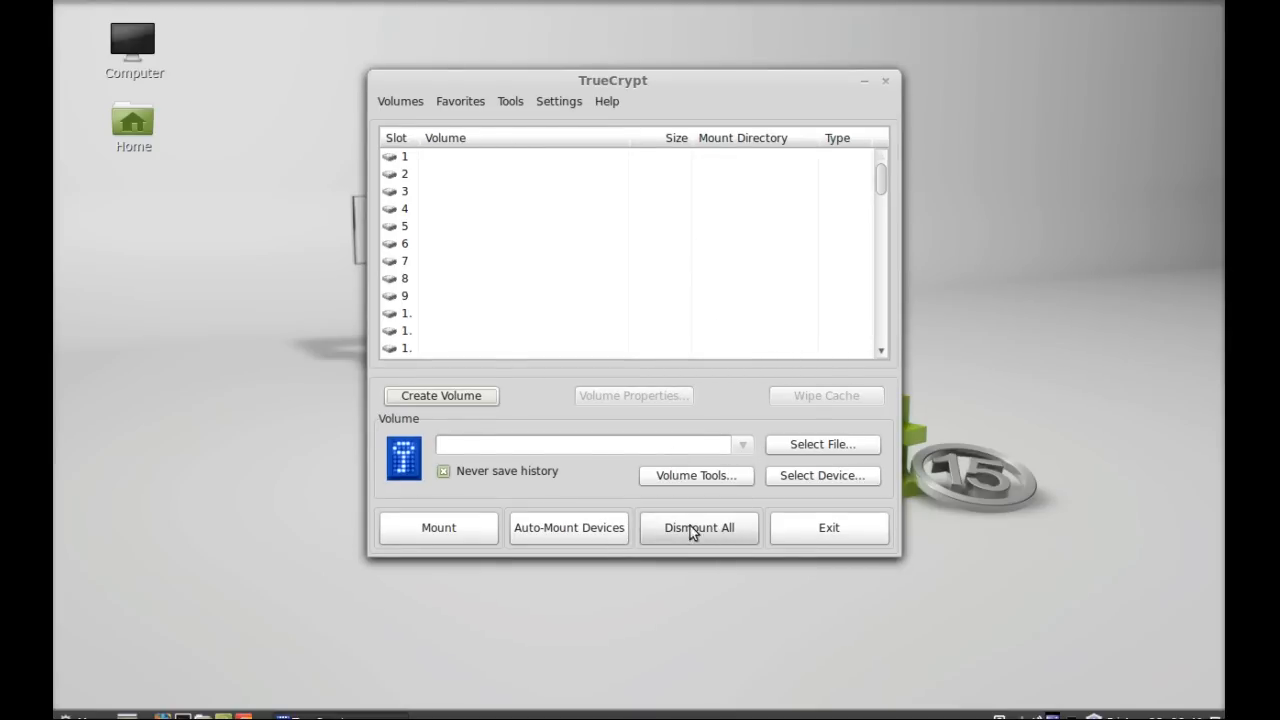
Step: Select /home/ambuj/Documents/My Notes from Recently Used as the volume file
click(822, 444)
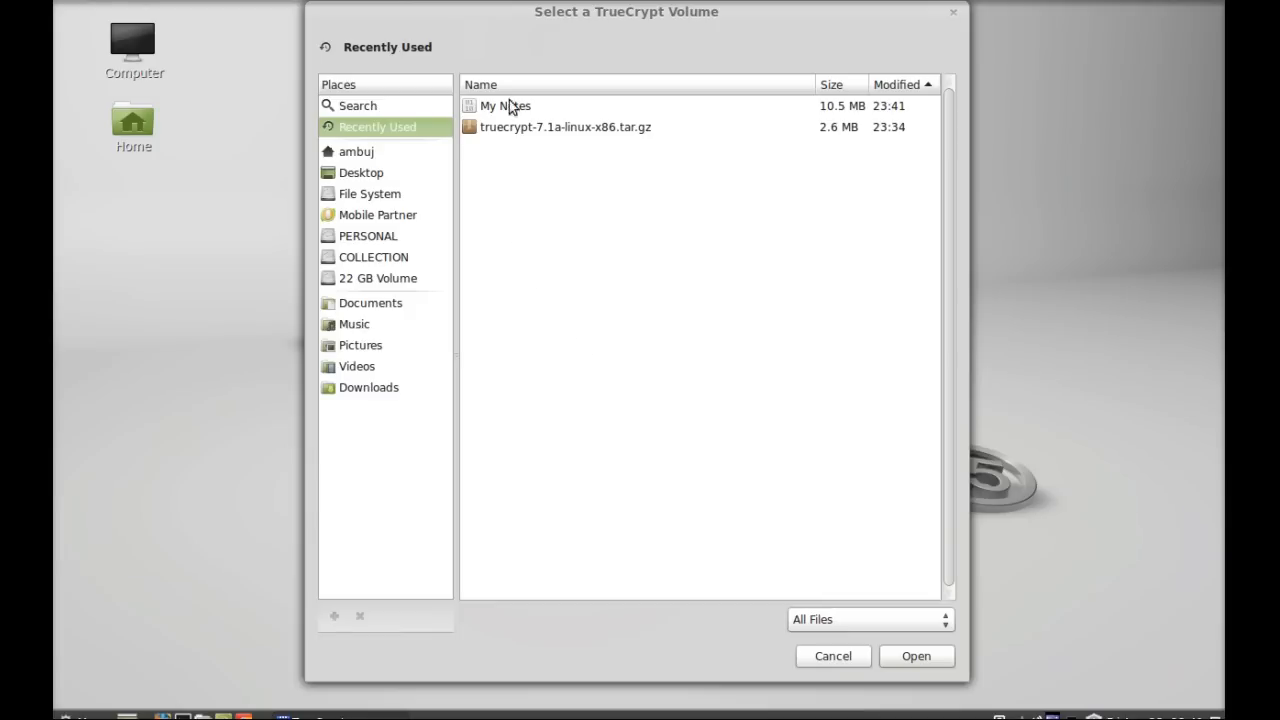
click(505, 105)
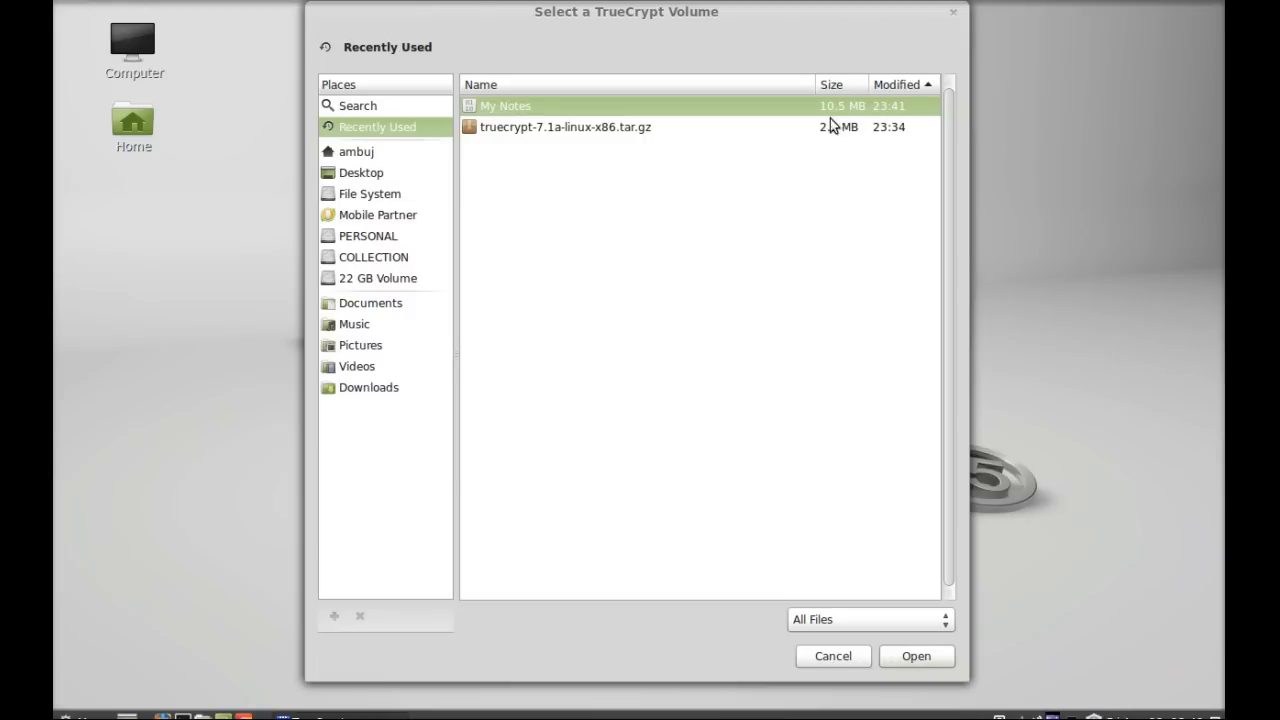
mouse_move(918, 442)
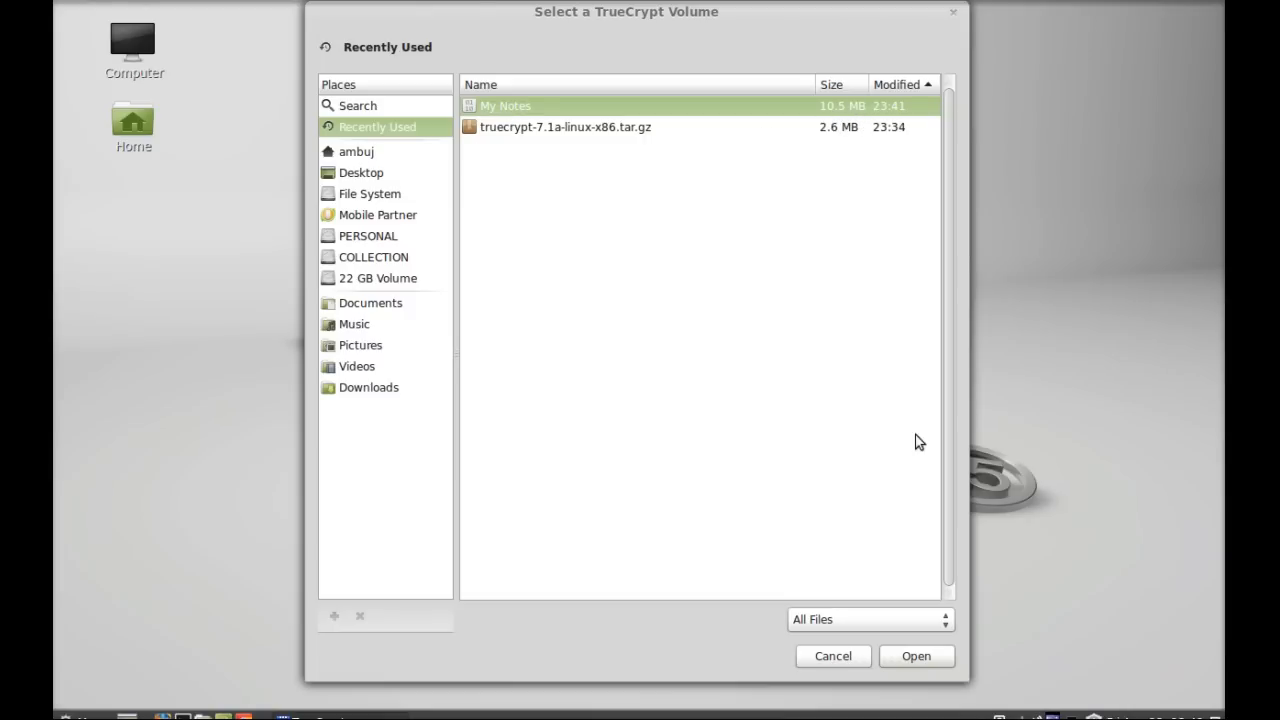
click(915, 656)
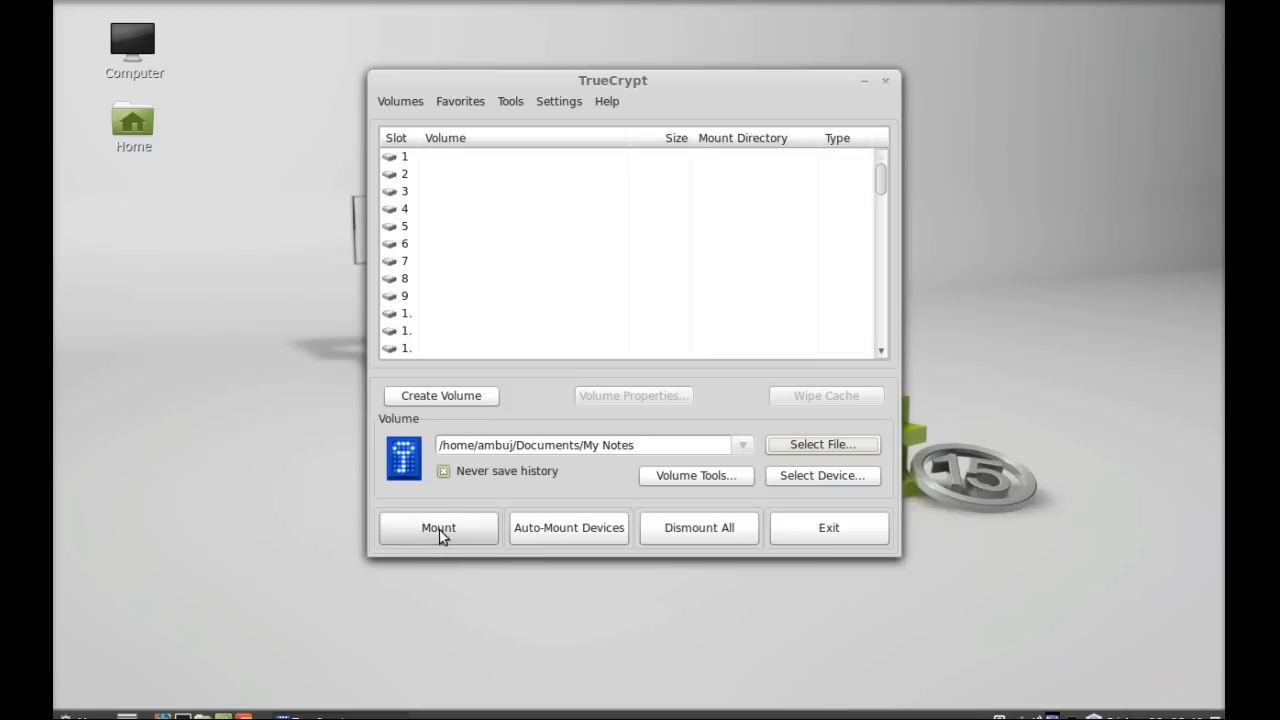
Step: Mount My Notes in drive slot 1, entering the volume and administrator passwords
click(438, 527)
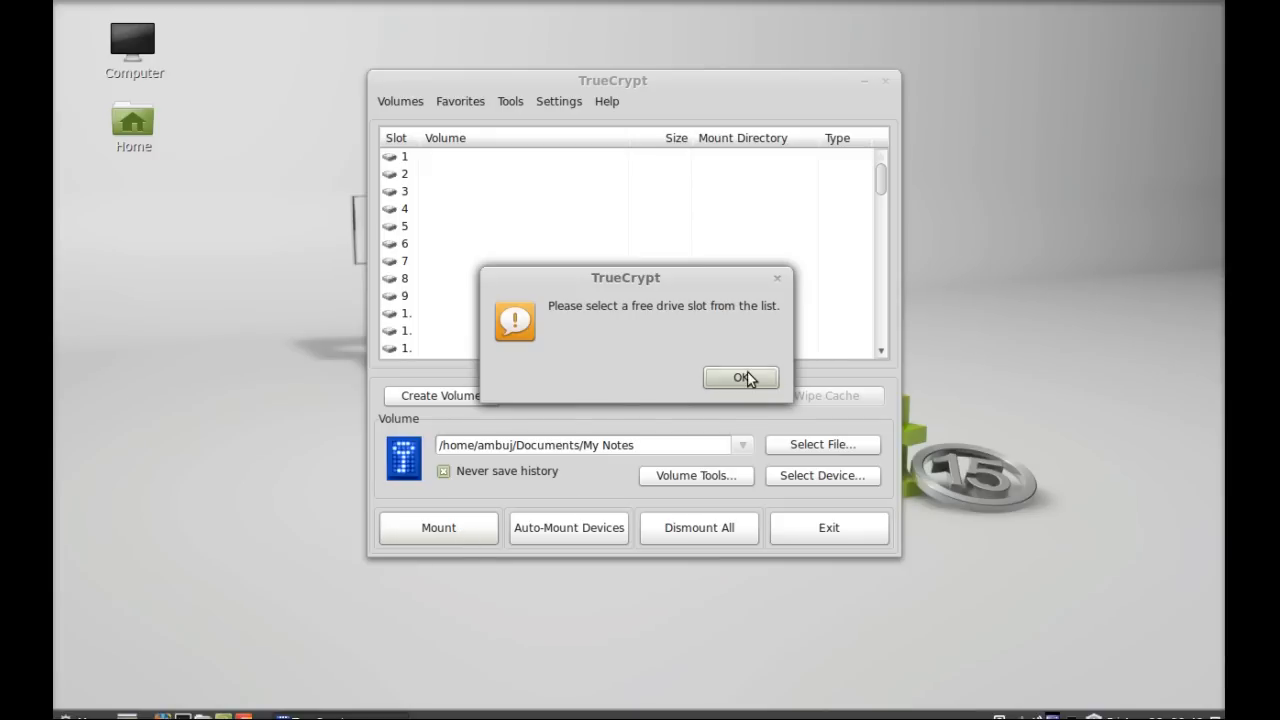
click(740, 378)
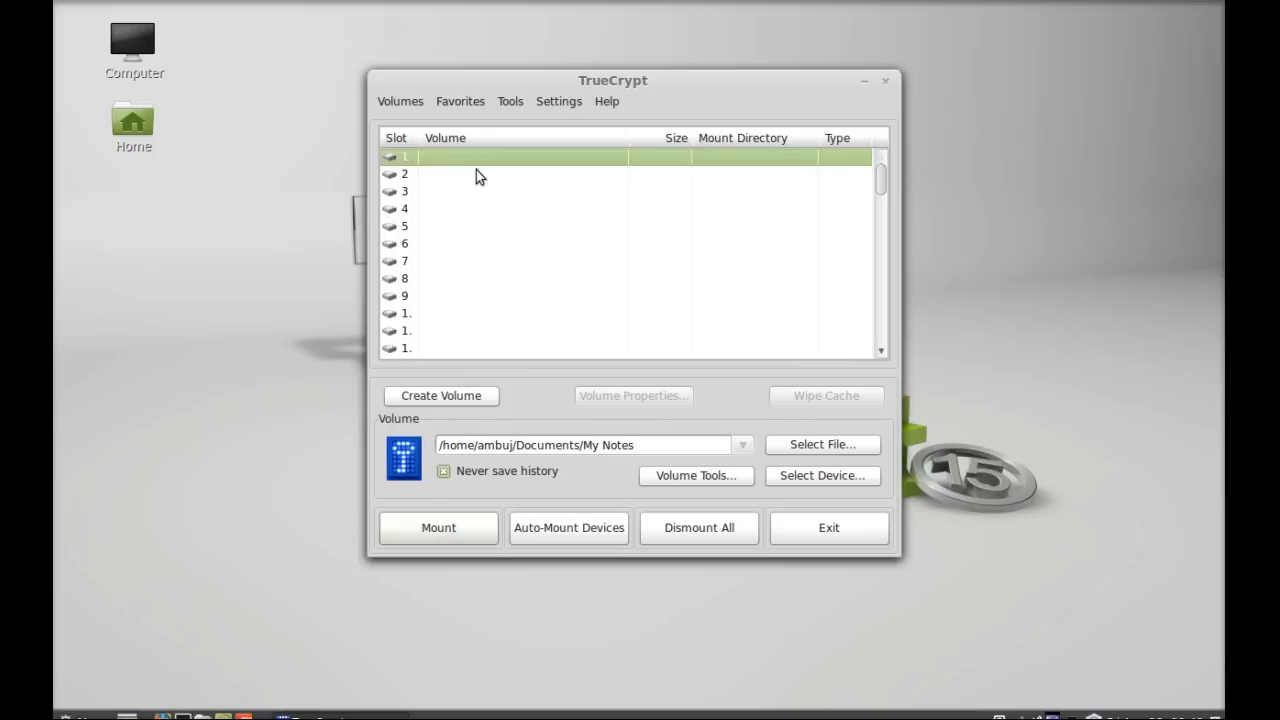
mouse_move(438, 528)
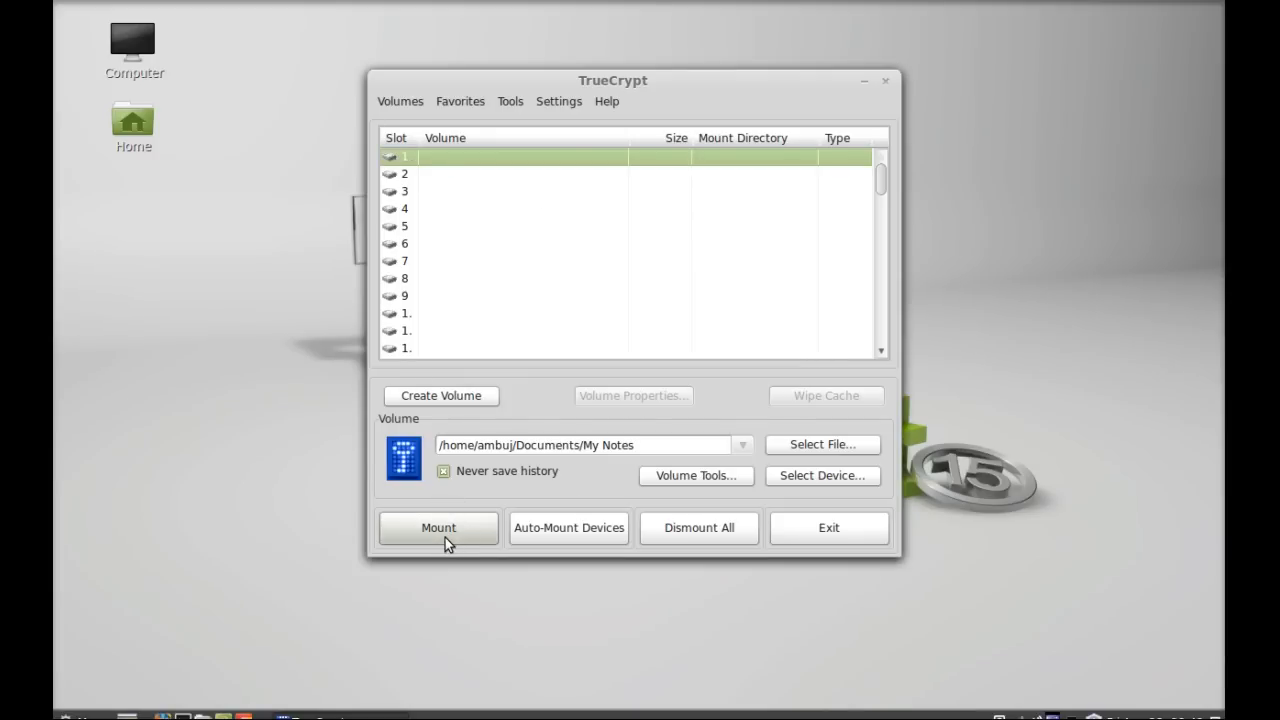
click(438, 527)
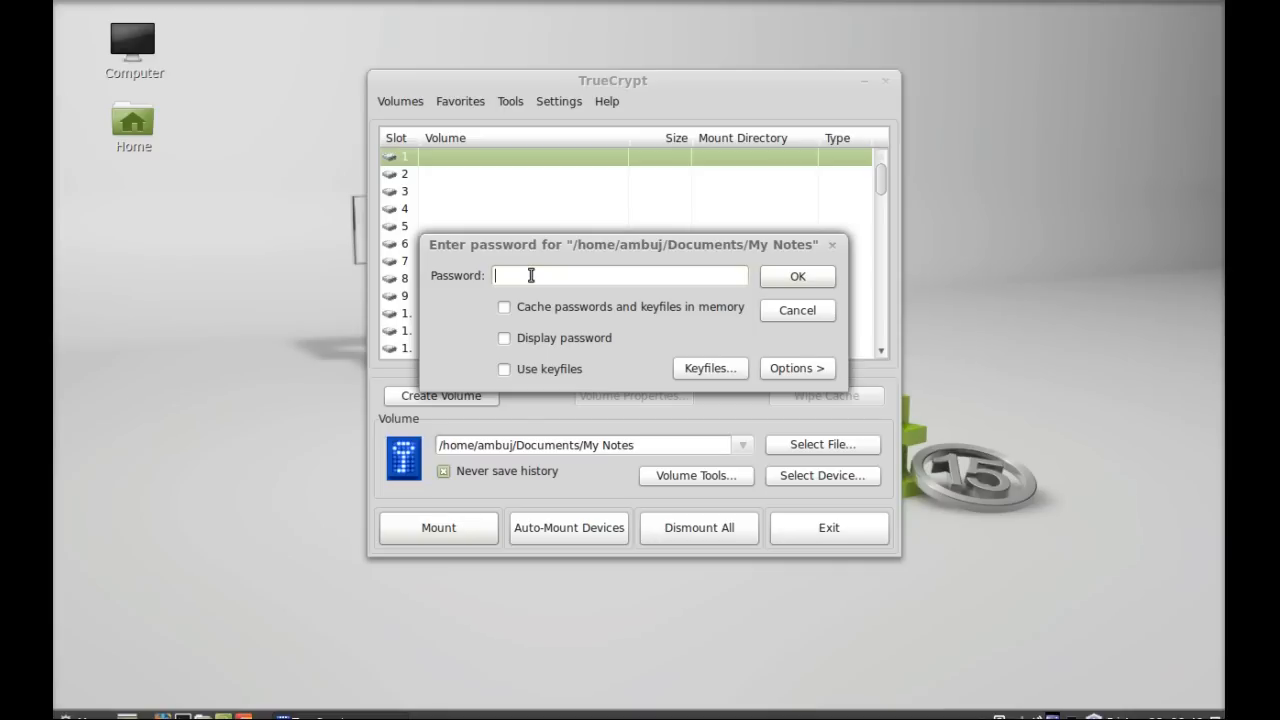
text(**)
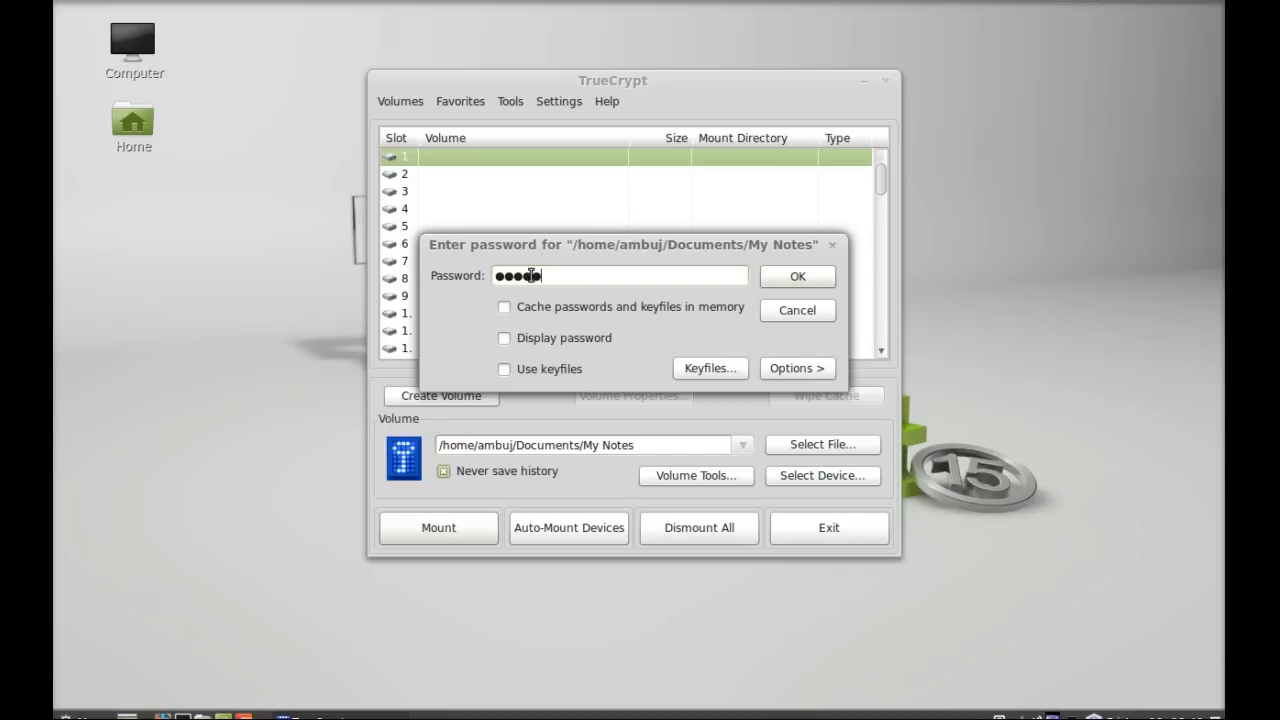
text(•)
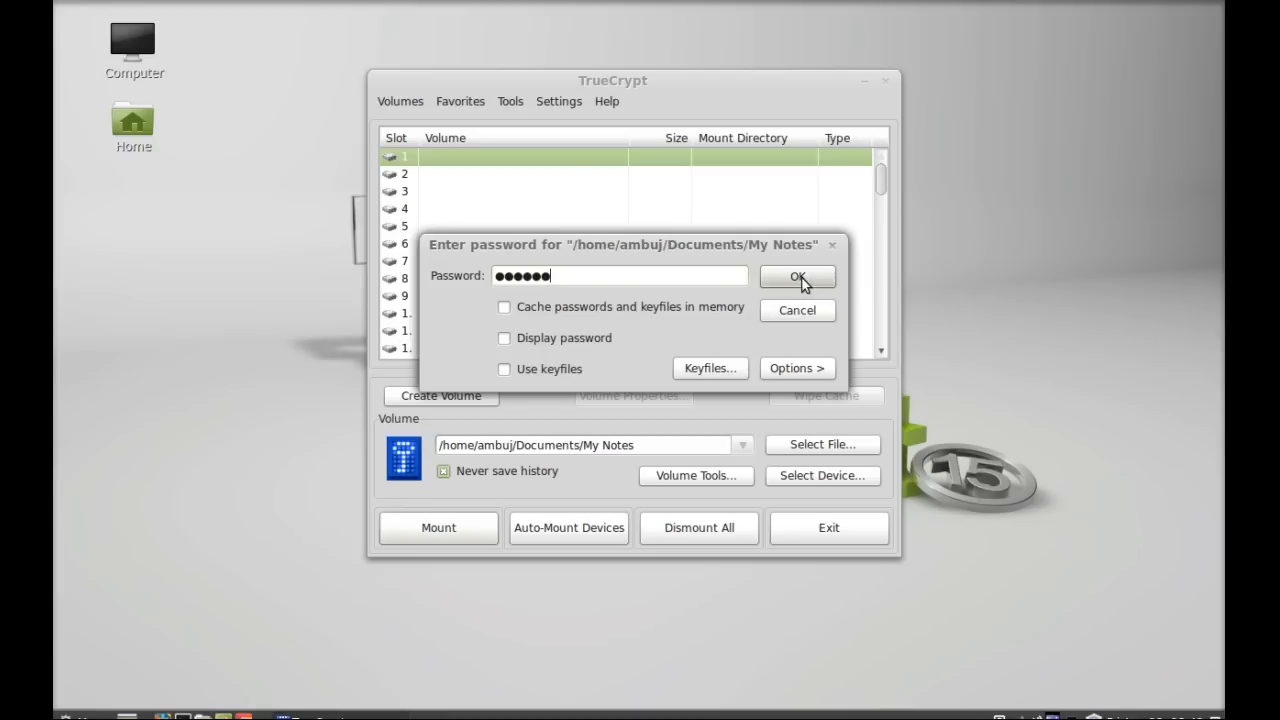
click(796, 276)
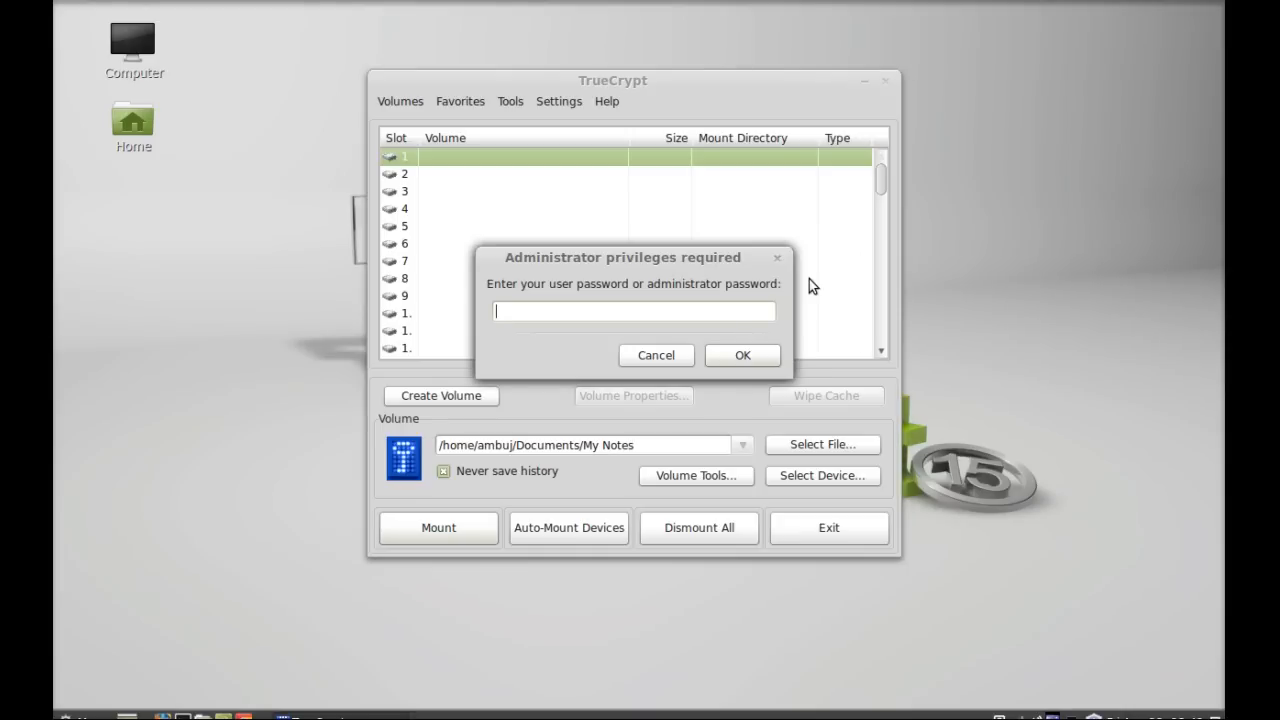
text(••)
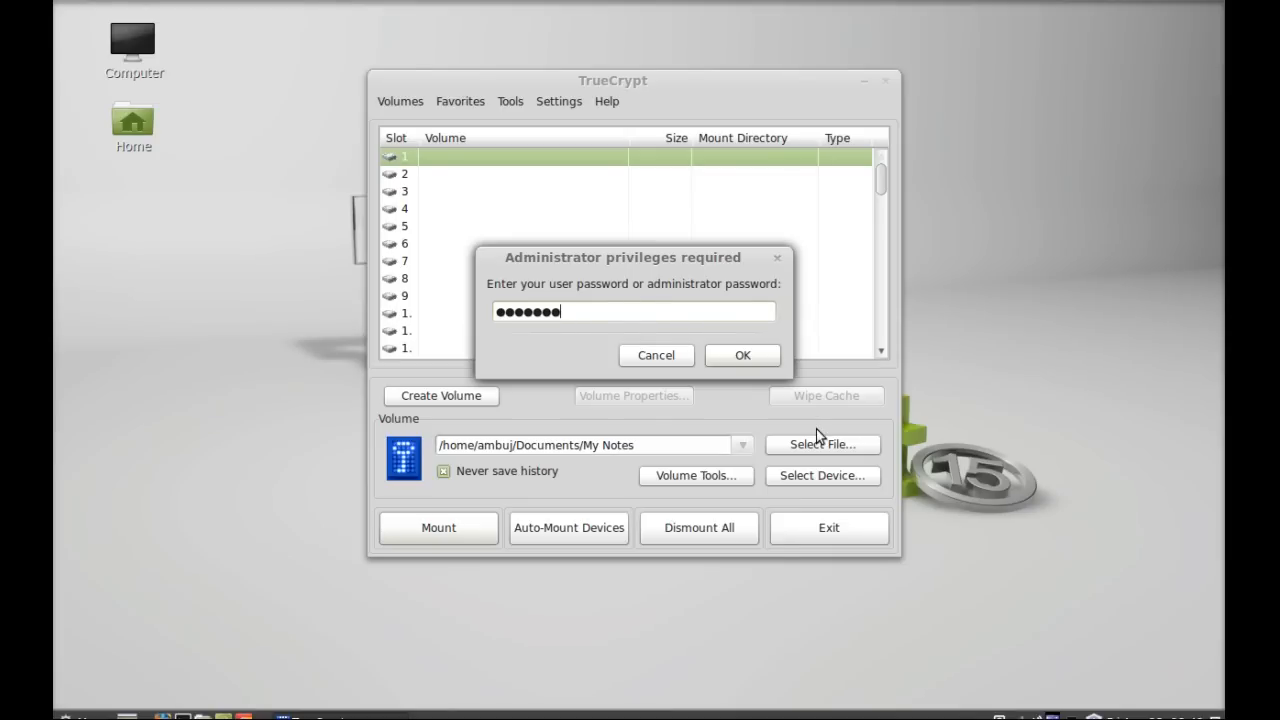
click(742, 355)
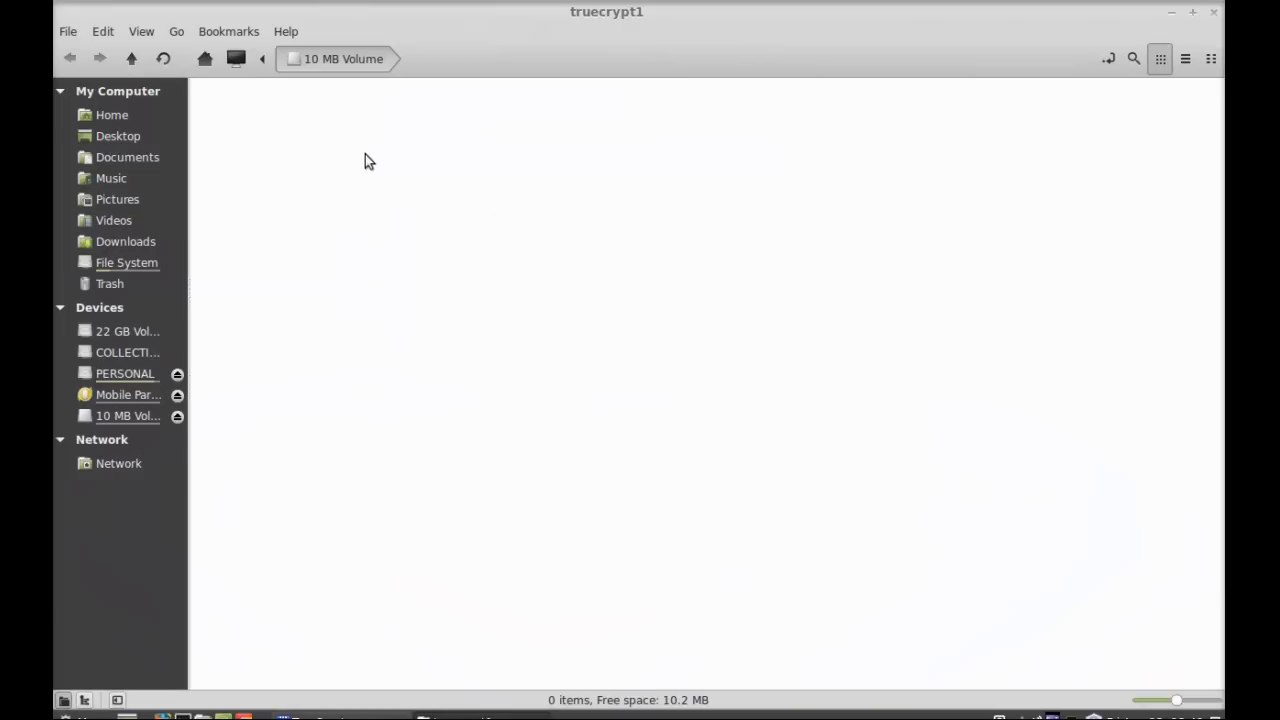
mouse_move(340, 58)
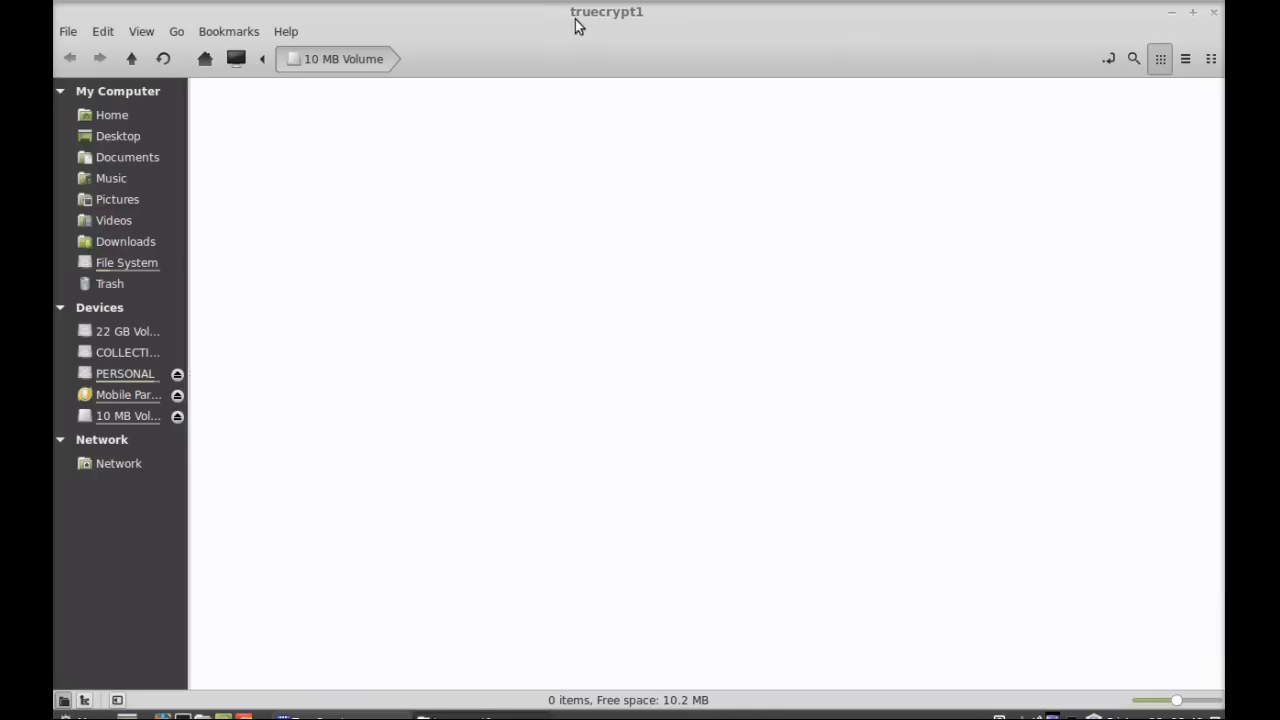
mouse_move(199, 258)
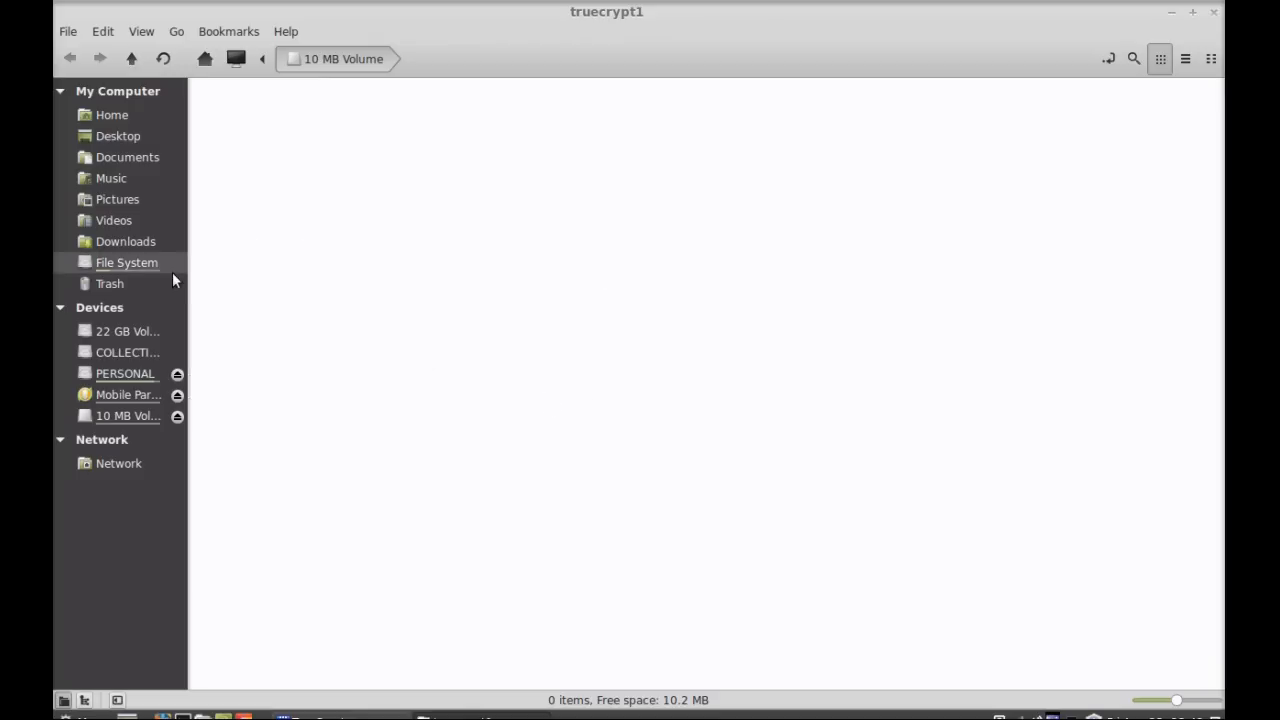
mouse_move(1004, 206)
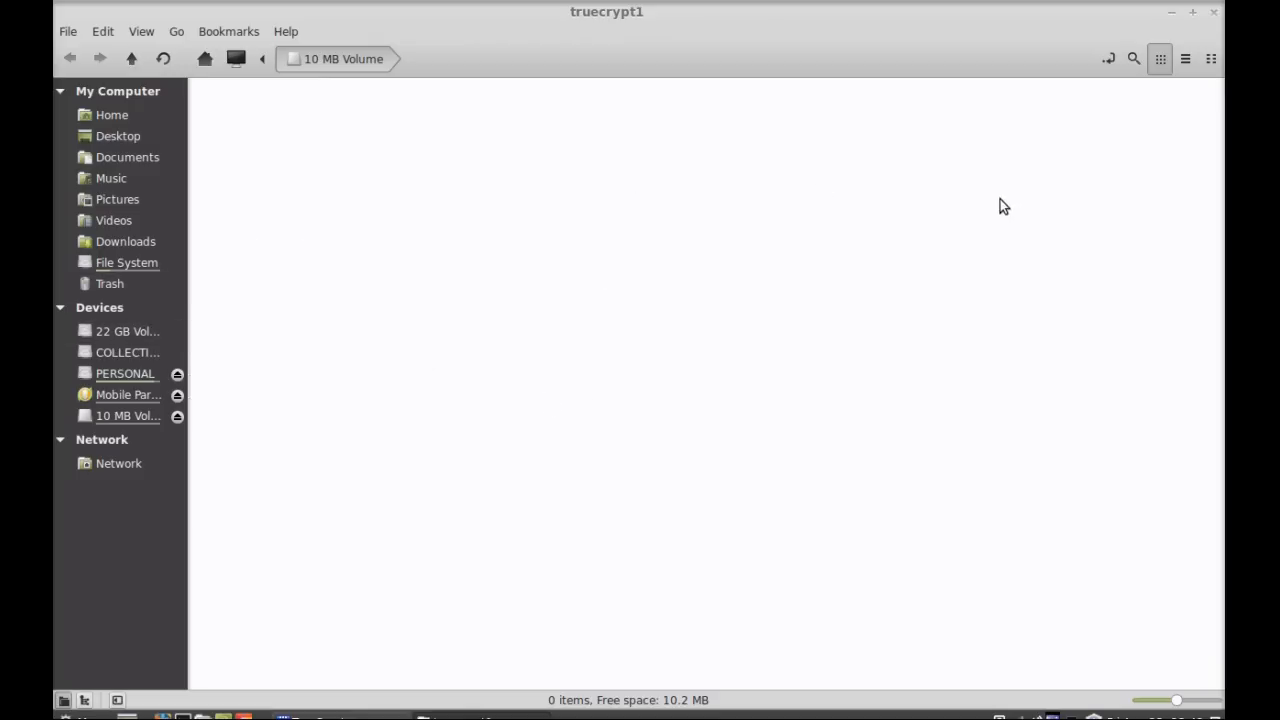
mouse_move(1218, 22)
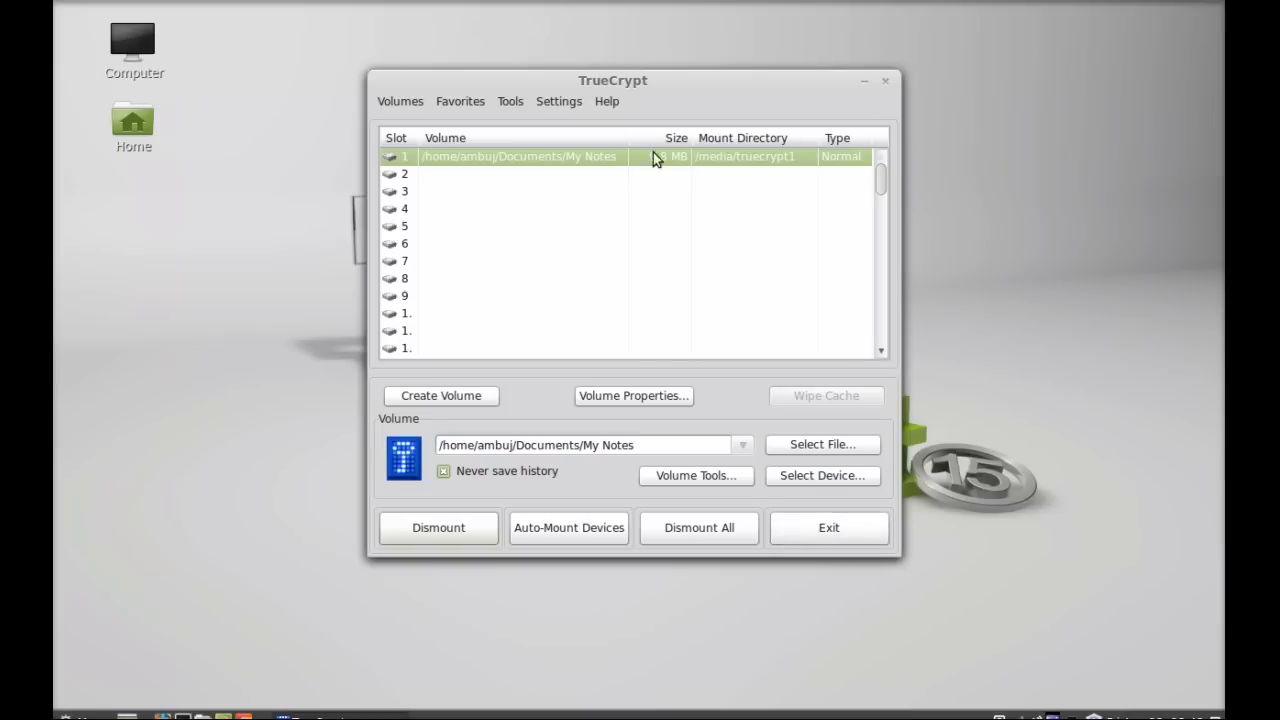
Step: Move the TrueCrypt window aside and minimize it to reveal the desktop
drag(613, 80, 593, 58)
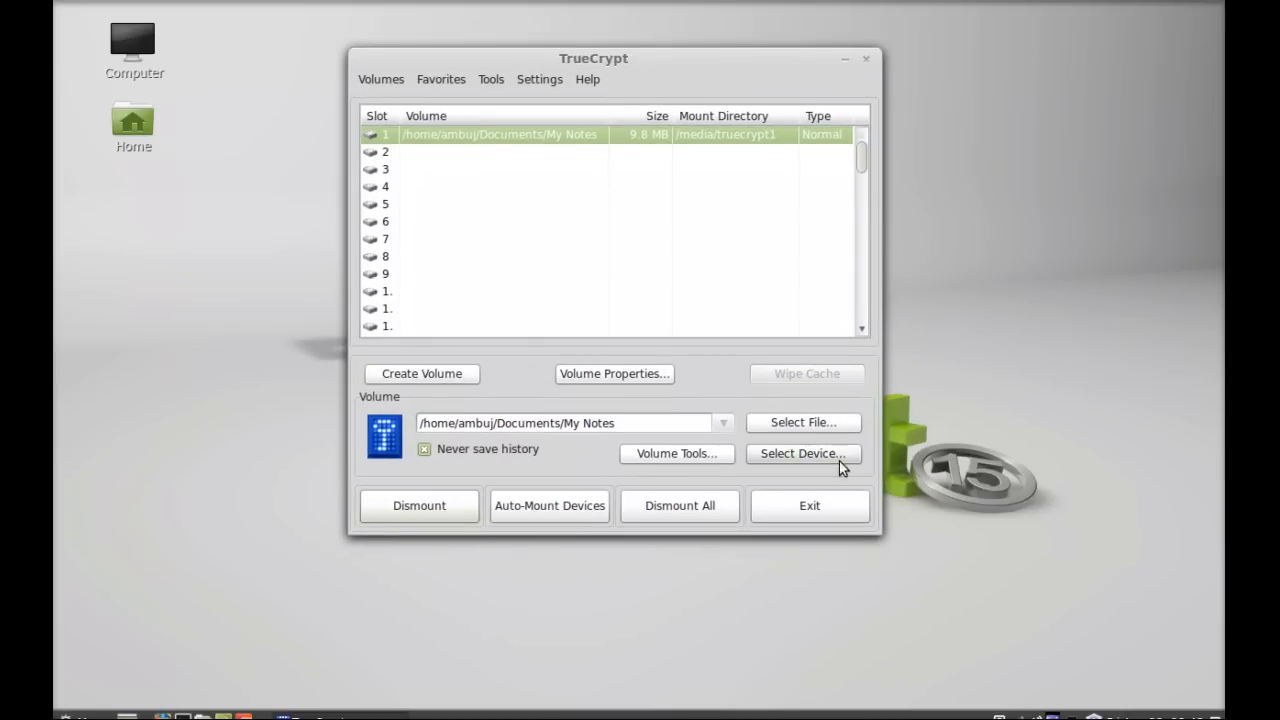
click(809, 505)
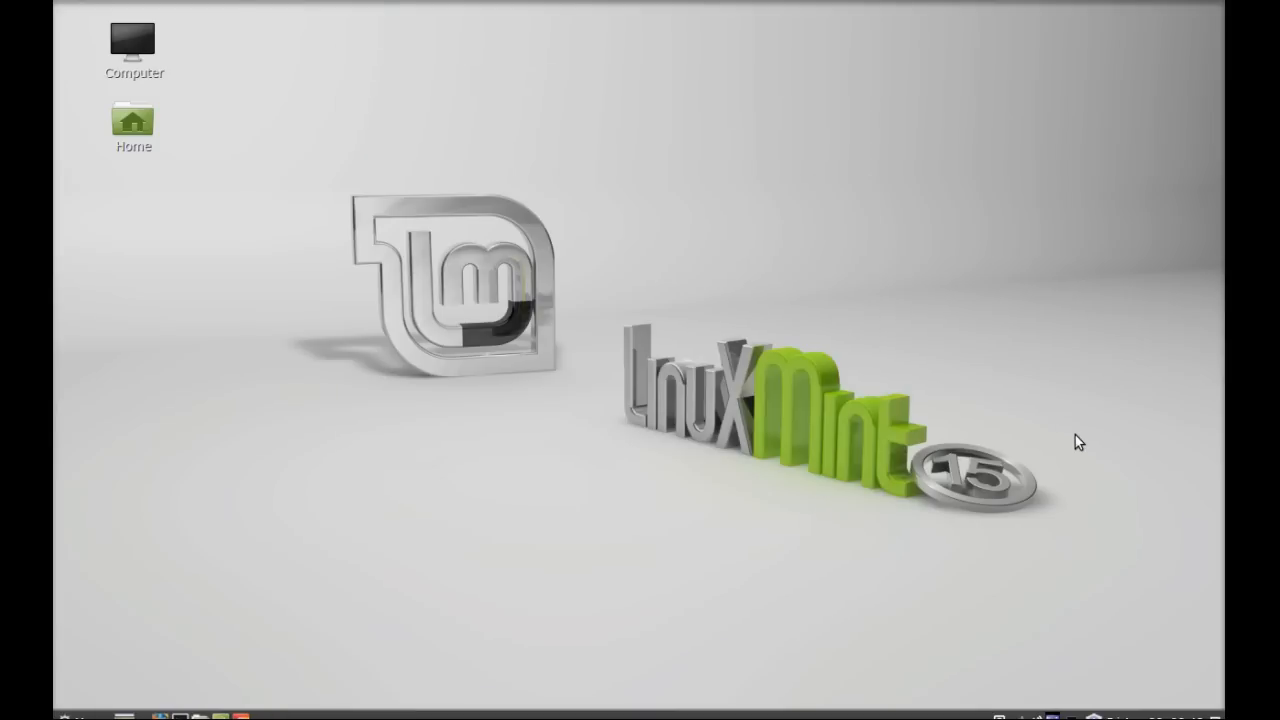